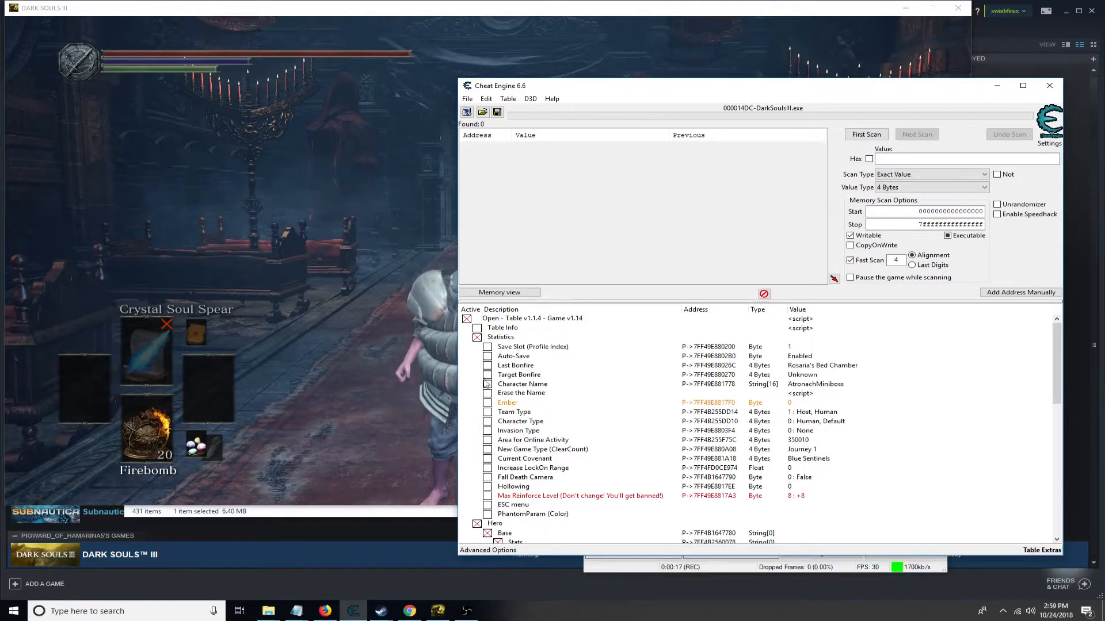
# - Collapse the Statistics and Hero groups and reveal the Scripts protection entries
pyautogui.click(478, 346)
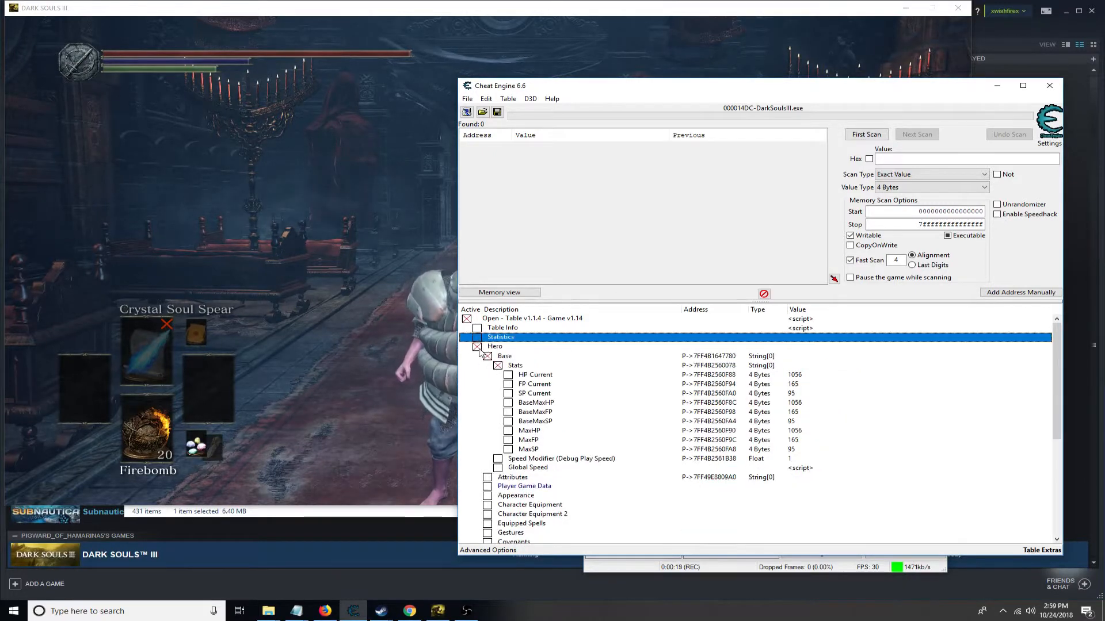
pyautogui.click(479, 347)
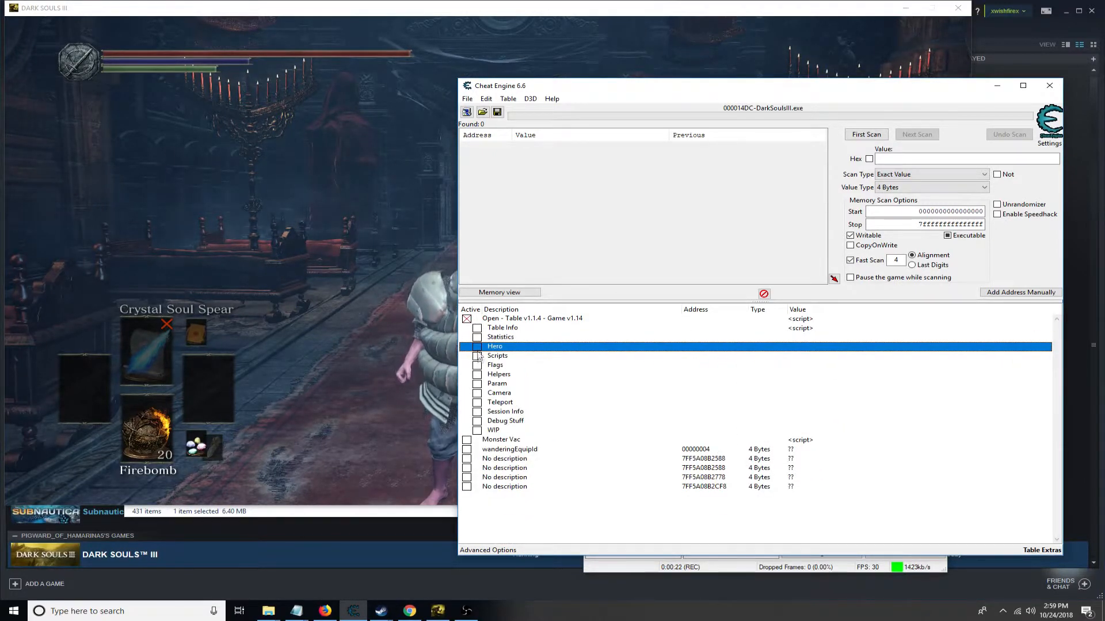
pyautogui.click(479, 356)
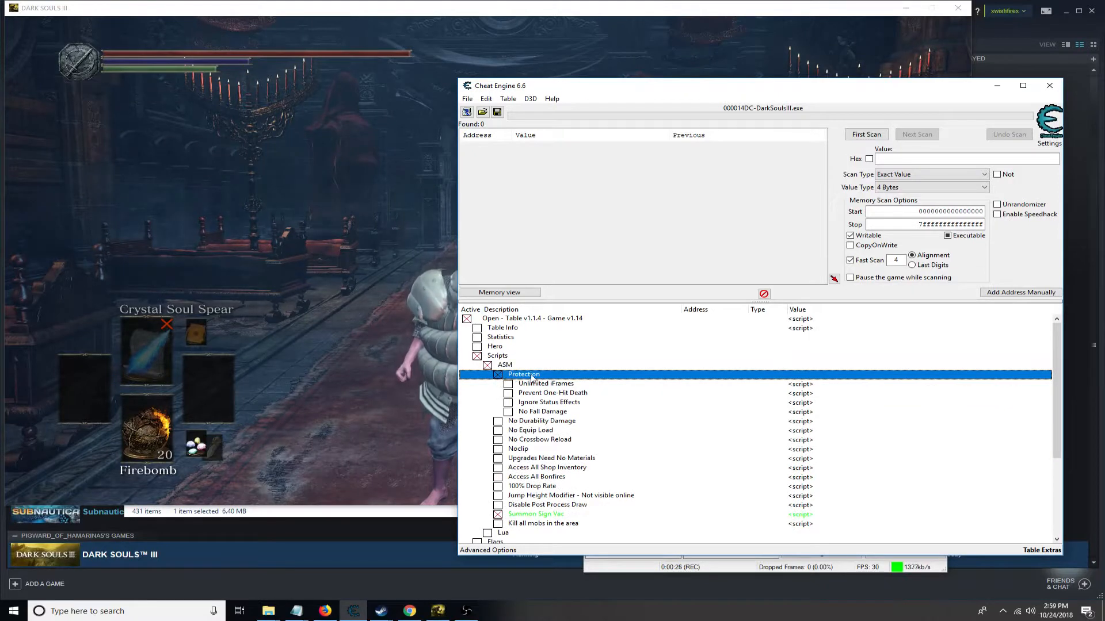
pyautogui.click(552, 392)
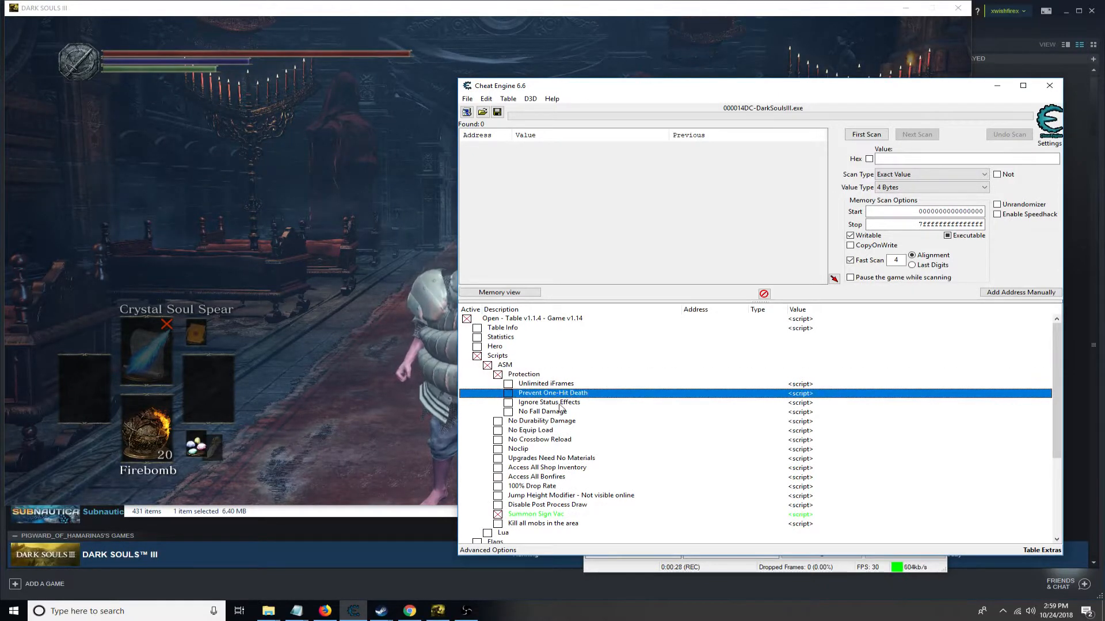
# - Turn on the Ignore Status Effects, No Durability Damage and No Equip Load scripts
pyautogui.click(549, 402)
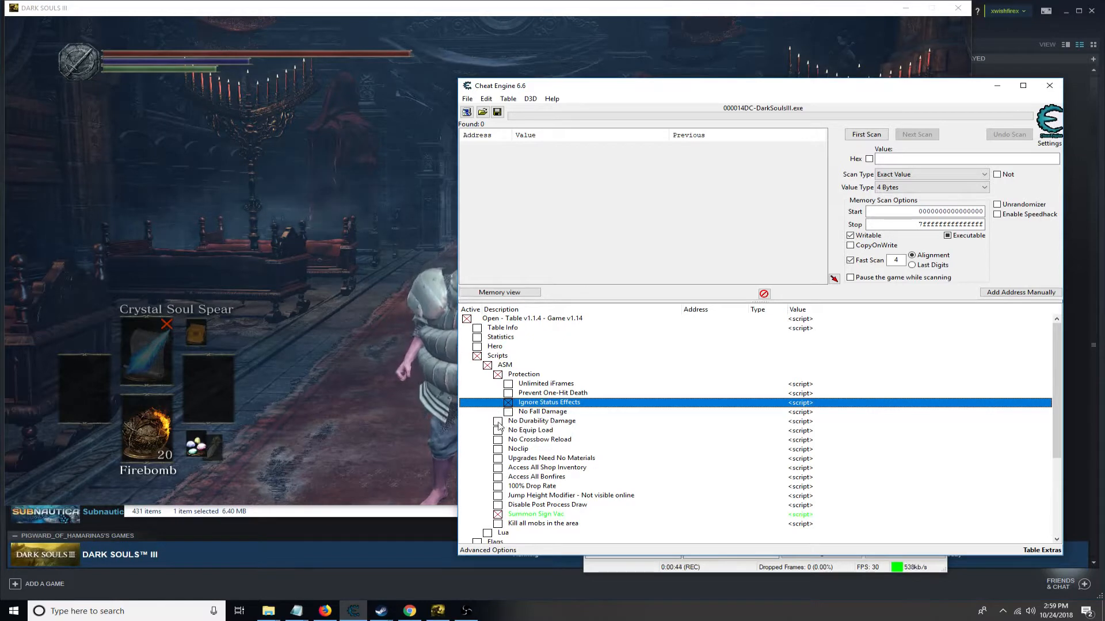
pyautogui.click(497, 429)
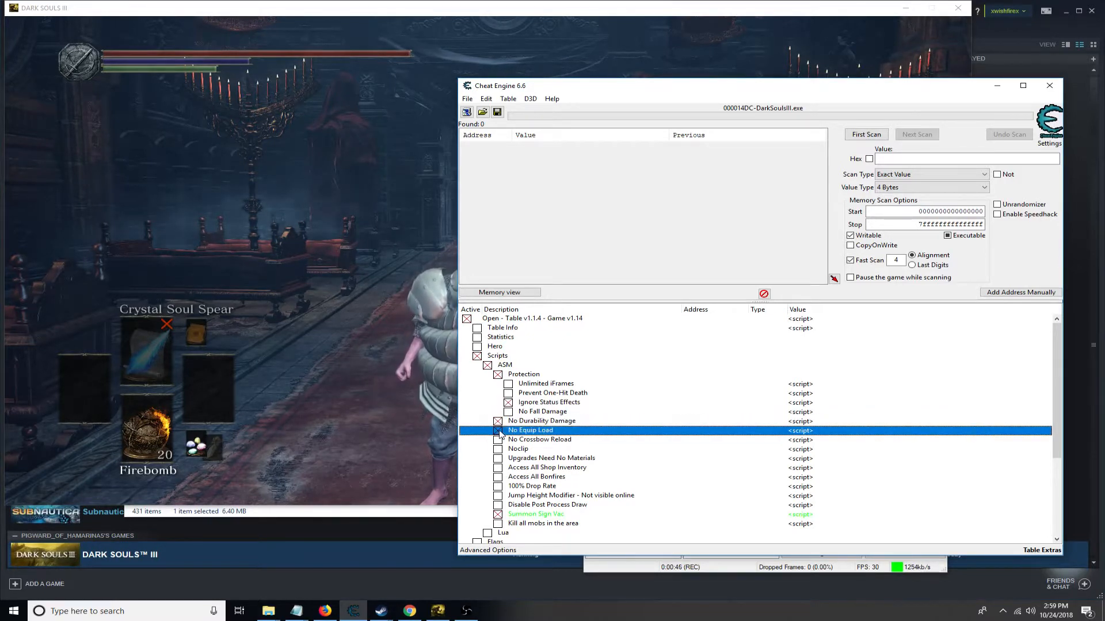
pyautogui.click(538, 439)
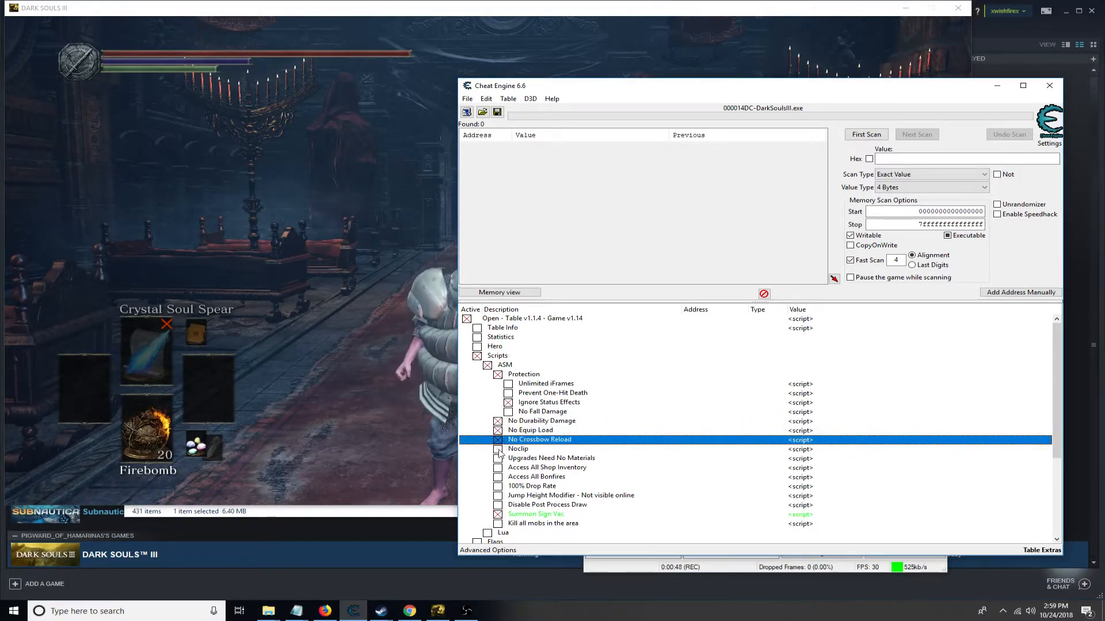
pyautogui.click(517, 448)
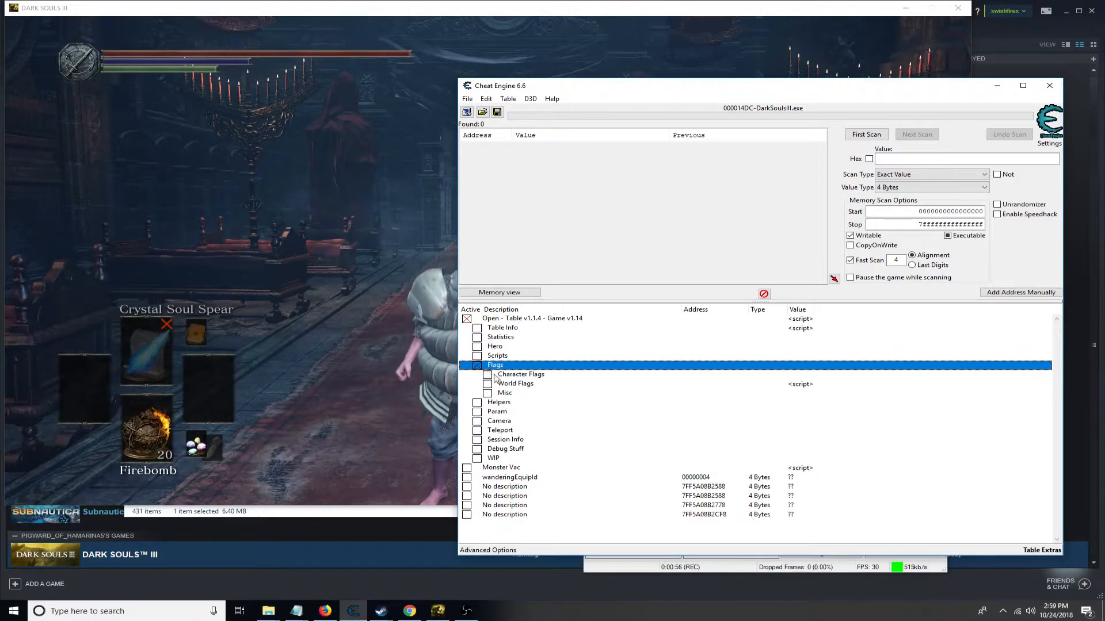
# - Set the No Stamina Consumption character flag to 1 and activate it
pyautogui.click(489, 374)
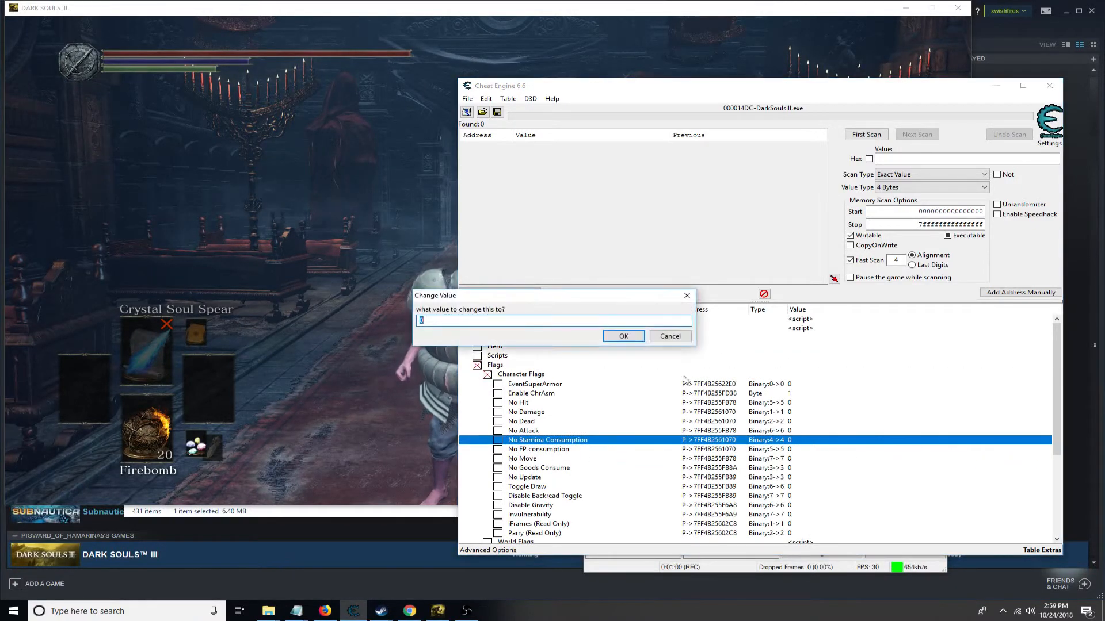
pyautogui.click(623, 336)
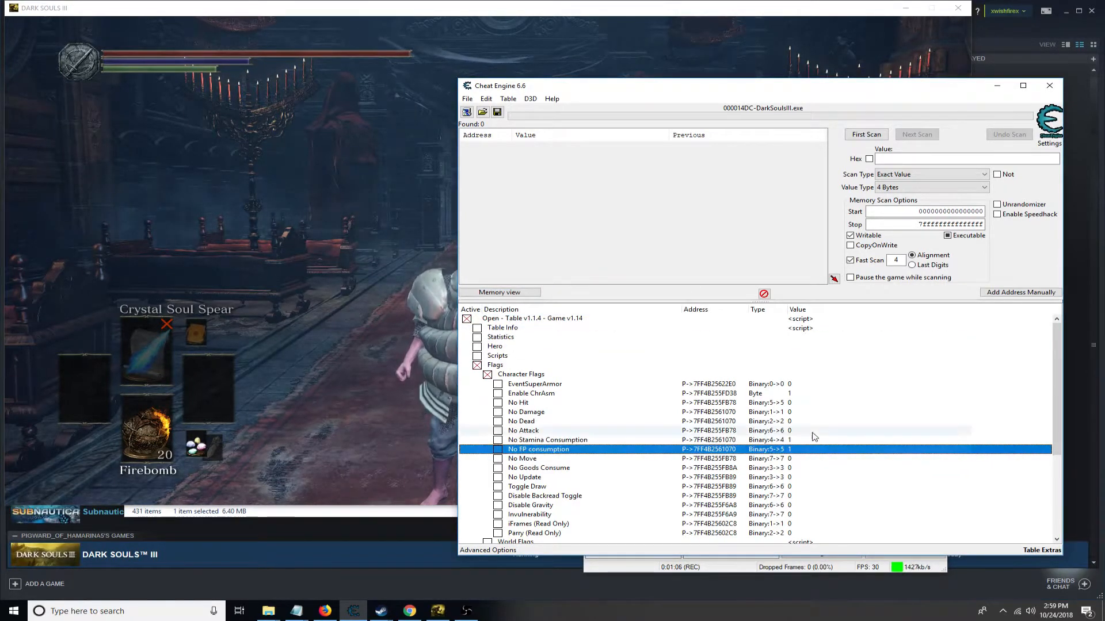
pyautogui.click(524, 431)
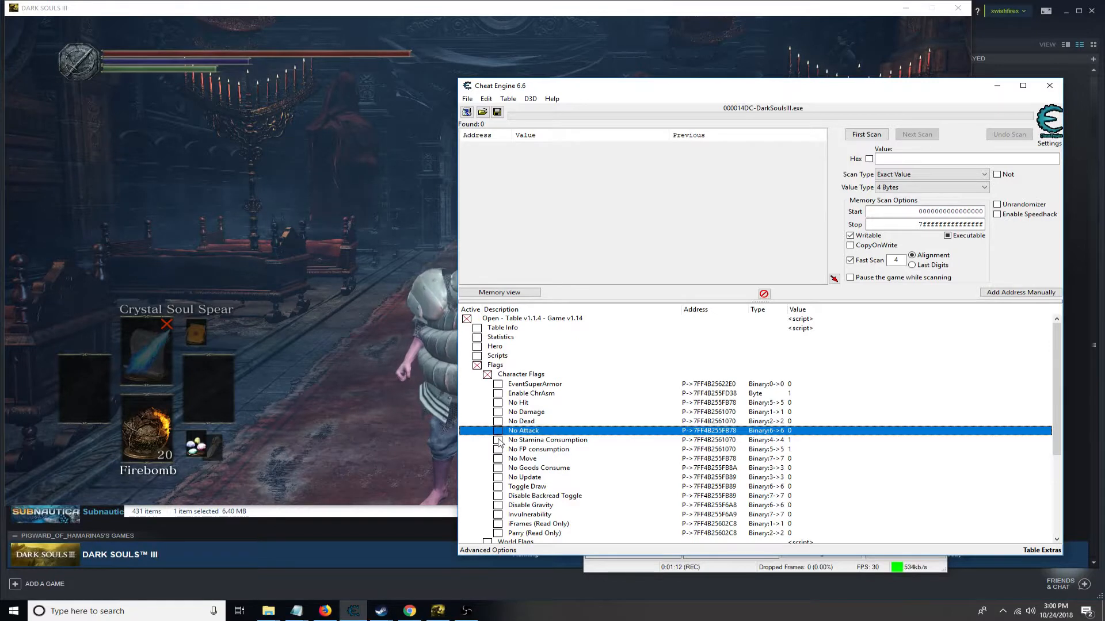
# - Set the No FP consumption character flag to 1
pyautogui.click(538, 449)
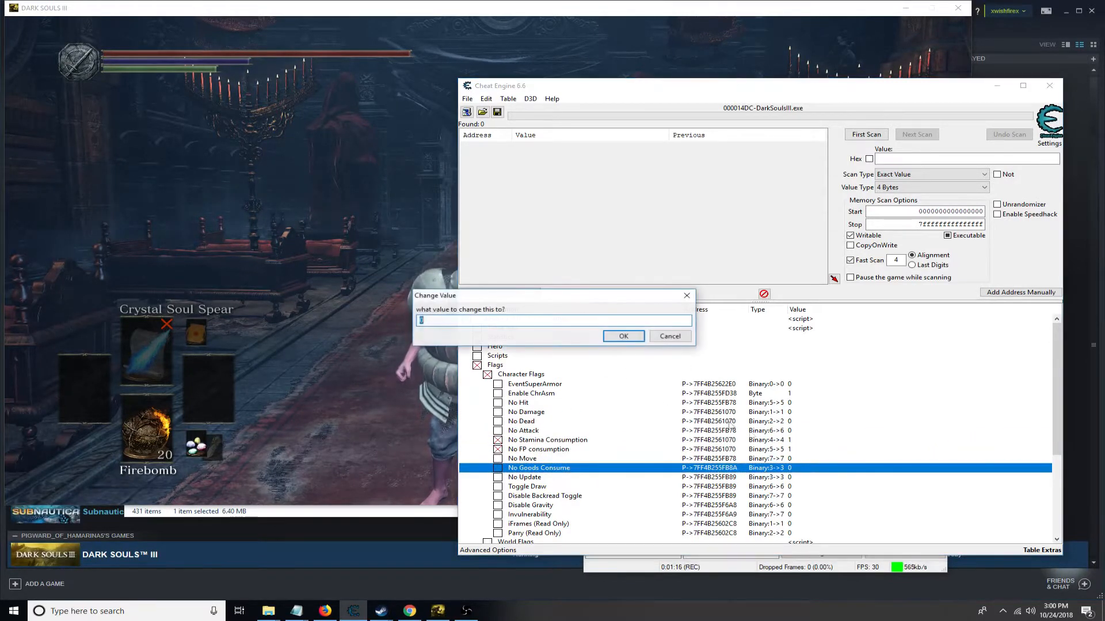
pyautogui.click(623, 336)
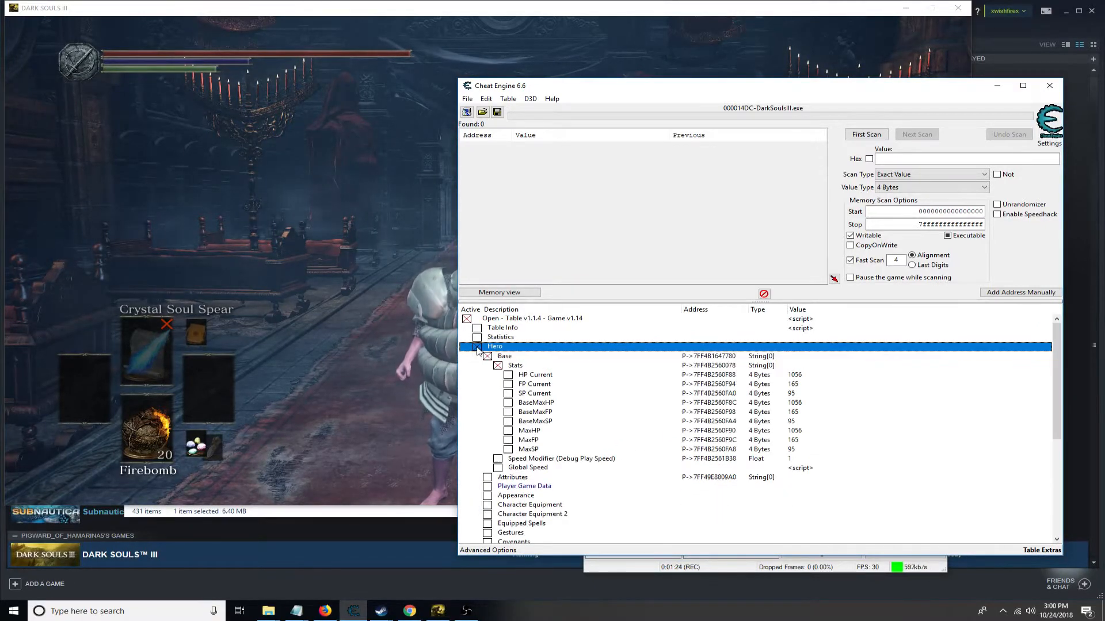
# - Raise Increase LockOn Range to 455 and confirm a new Line Of Sight LockOn Deactivate Time
pyautogui.click(478, 338)
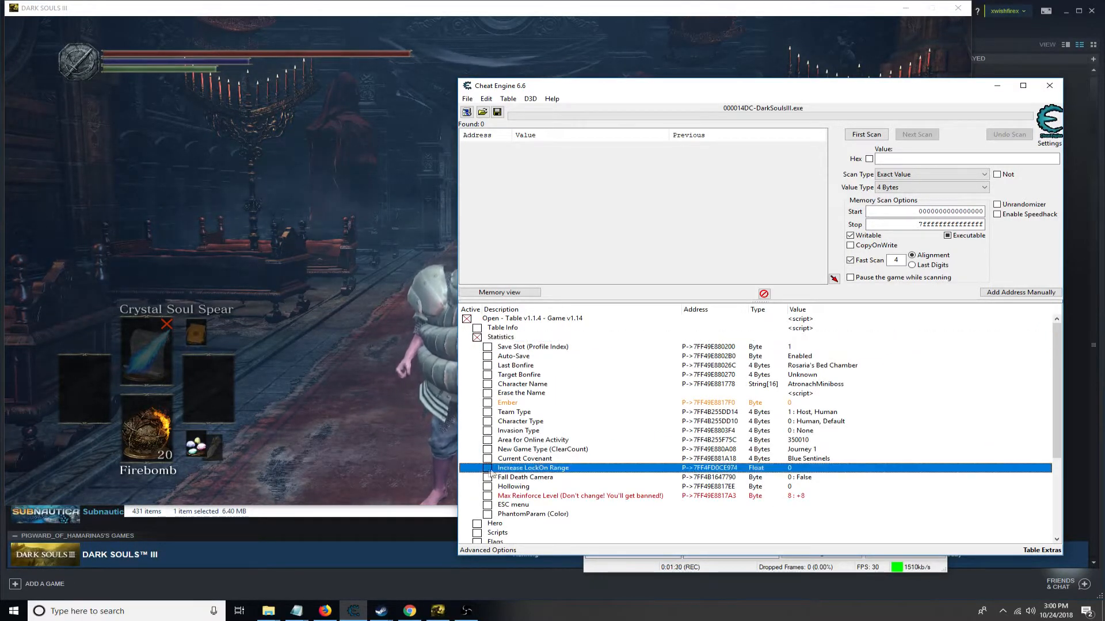
pyautogui.doubleClick(789, 468)
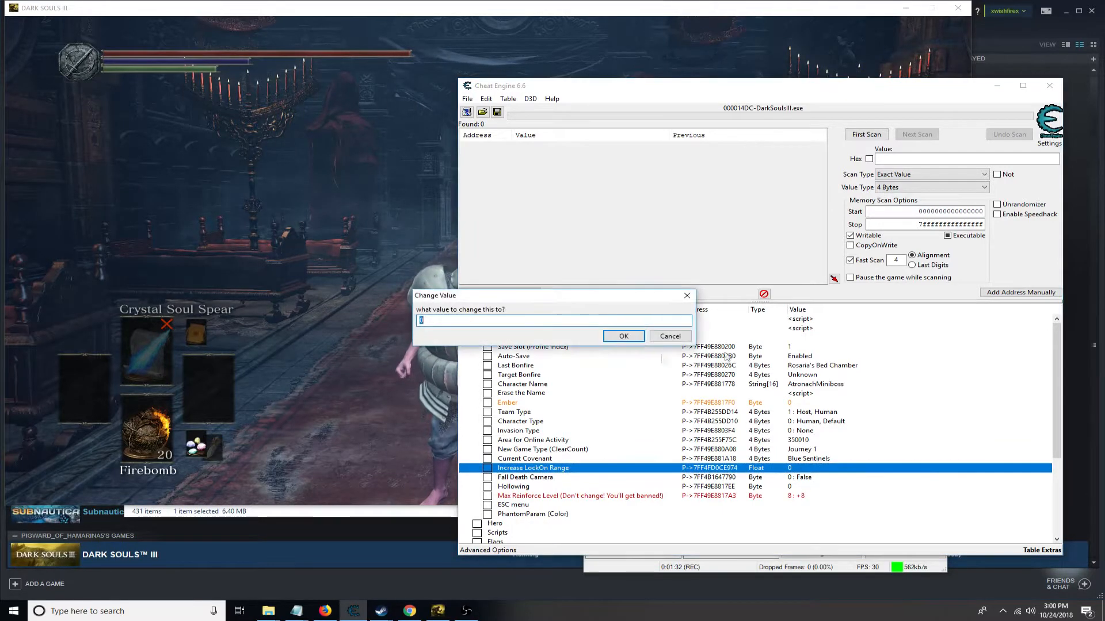
pyautogui.click(623, 336)
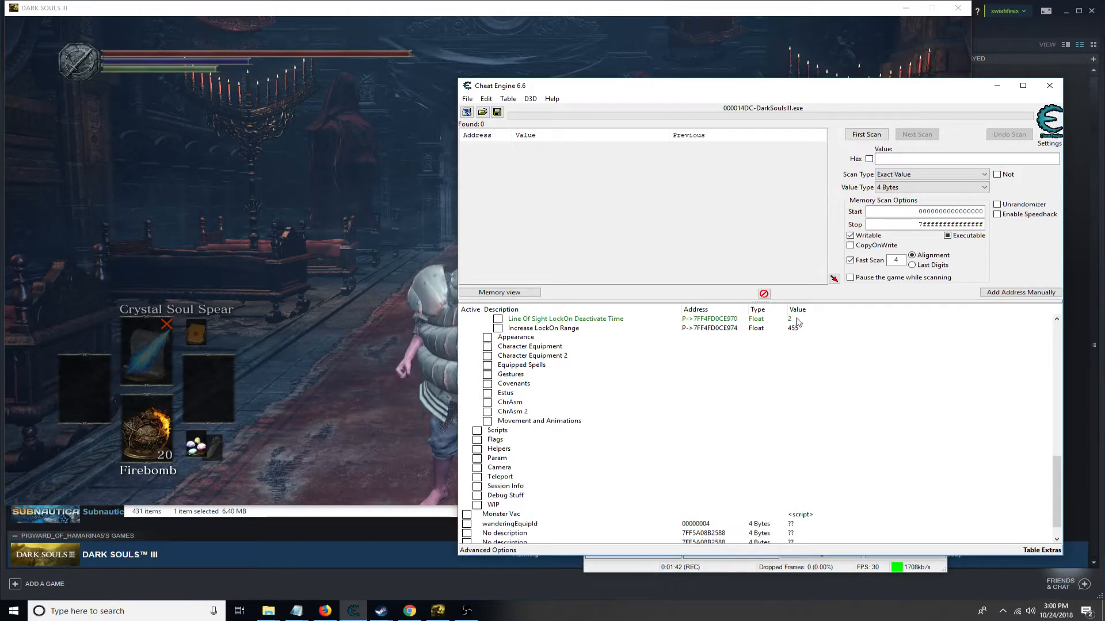
pyautogui.doubleClick(793, 319)
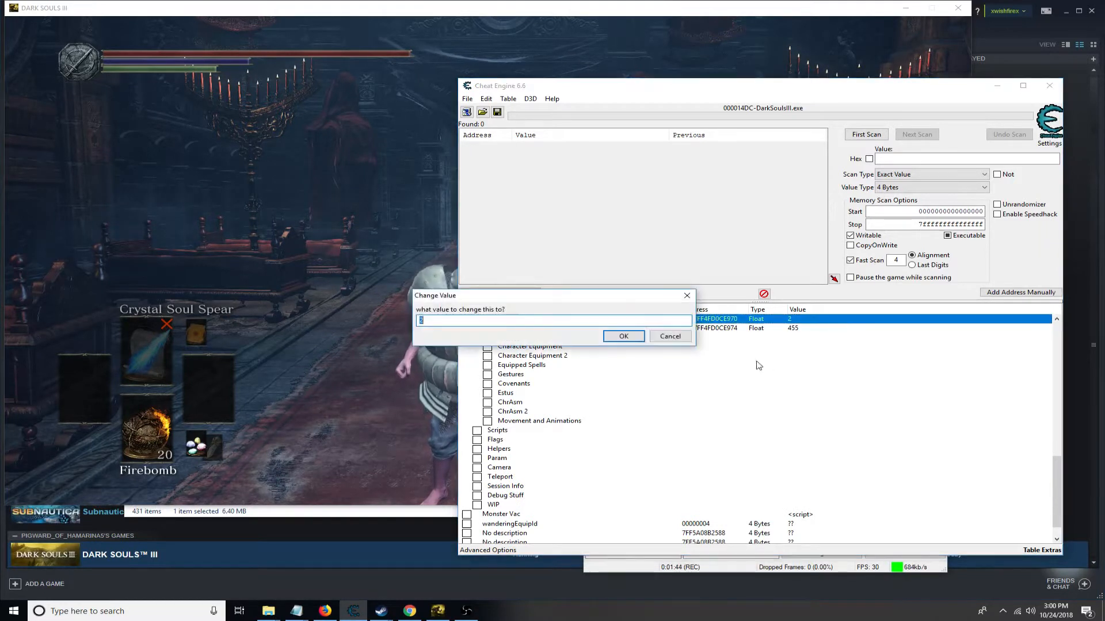
pyautogui.click(622, 336)
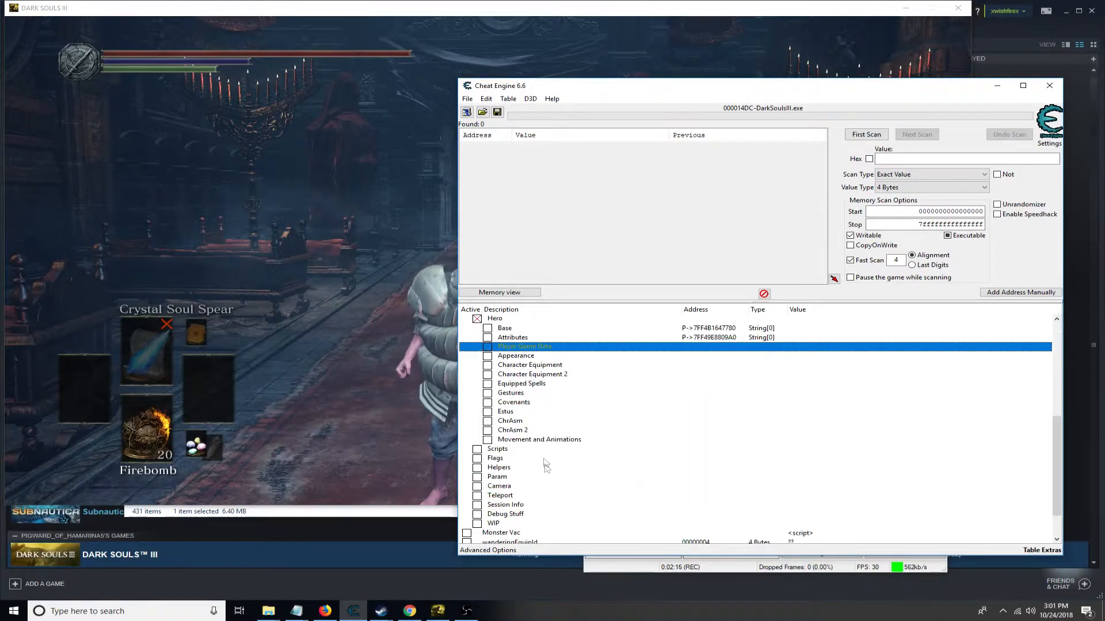
# - Reach Hero > Appearance > FaceData > Body Proportions and set Head Size to 25
pyautogui.click(487, 355)
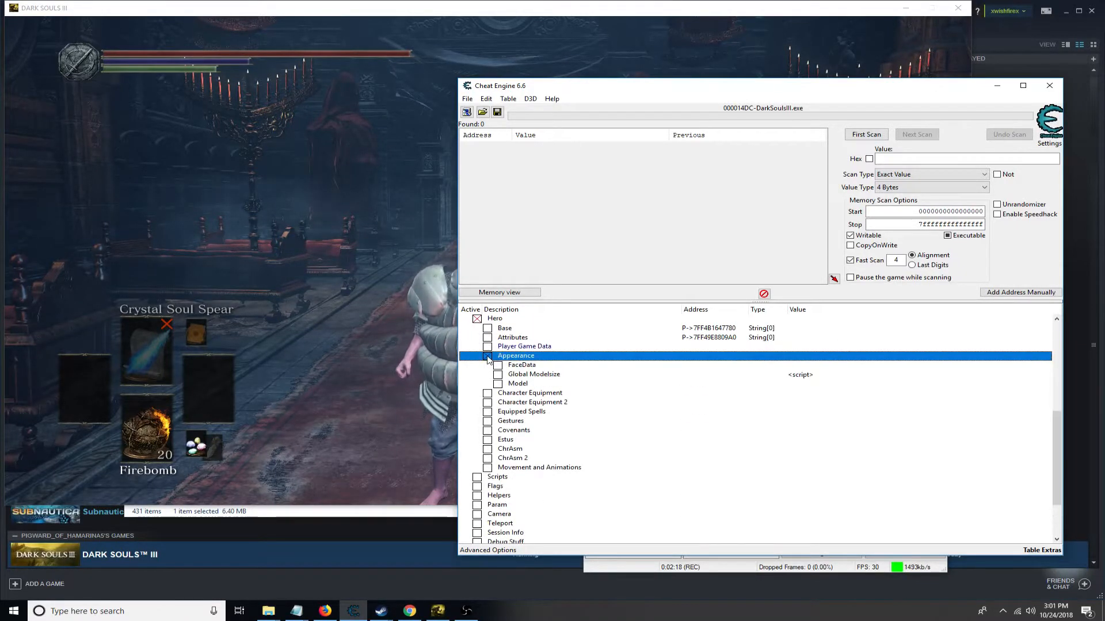
pyautogui.click(499, 365)
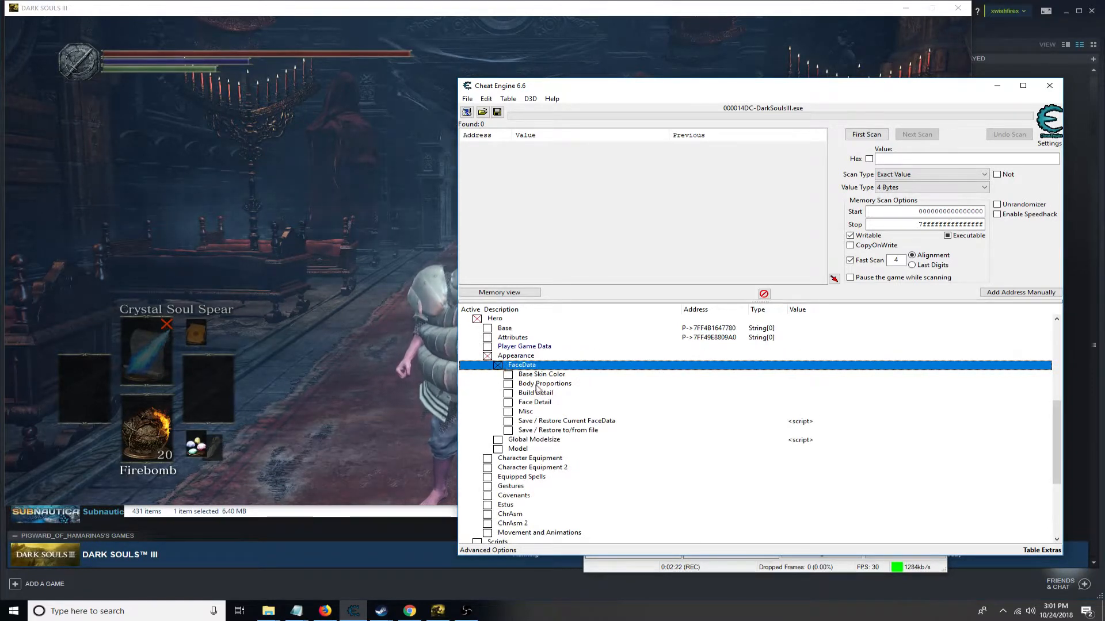
pyautogui.click(544, 383)
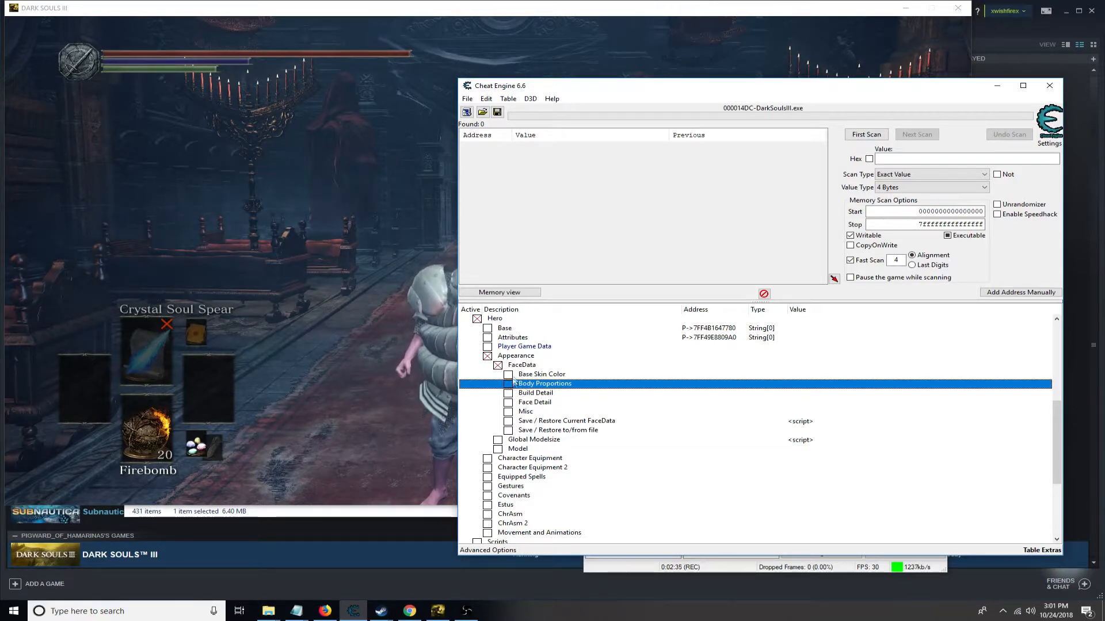
pyautogui.click(497, 383)
pyautogui.write('2')
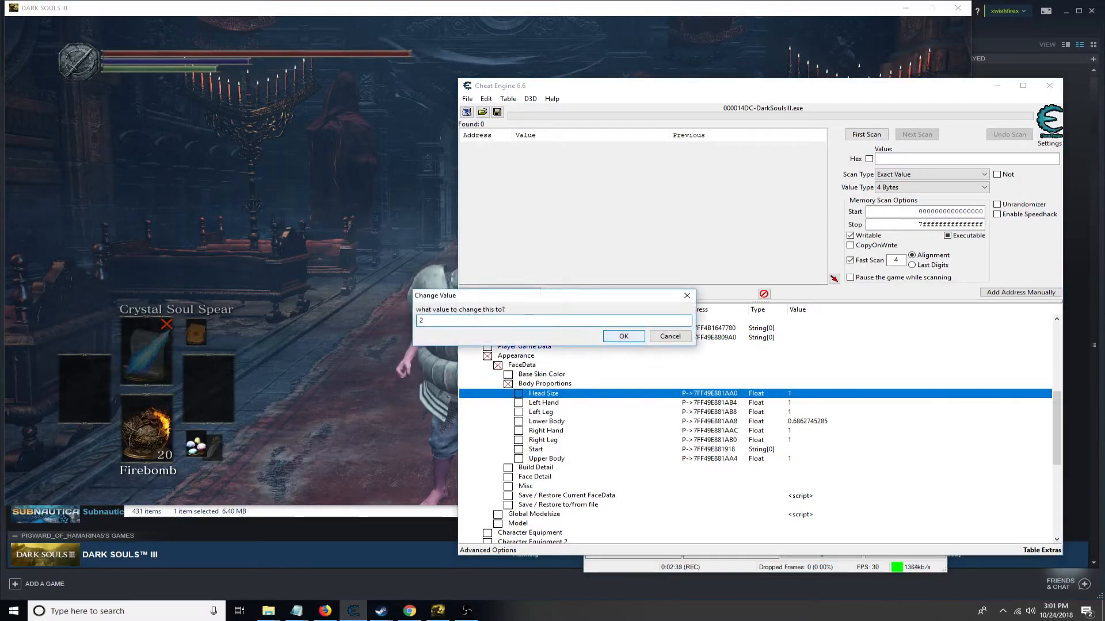
pyautogui.click(623, 336)
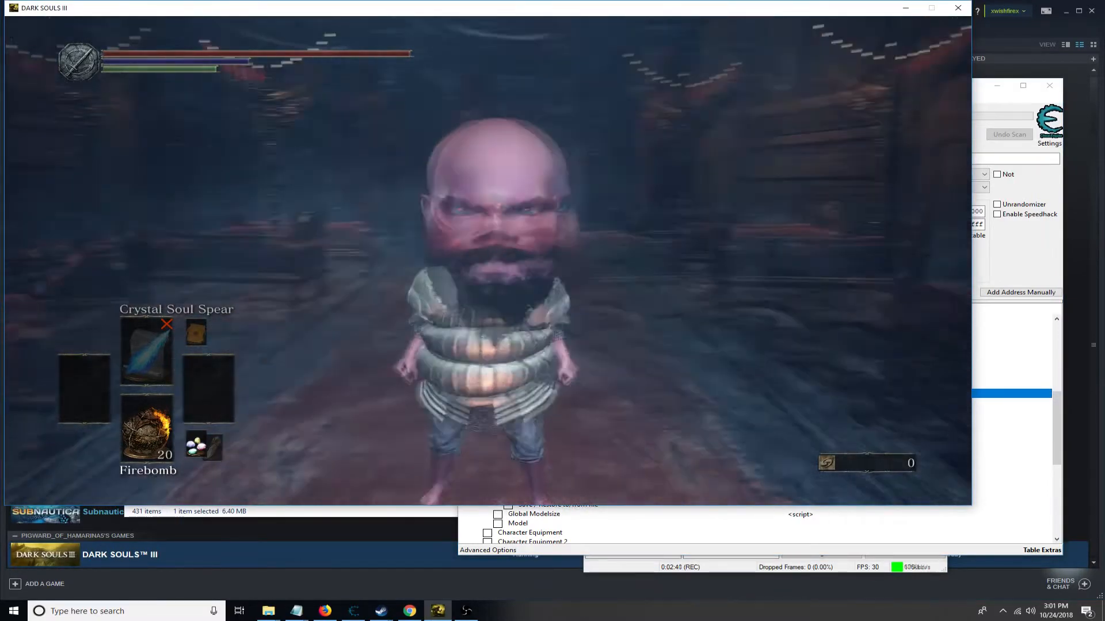
# - Review the Lower Body, Right Hand and Upper Body proportion values after checking the game
pyautogui.click(12, 611)
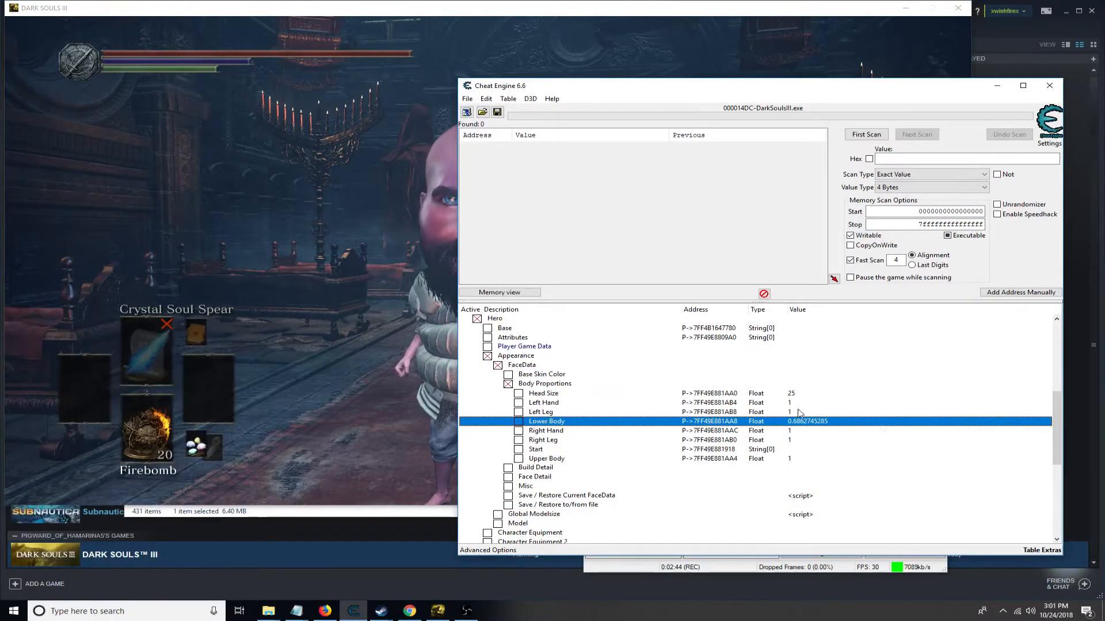
pyautogui.click(545, 430)
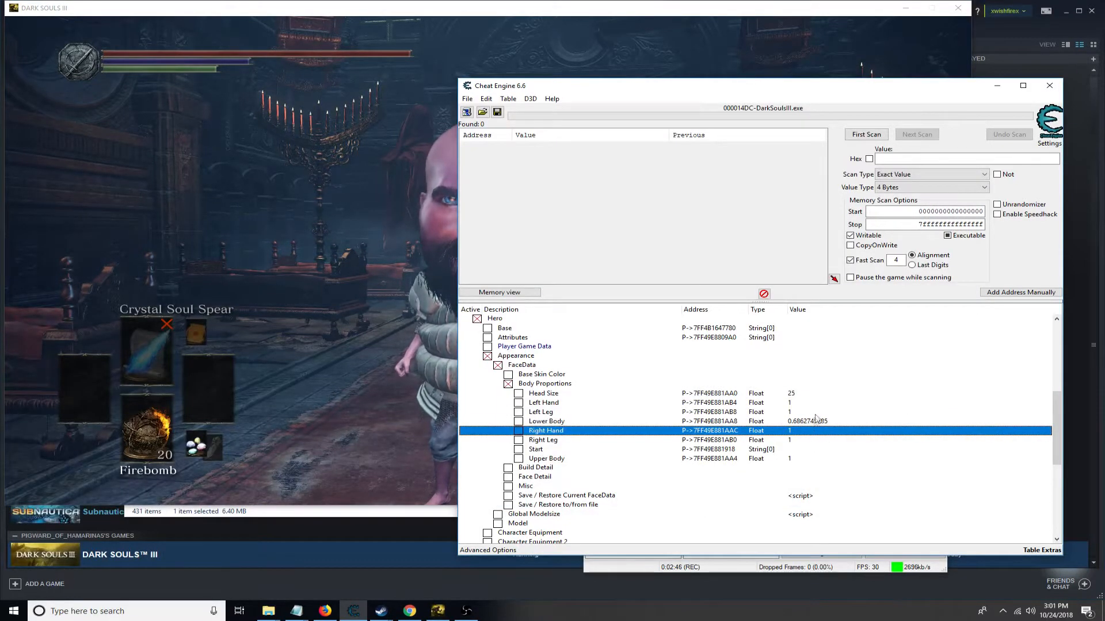
pyautogui.doubleClick(545, 459)
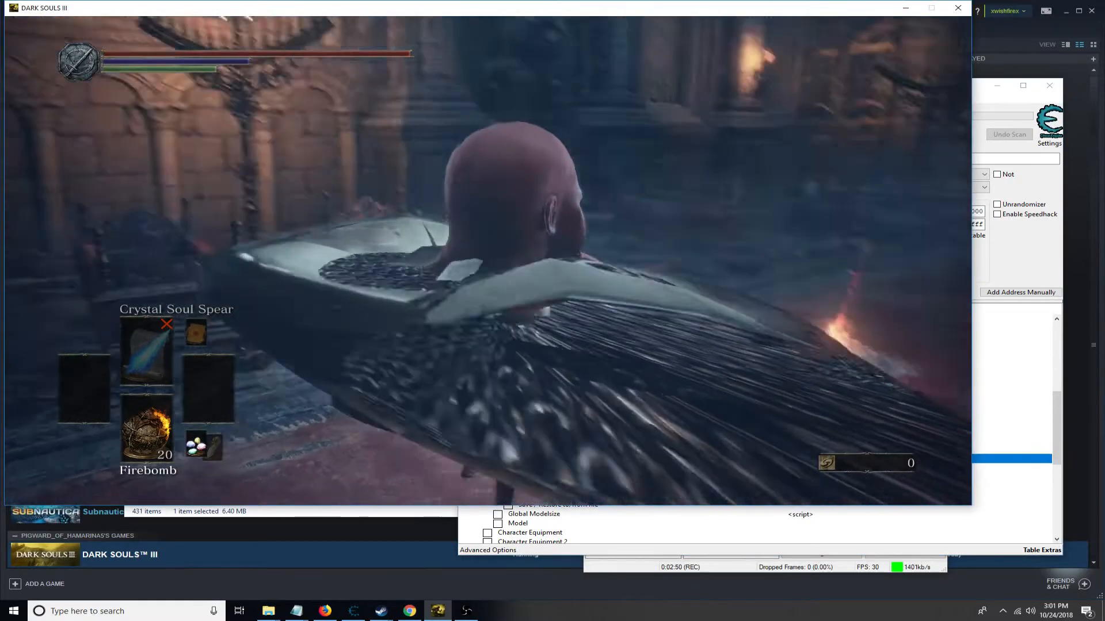
pyautogui.click(12, 612)
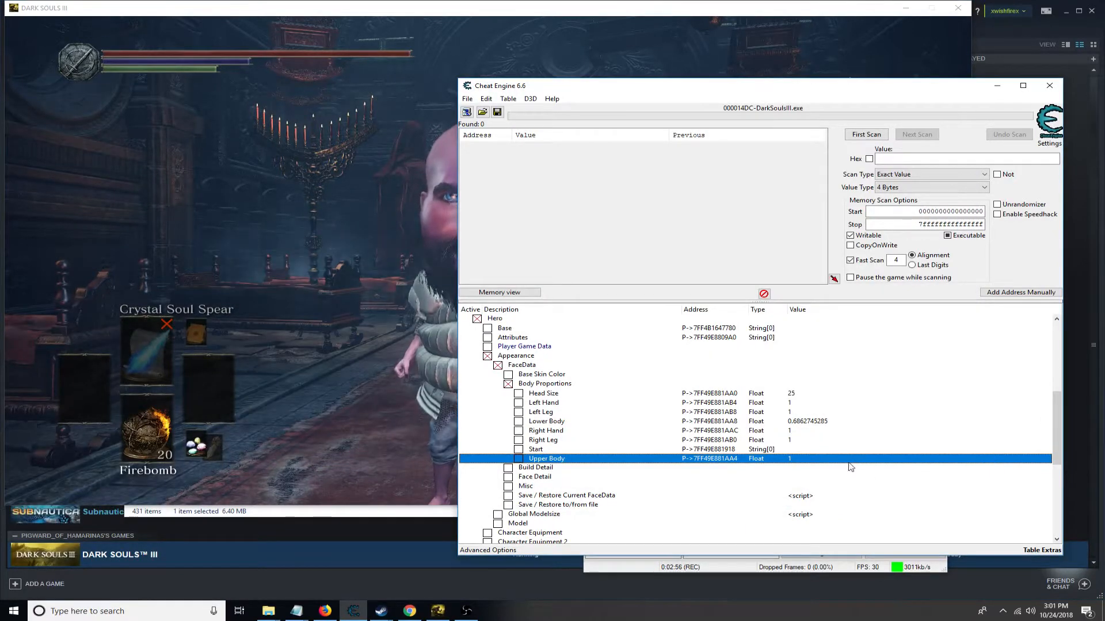
pyautogui.moveTo(851, 432)
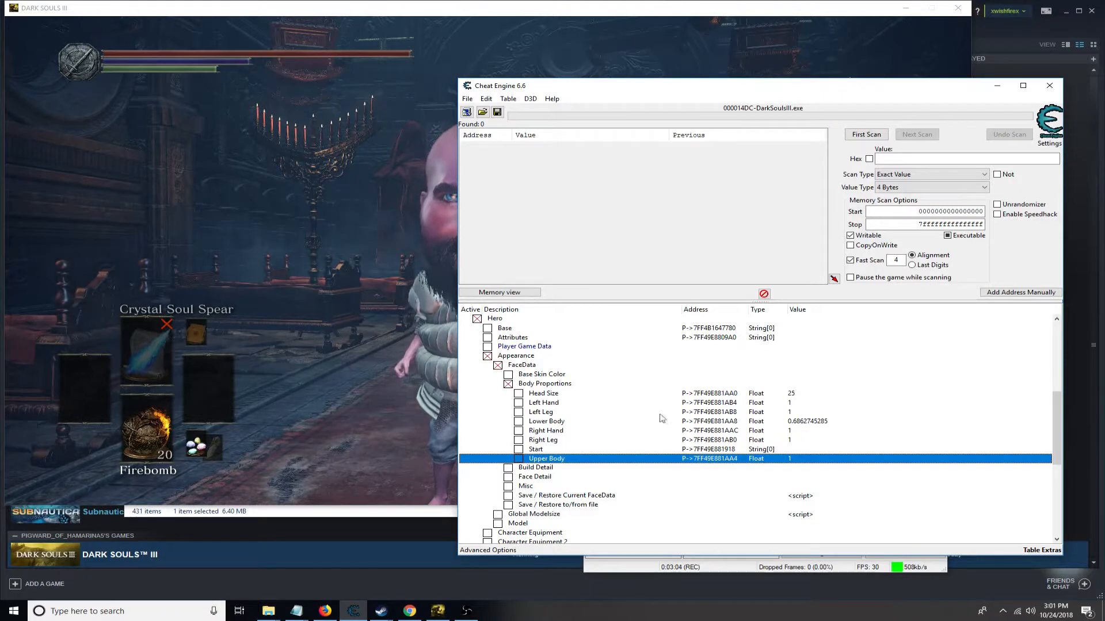
# - Reveal the last highlighted weapon's Effect On Self residentSpEffectId fields under Helpers
pyautogui.click(509, 383)
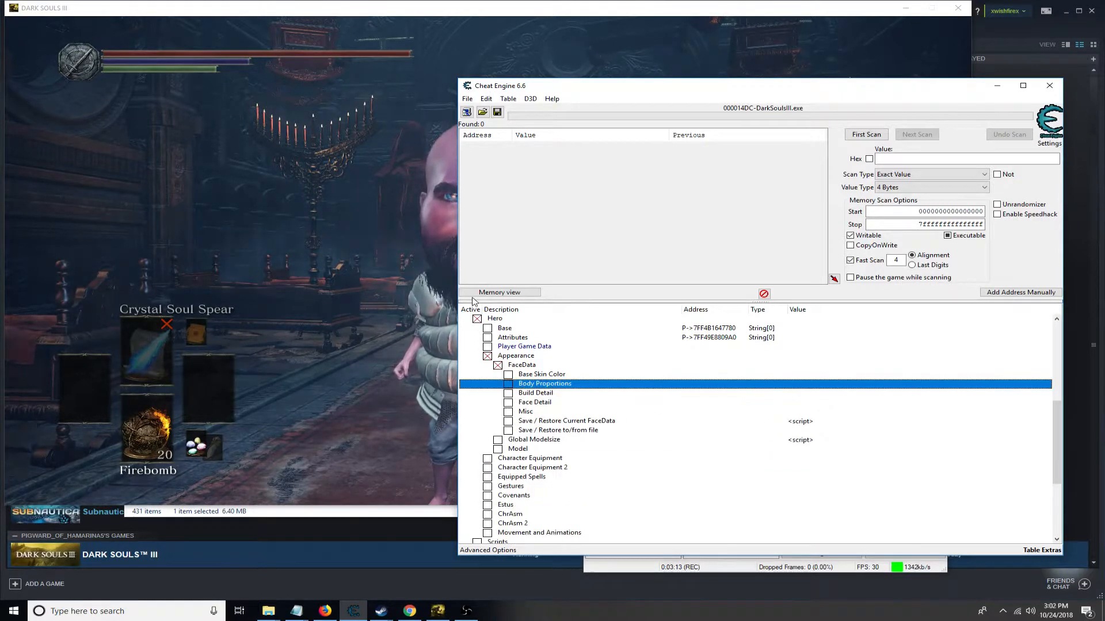
pyautogui.moveTo(570, 345)
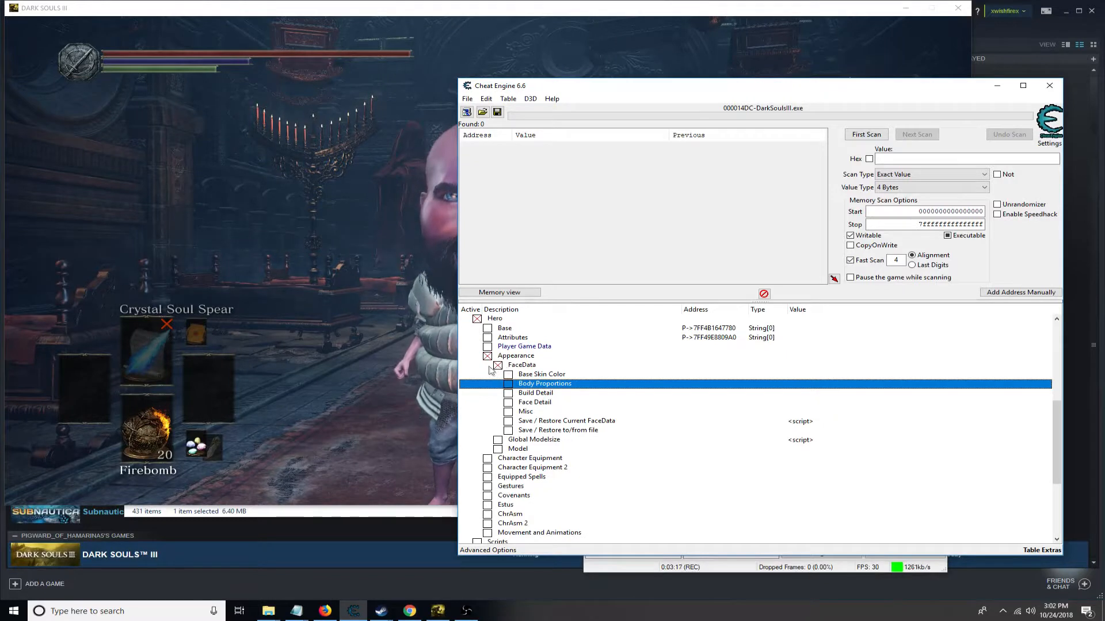
pyautogui.moveTo(542, 405)
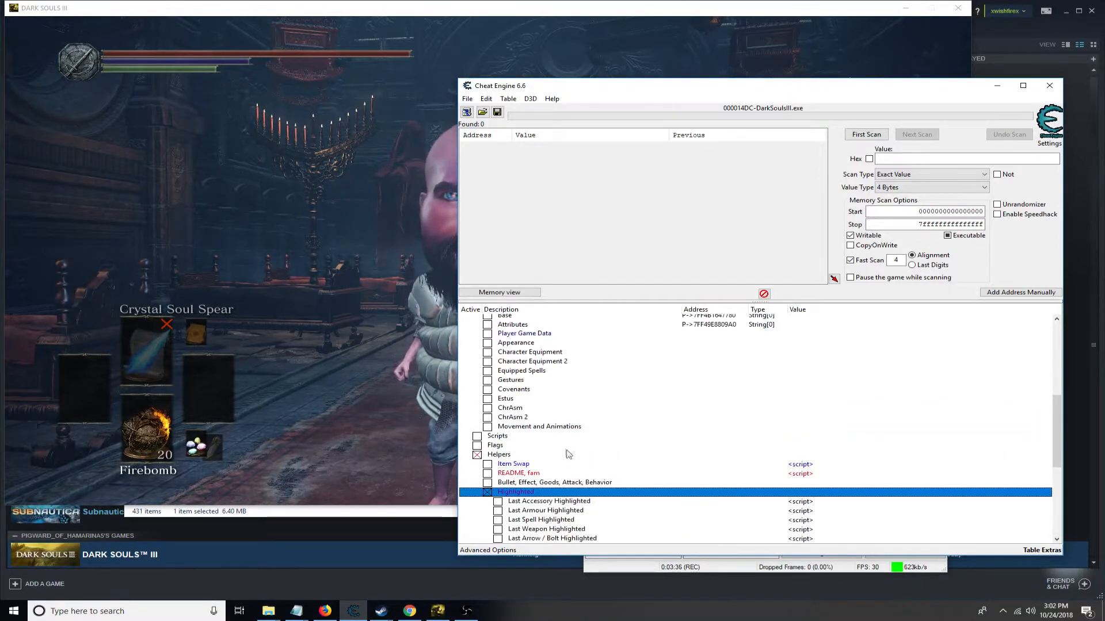
pyautogui.click(545, 530)
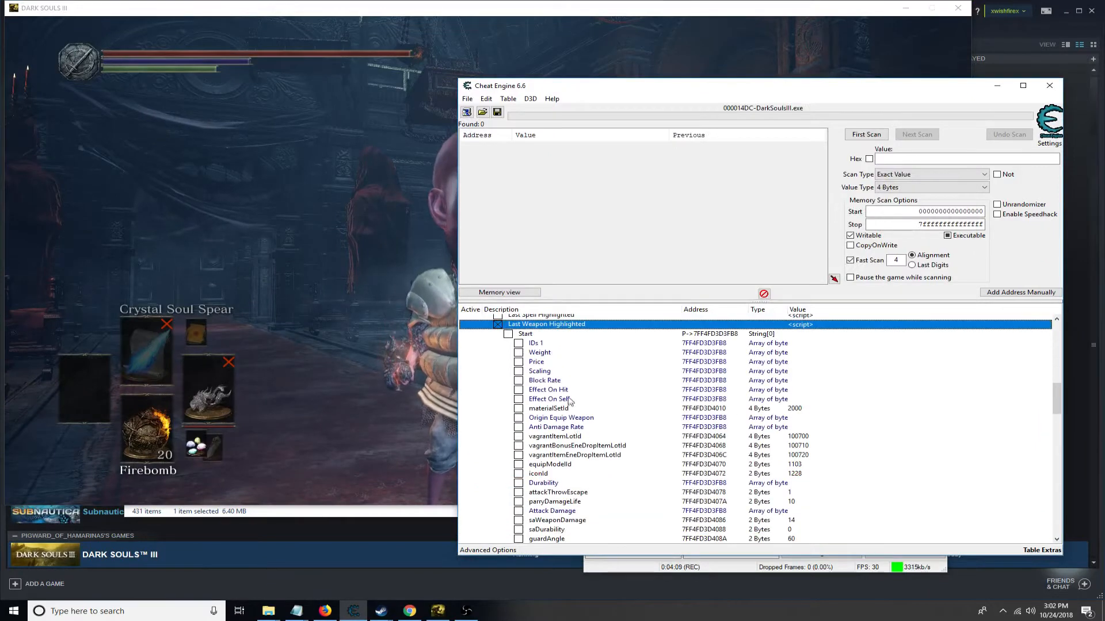
pyautogui.click(547, 390)
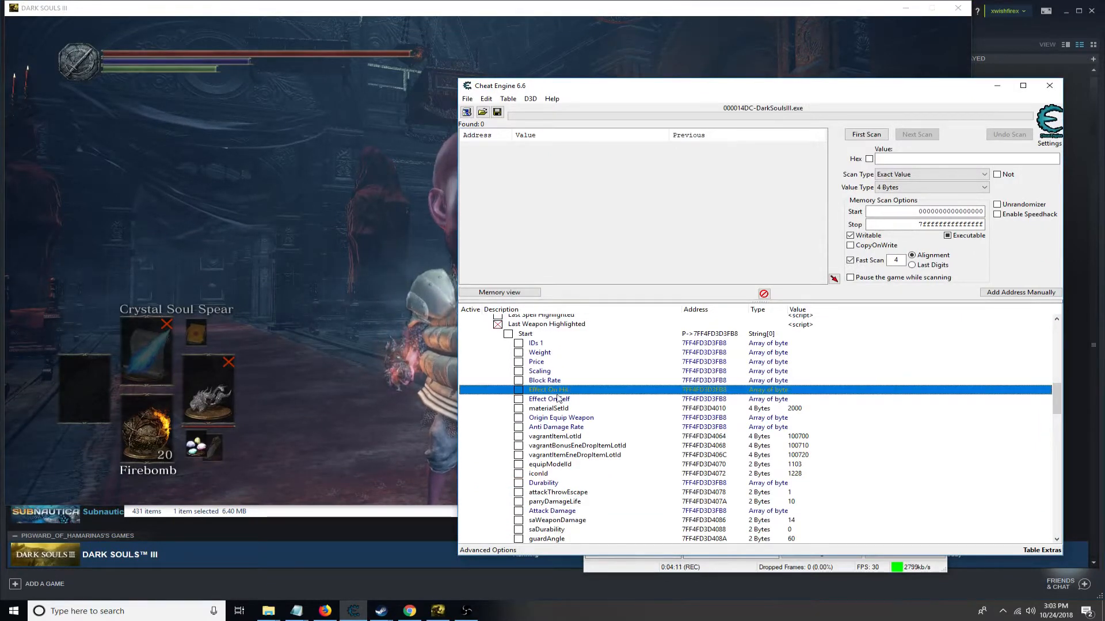
pyautogui.click(549, 399)
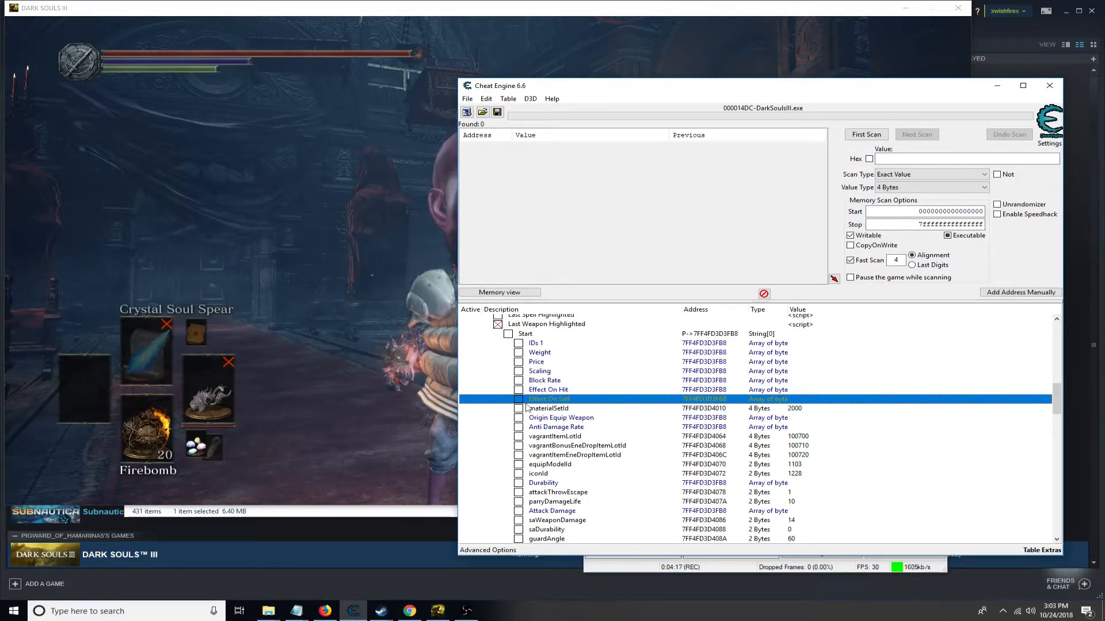
pyautogui.click(519, 399)
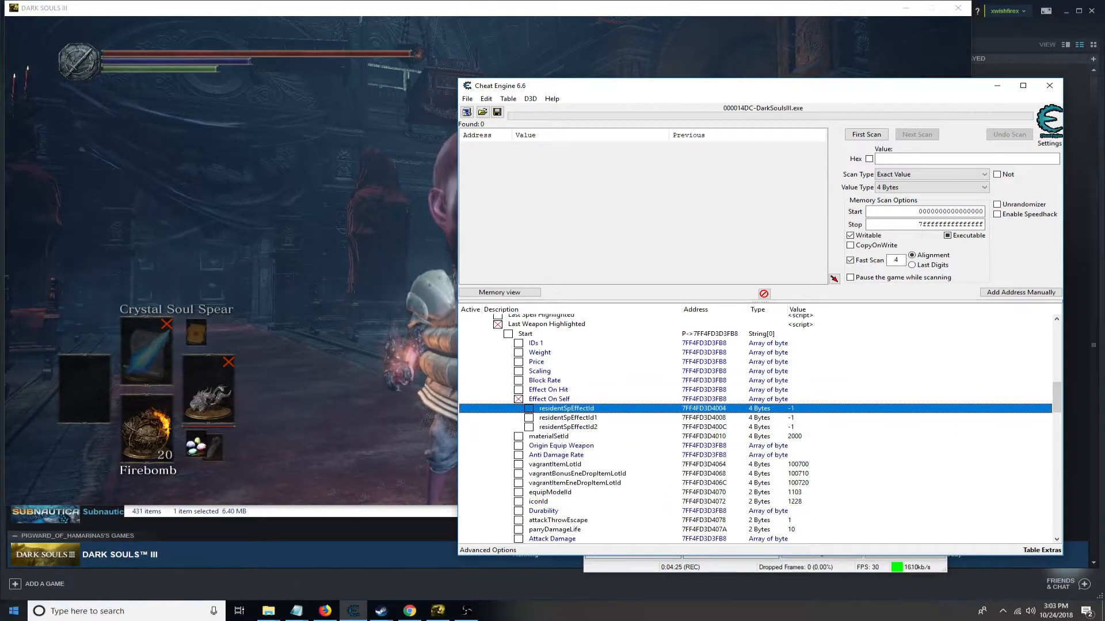
# - Search Windows for 'maste' and open the Dark Souls 3 Master Spreadsheet archive's ID page
pyautogui.write('maste')
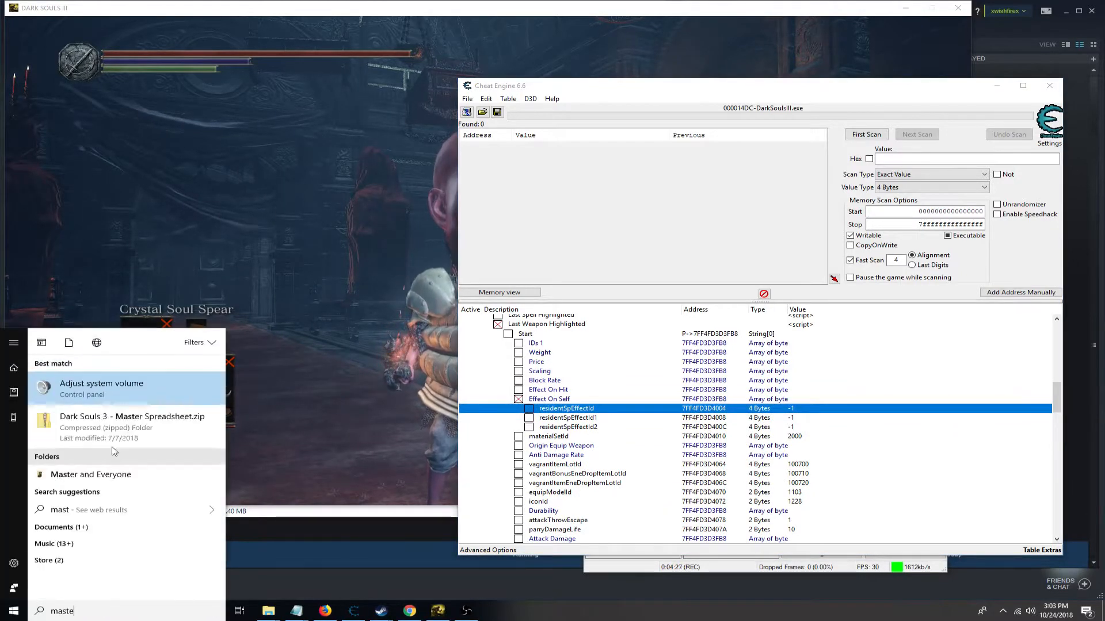
pyautogui.click(132, 421)
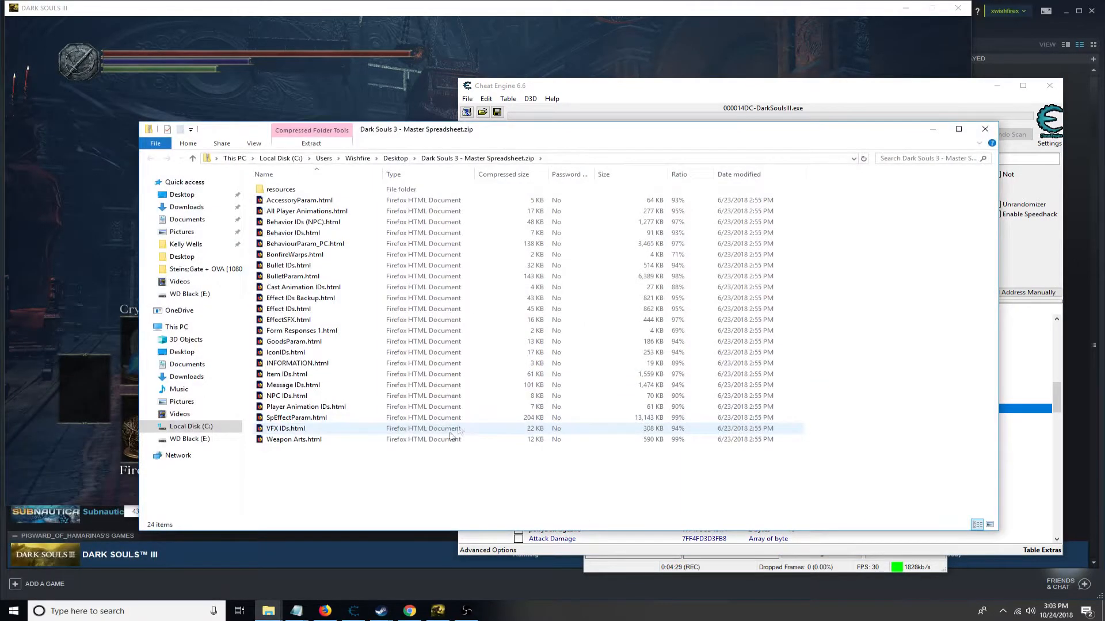
pyautogui.click(364, 485)
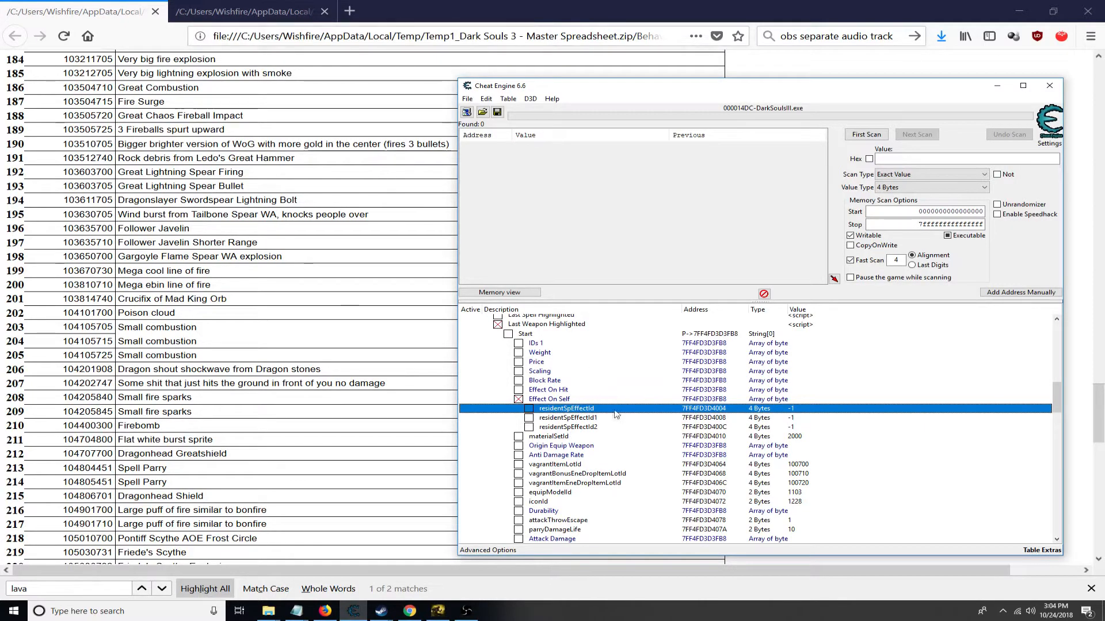
pyautogui.moveTo(620, 428)
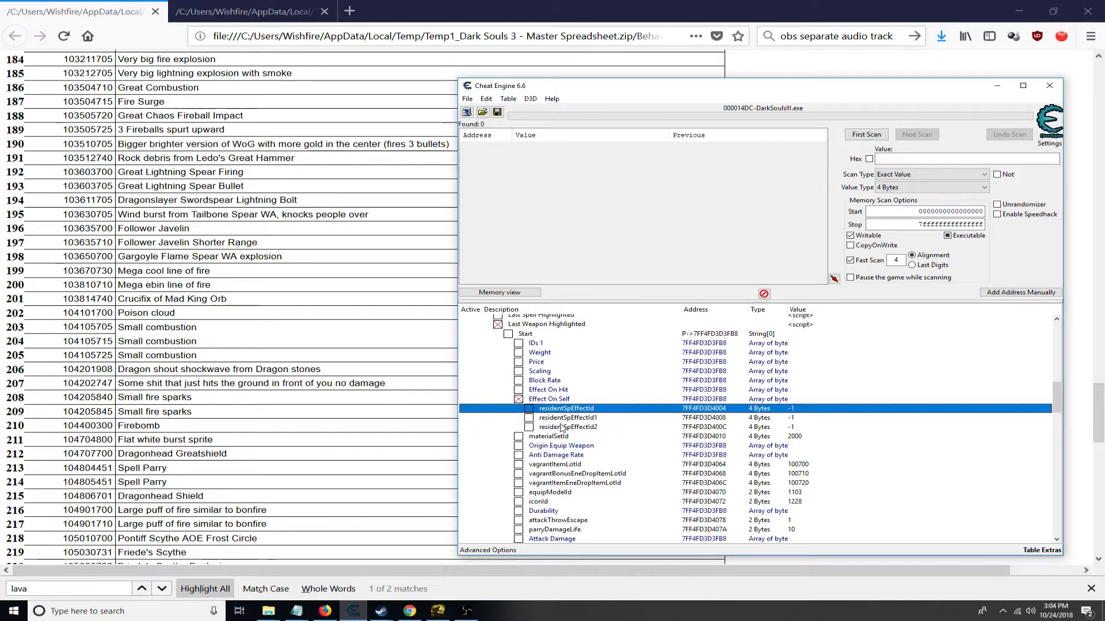
# - Search the Effect IDs page for basilisk, finding Basilisk curse sitting on your back, ID 16270
pyautogui.click(243, 11)
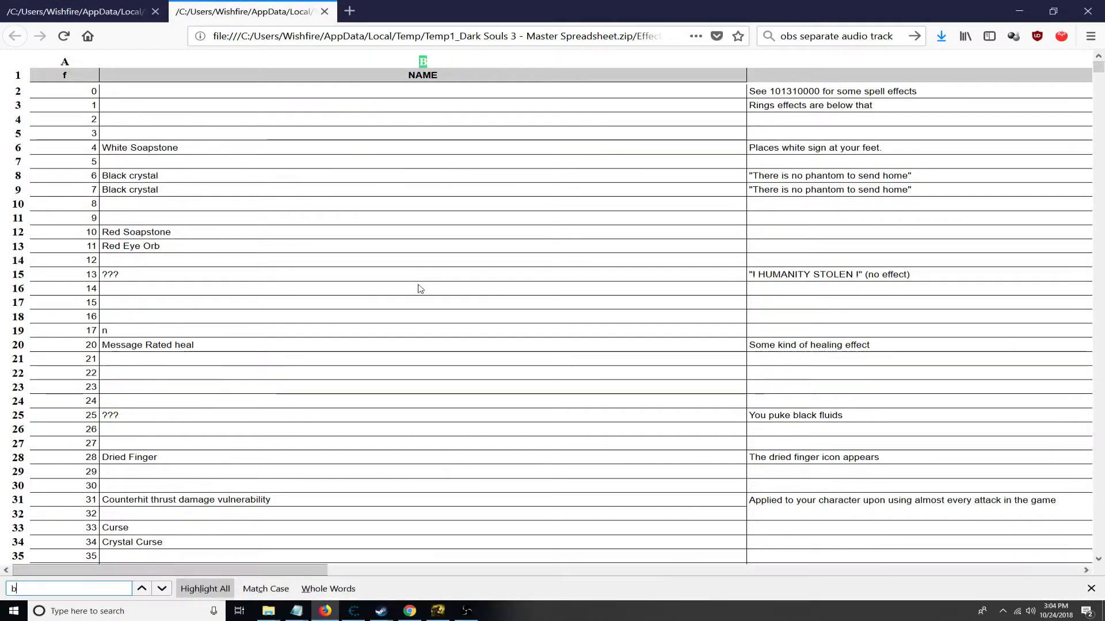
pyautogui.write('asili')
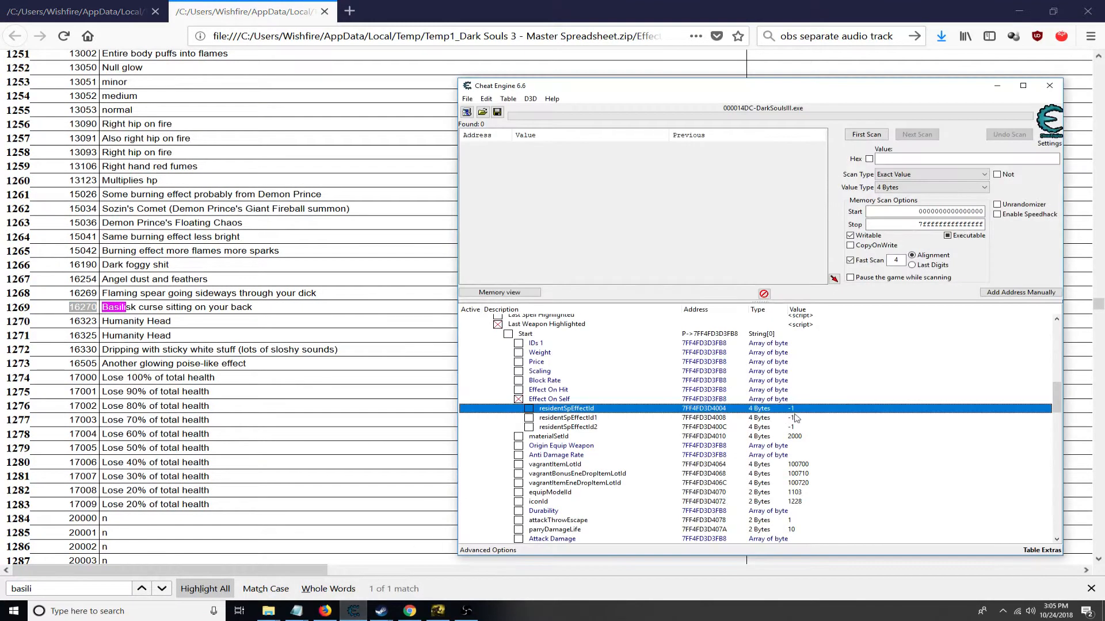
pyautogui.moveTo(817, 416)
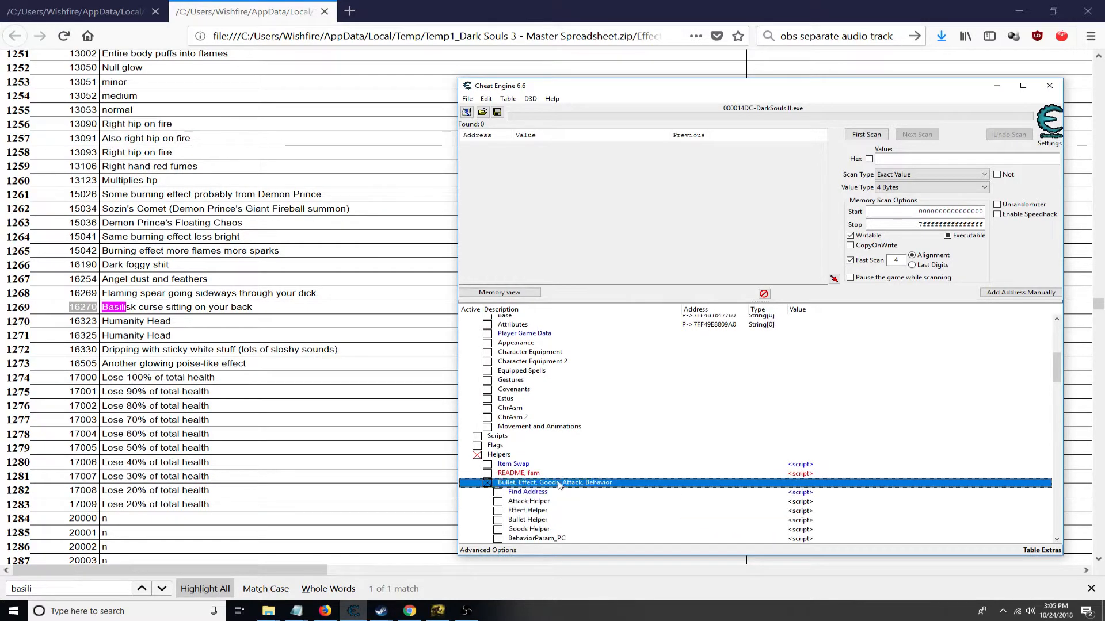
pyautogui.moveTo(952, 428)
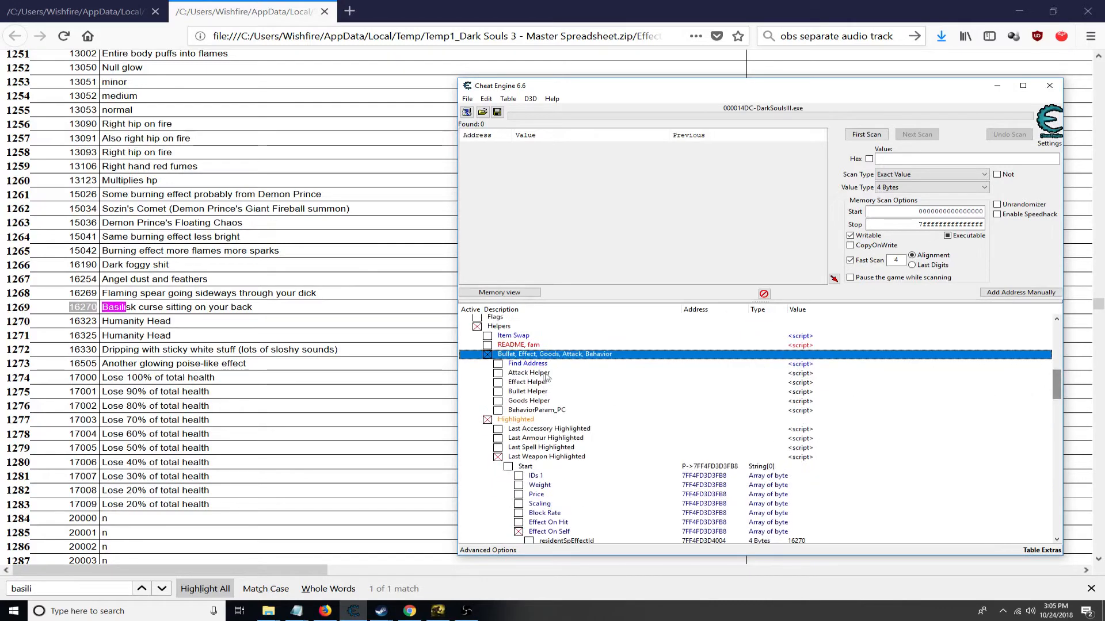
# - Enable the Find Address script and its Switch to VEH Debugger option
pyautogui.click(527, 363)
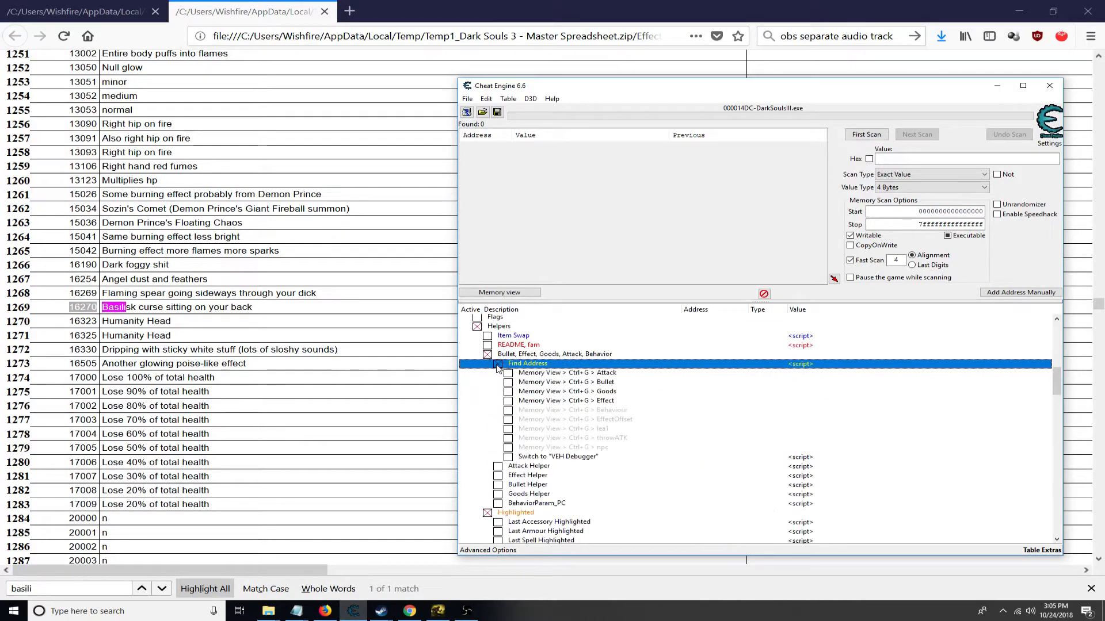
pyautogui.click(497, 364)
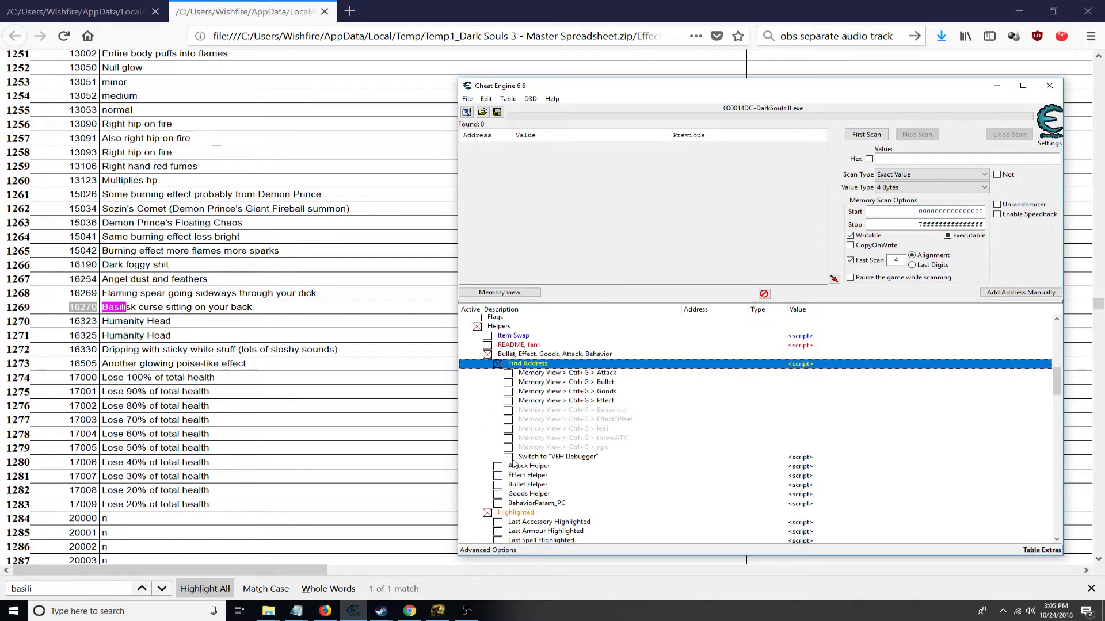
pyautogui.click(557, 457)
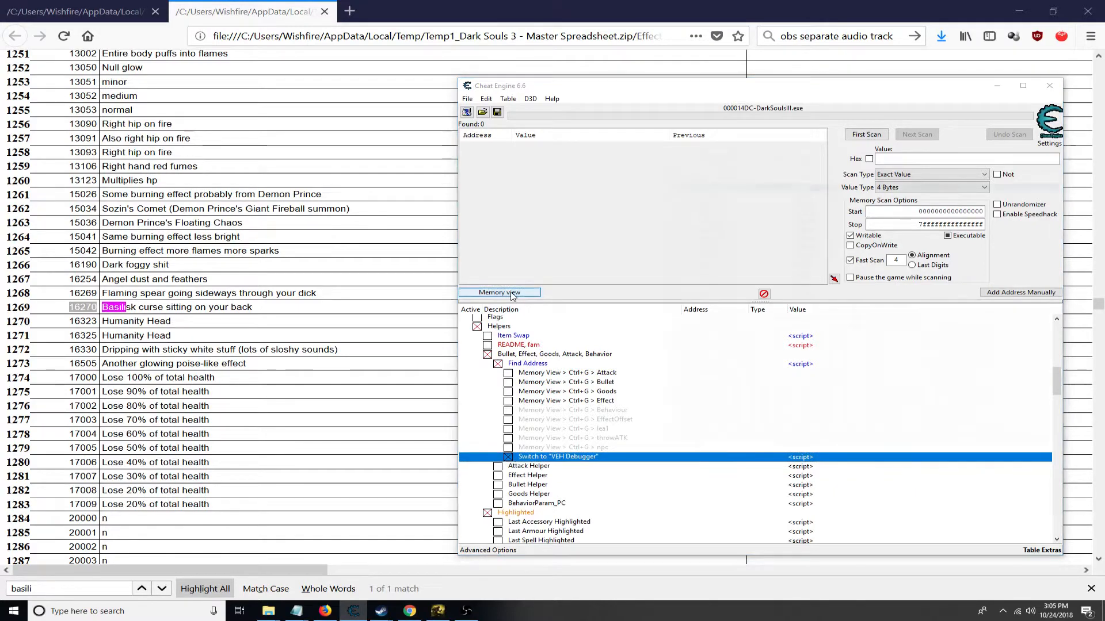
# - Jump the Memory View to the effect symbol's address
pyautogui.click(499, 293)
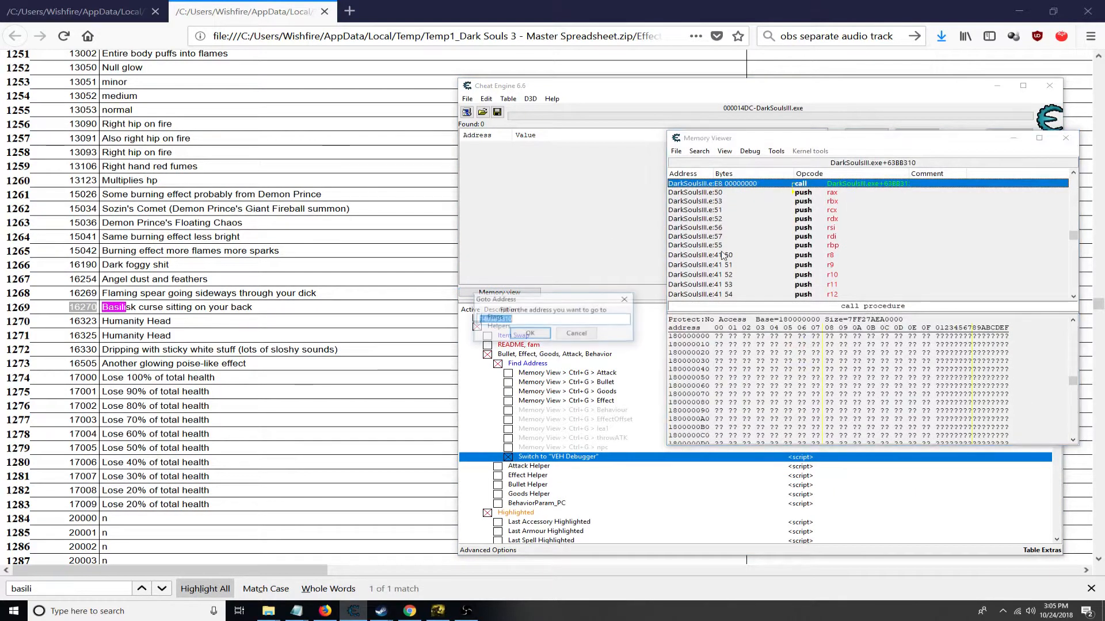
pyautogui.write('effec')
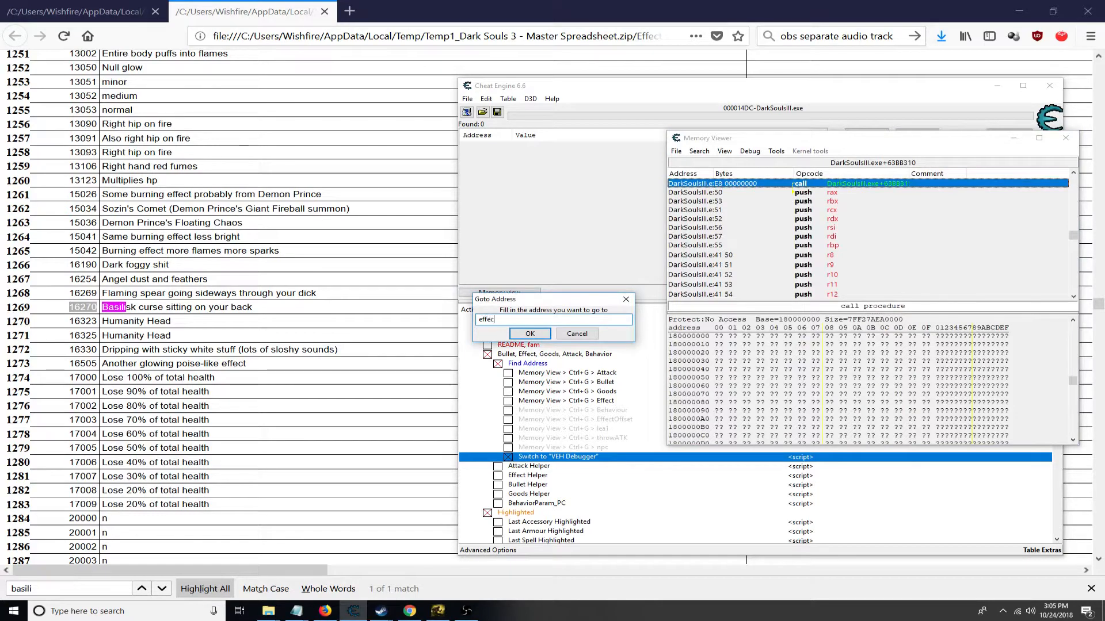
pyautogui.click(529, 334)
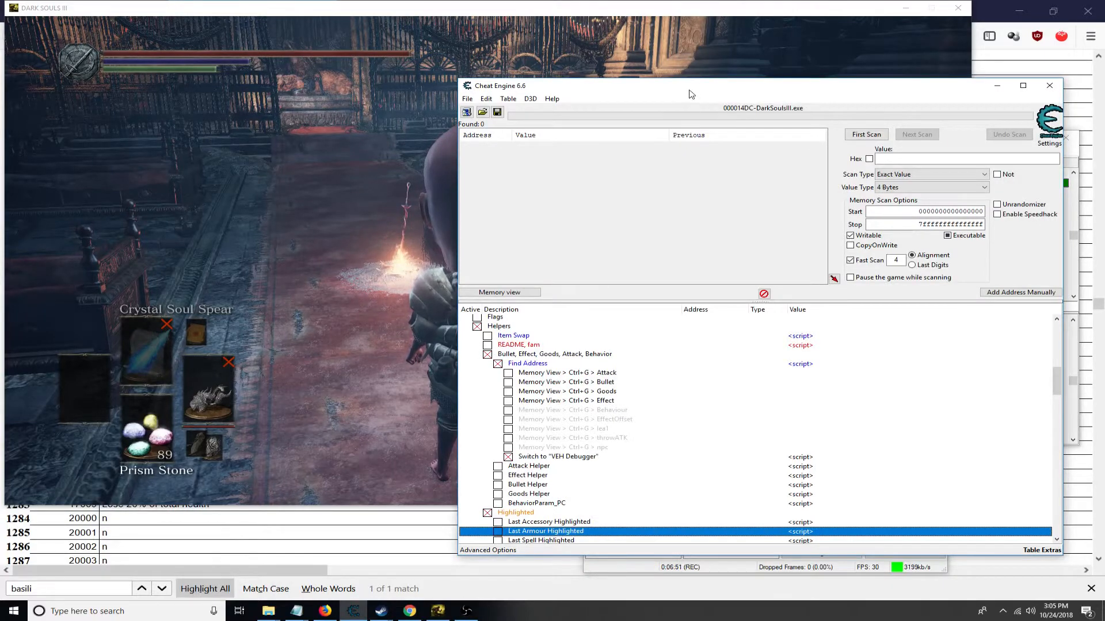
# - Move the cheat table window aside to watch which addresses the effect routine accesses
pyautogui.moveTo(690, 85); pyautogui.dragTo(648, 73)
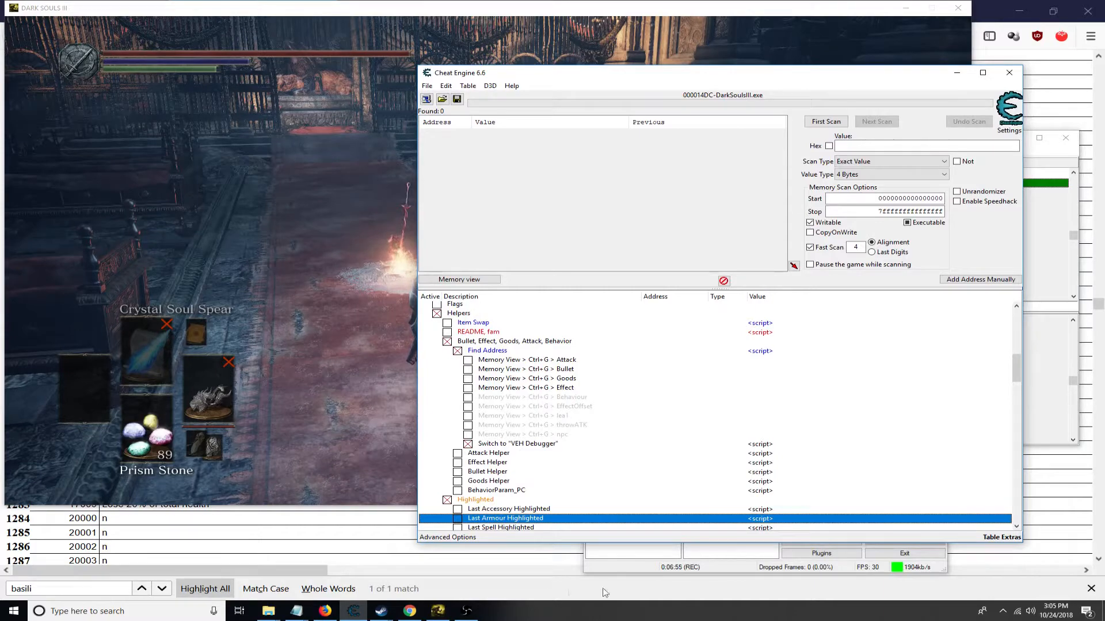
pyautogui.moveTo(495, 592)
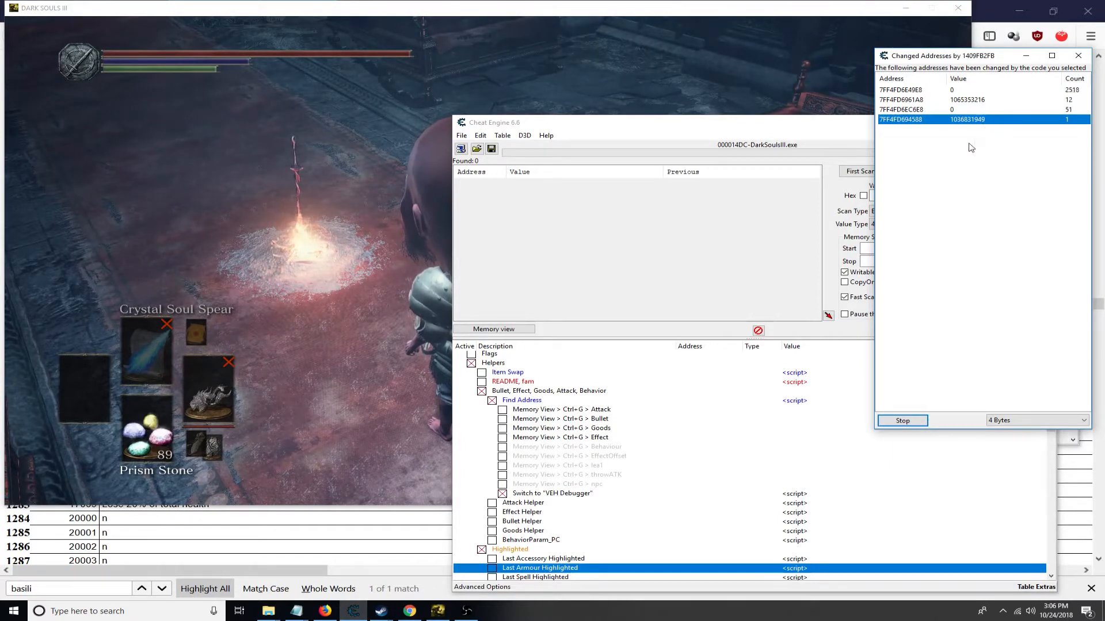
pyautogui.moveTo(986, 162)
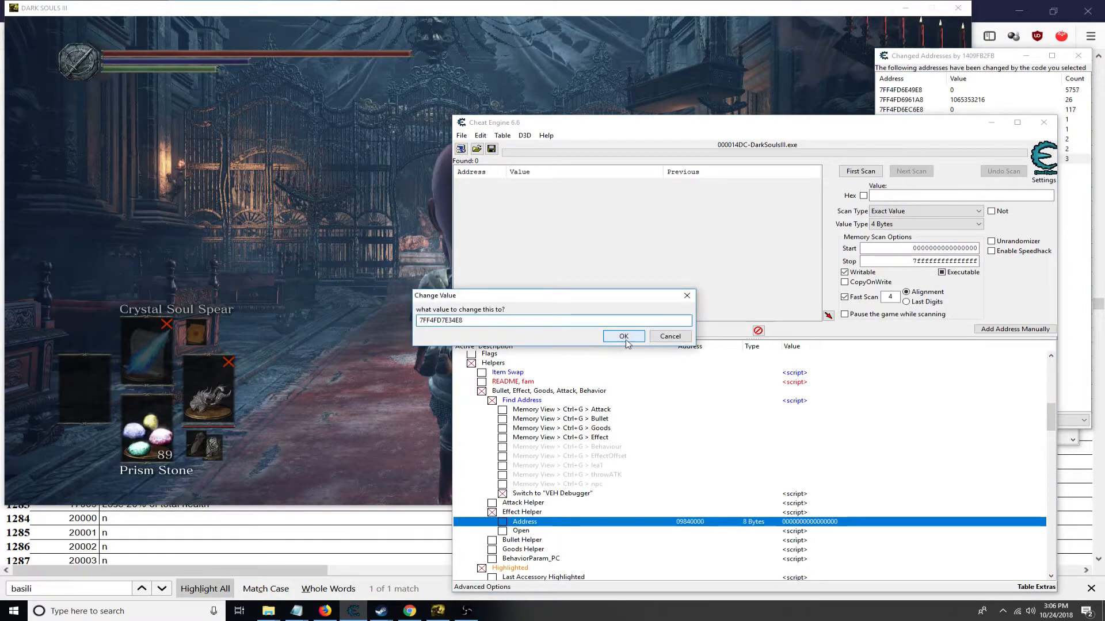
# - Confirm Effect Helper address 7FF4FD7E34E0, select its behaviorId field and recheck the effect ID list
pyautogui.click(623, 336)
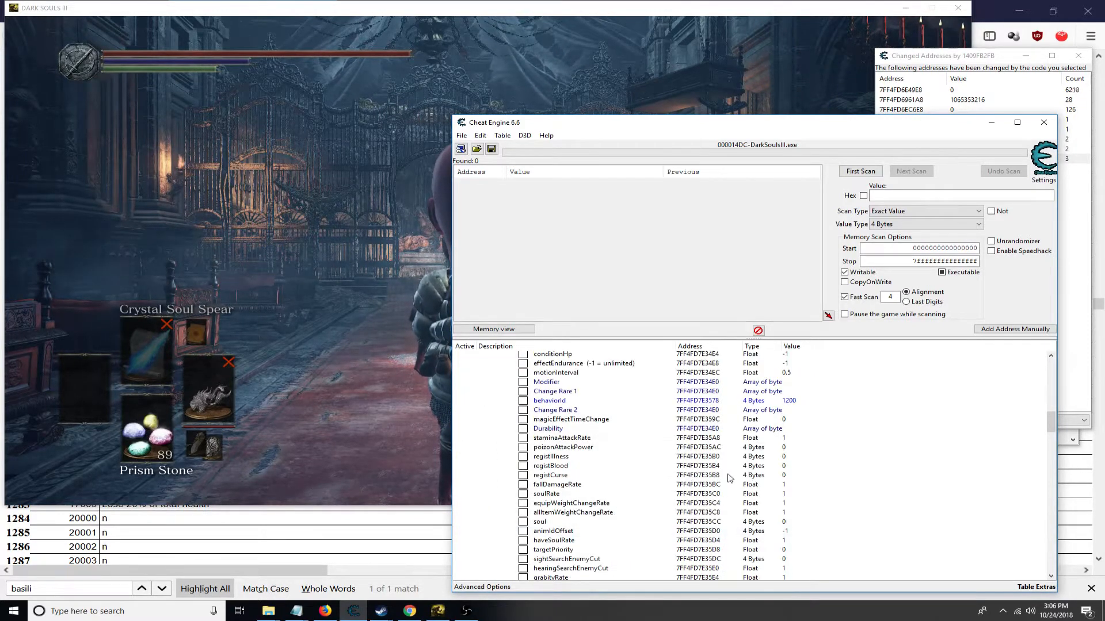
pyautogui.click(549, 400)
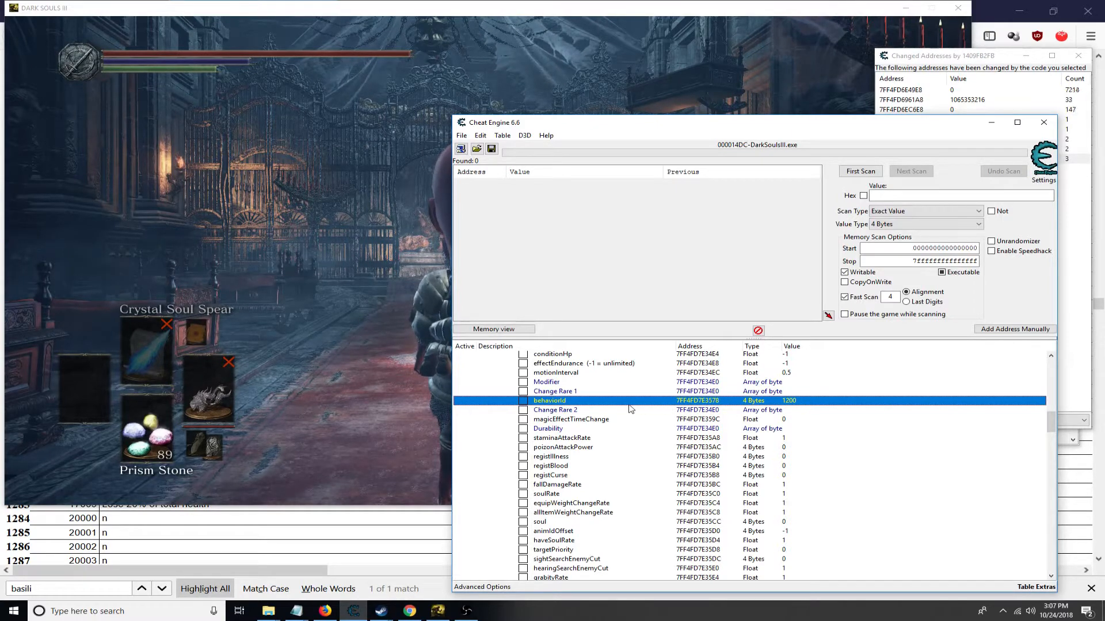
pyautogui.moveTo(653, 417)
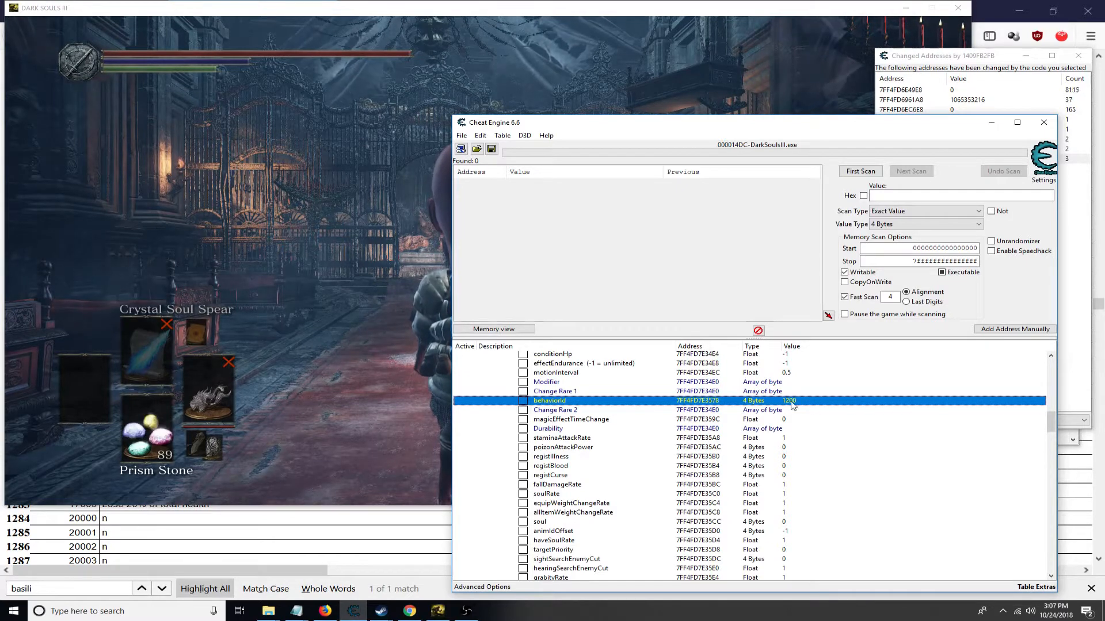
pyautogui.moveTo(606, 403)
pyautogui.write('lava')
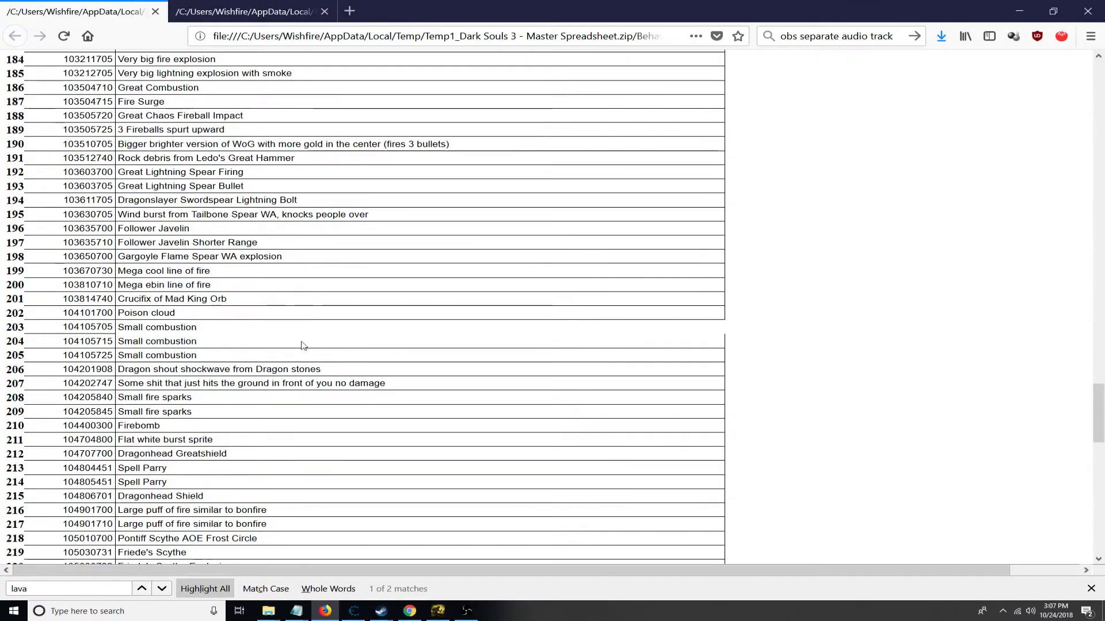
pyautogui.scroll(3)
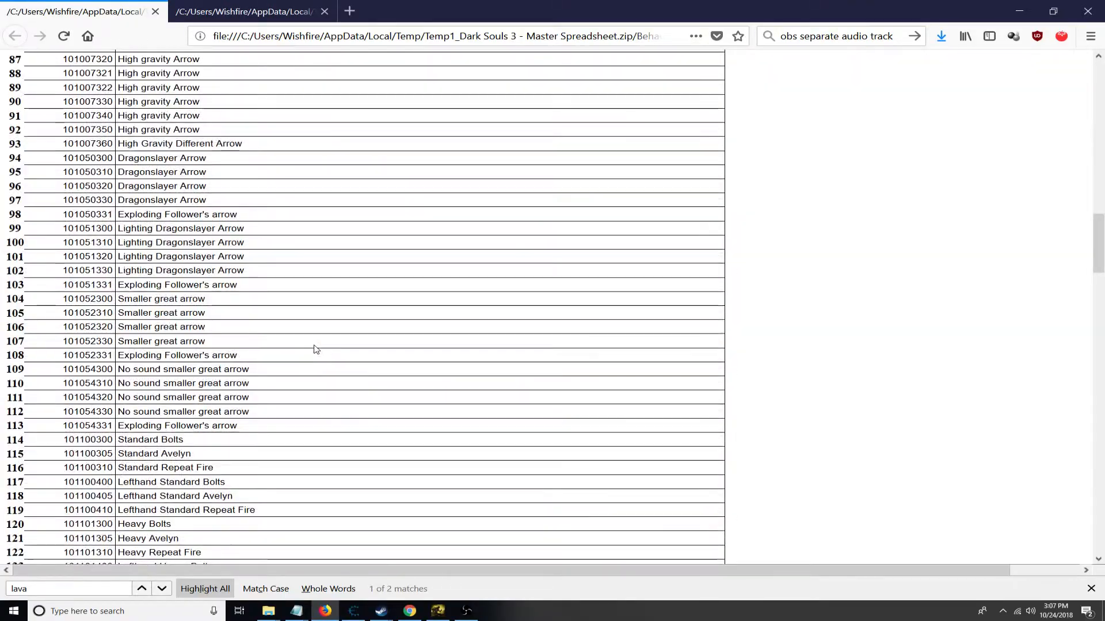
pyautogui.scroll(-3)
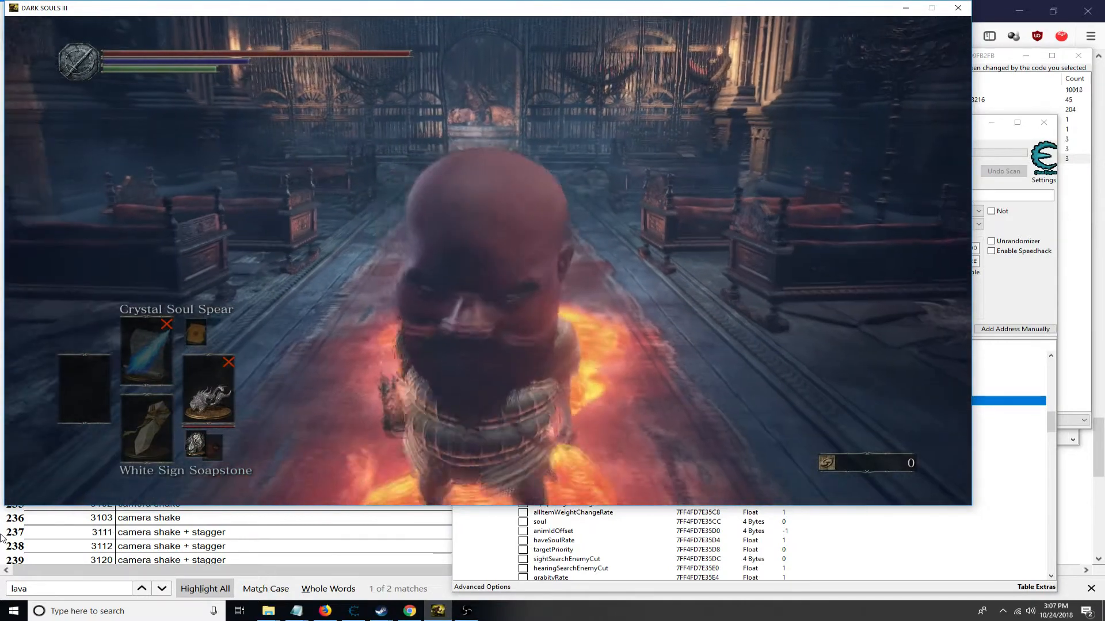
pyautogui.click(12, 611)
pyautogui.write('basili')
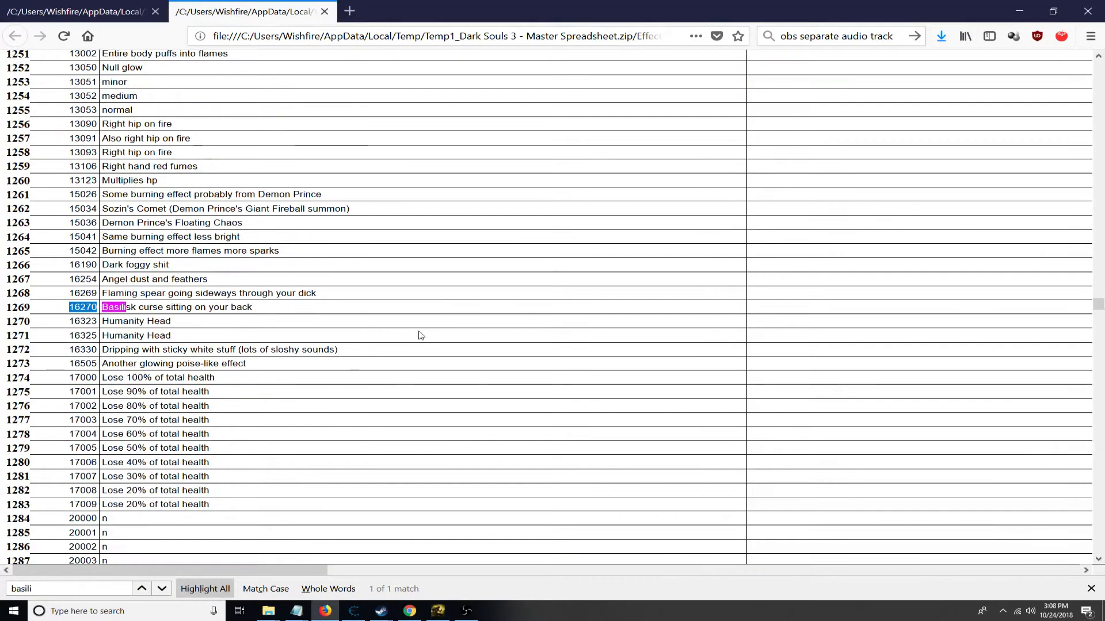
pyautogui.write('lava')
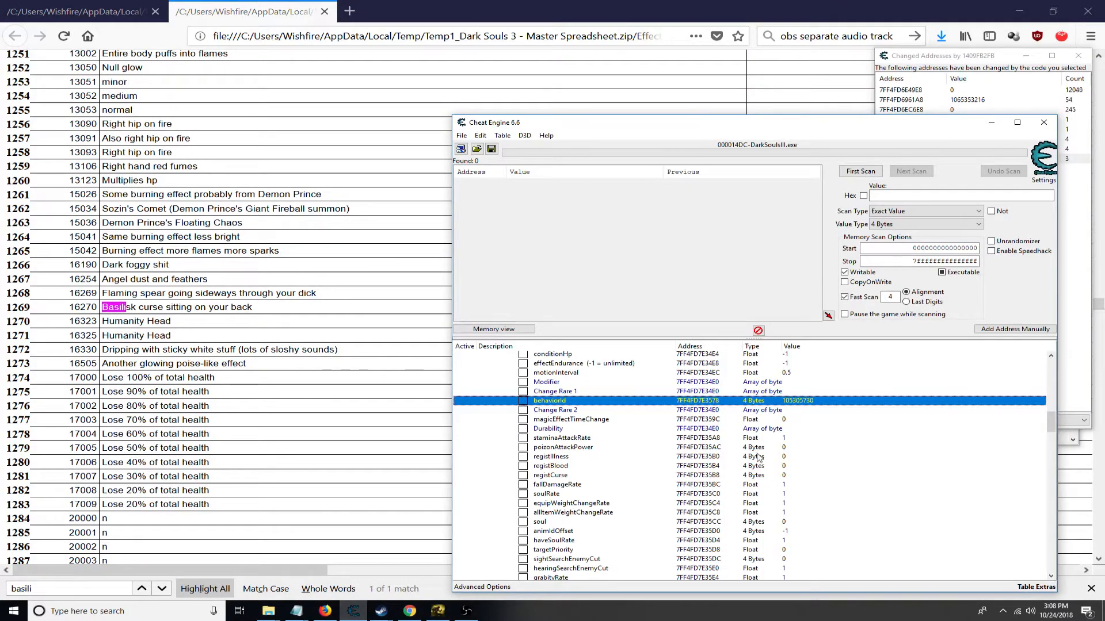
pyautogui.scroll(-3)
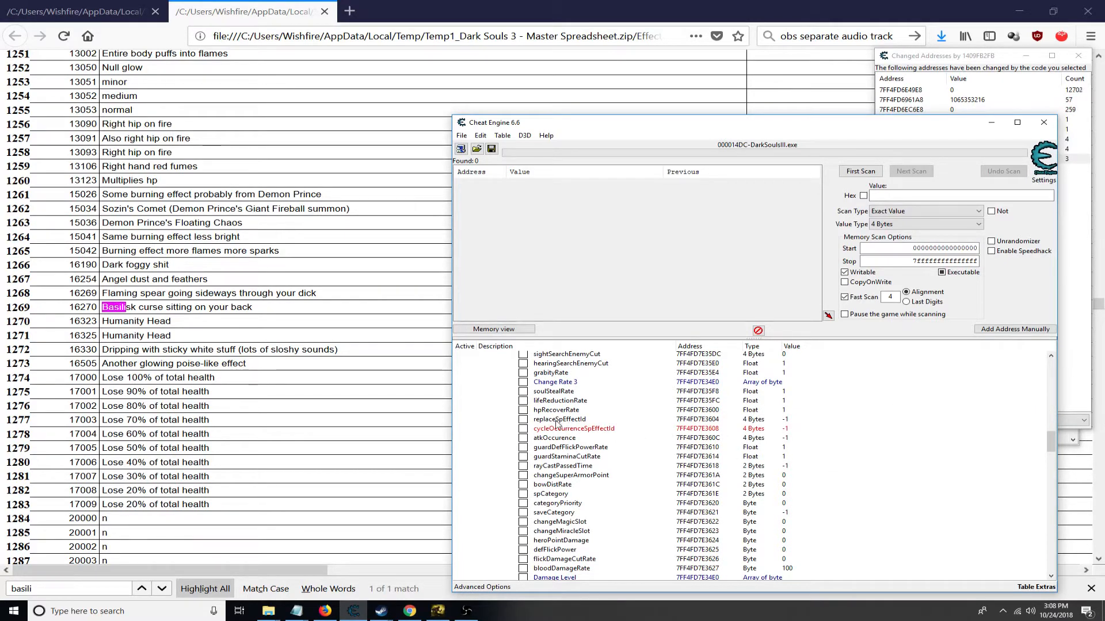
pyautogui.click(573, 428)
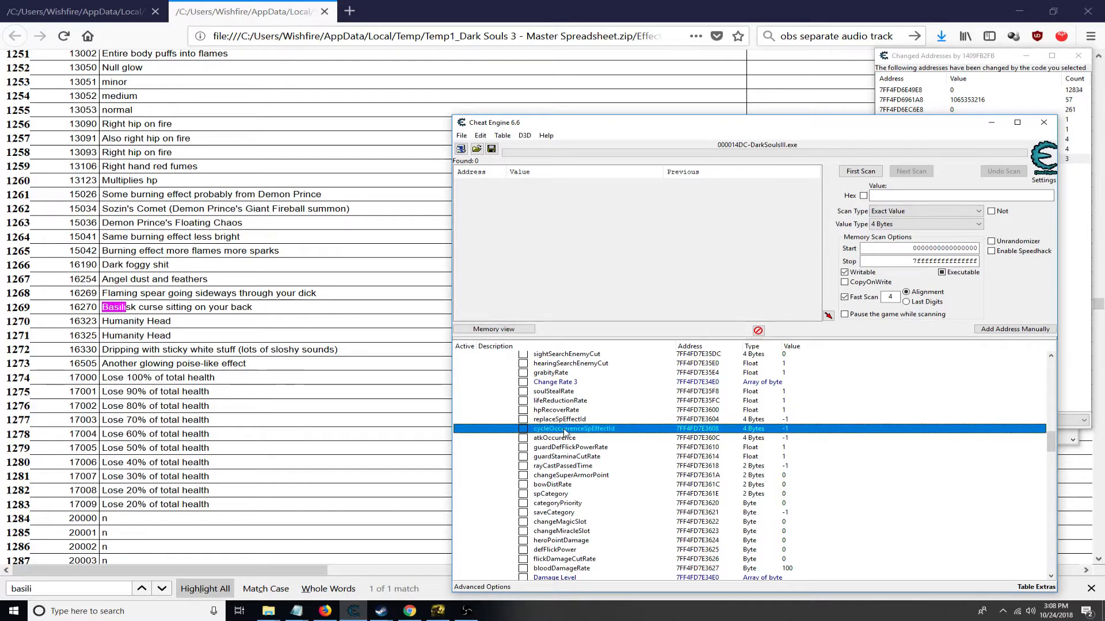
pyautogui.click(559, 419)
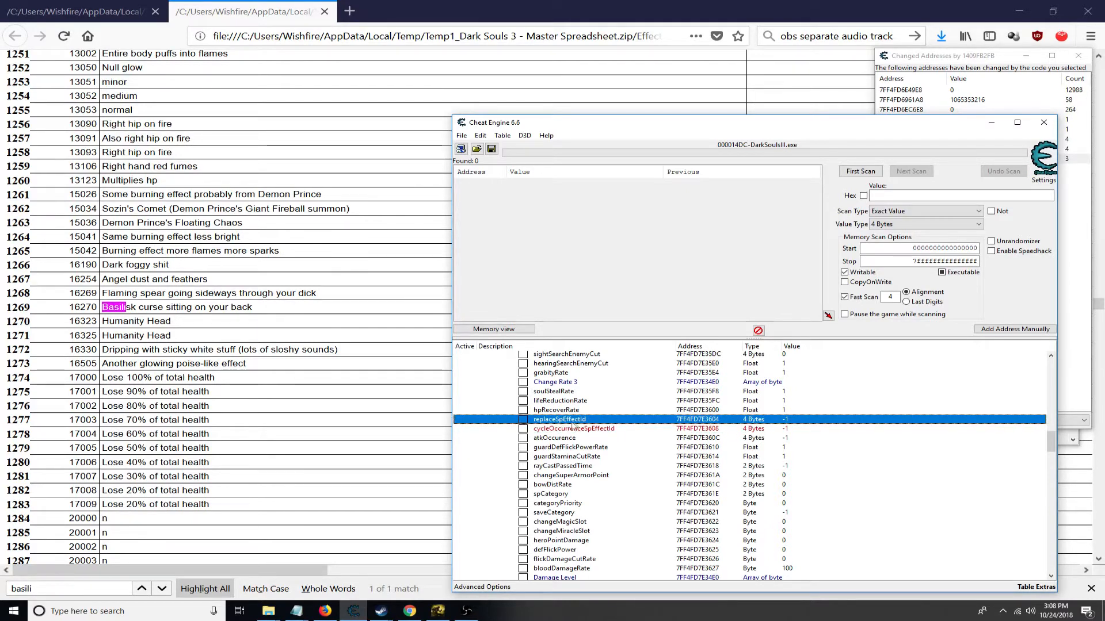
pyautogui.click(573, 429)
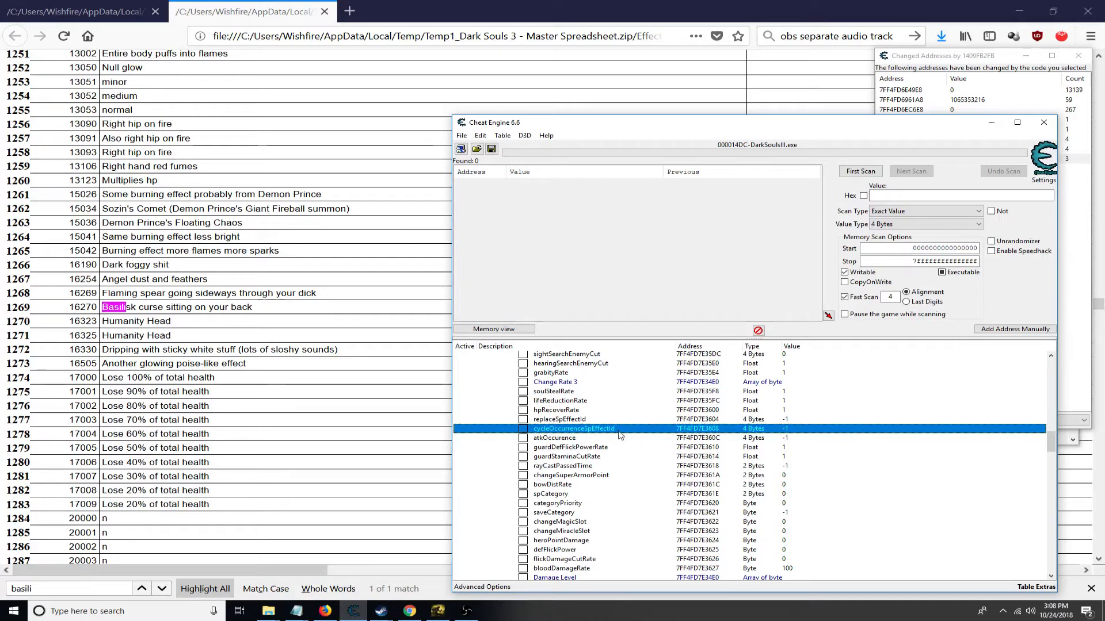
pyautogui.moveTo(822, 438)
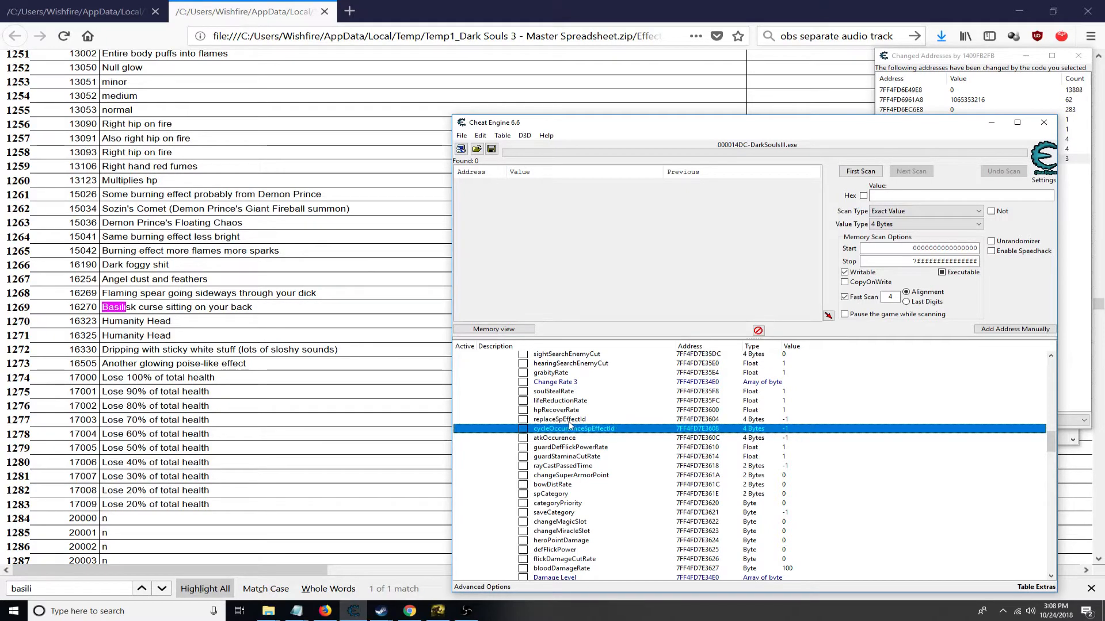
pyautogui.click(559, 419)
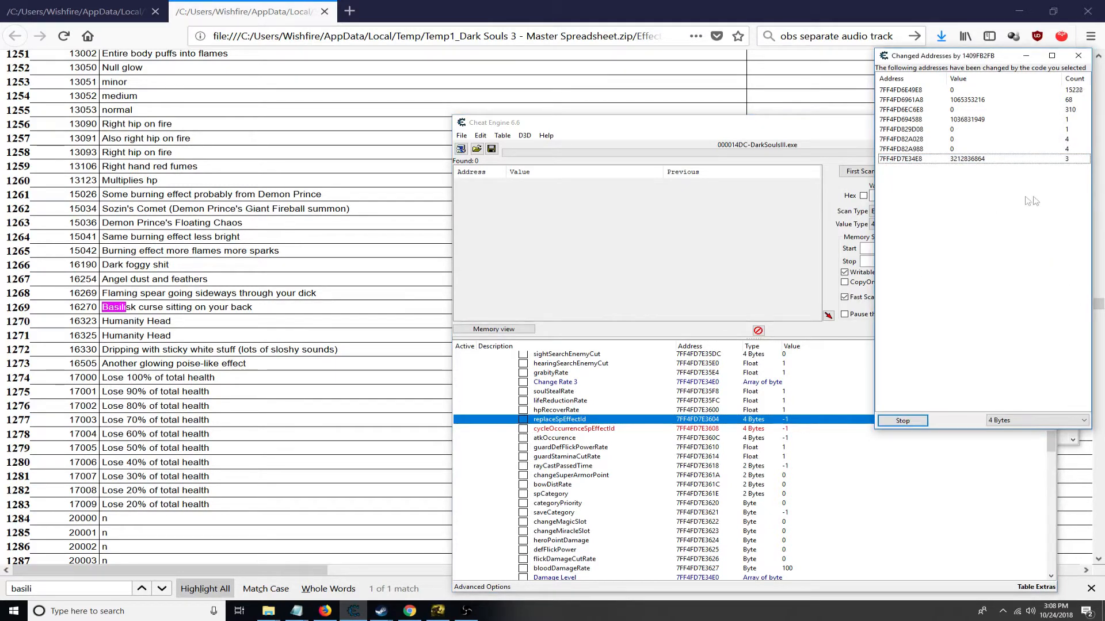
pyautogui.moveTo(791, 433)
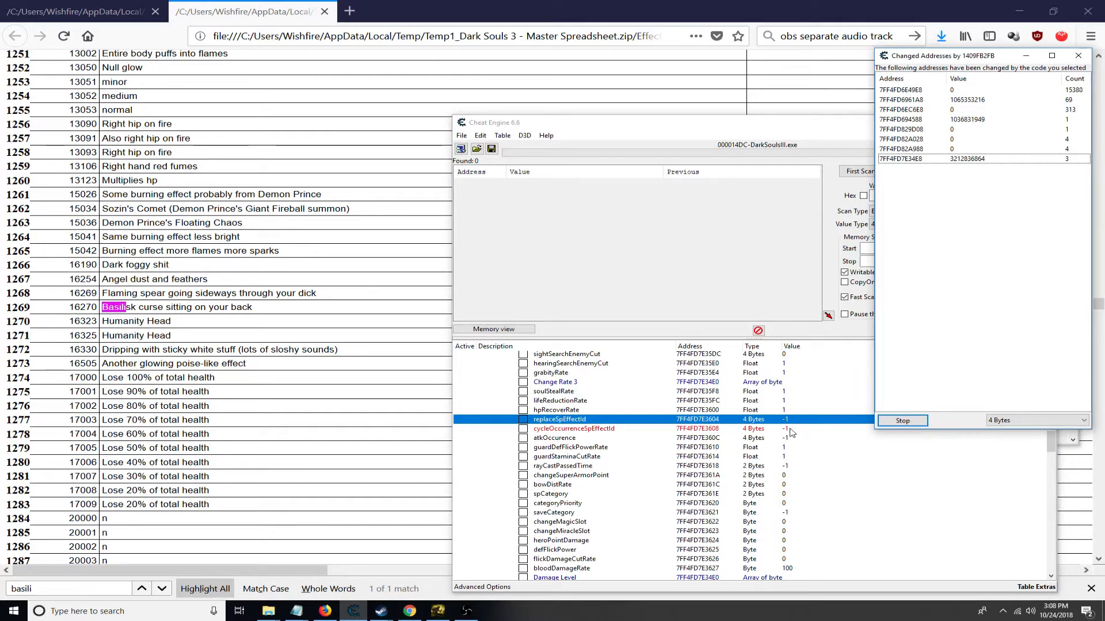
pyautogui.click(573, 428)
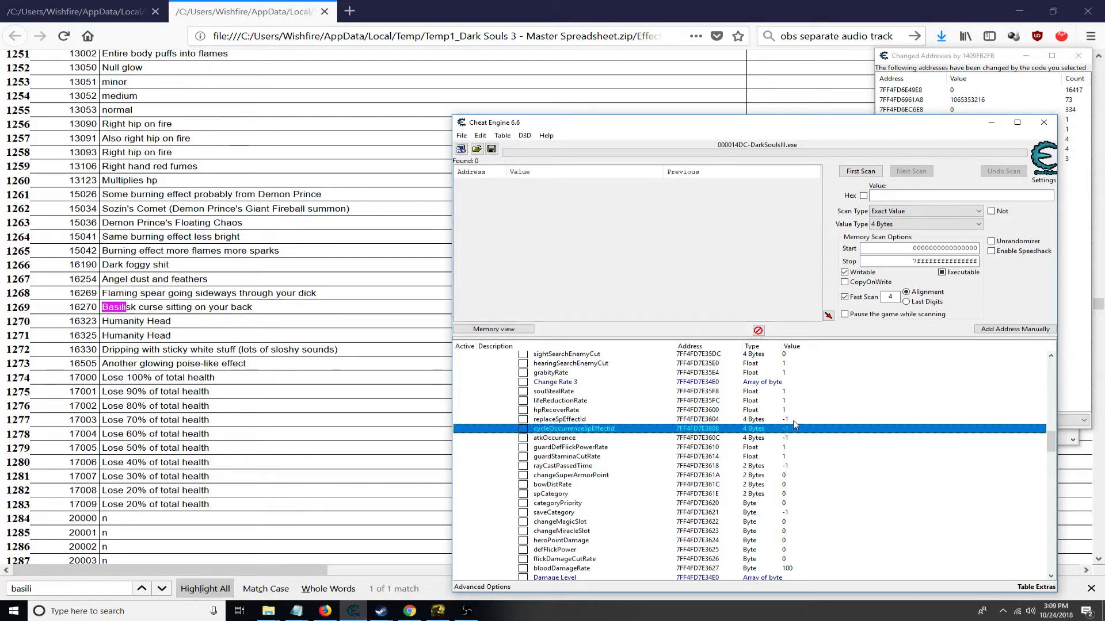
pyautogui.click(559, 419)
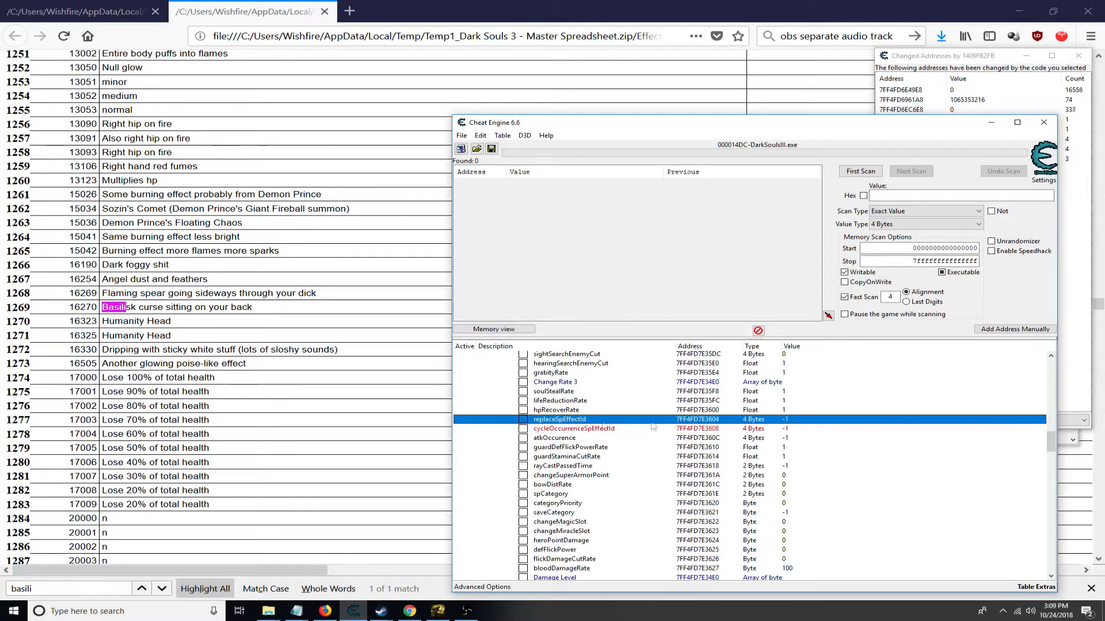
pyautogui.click(573, 428)
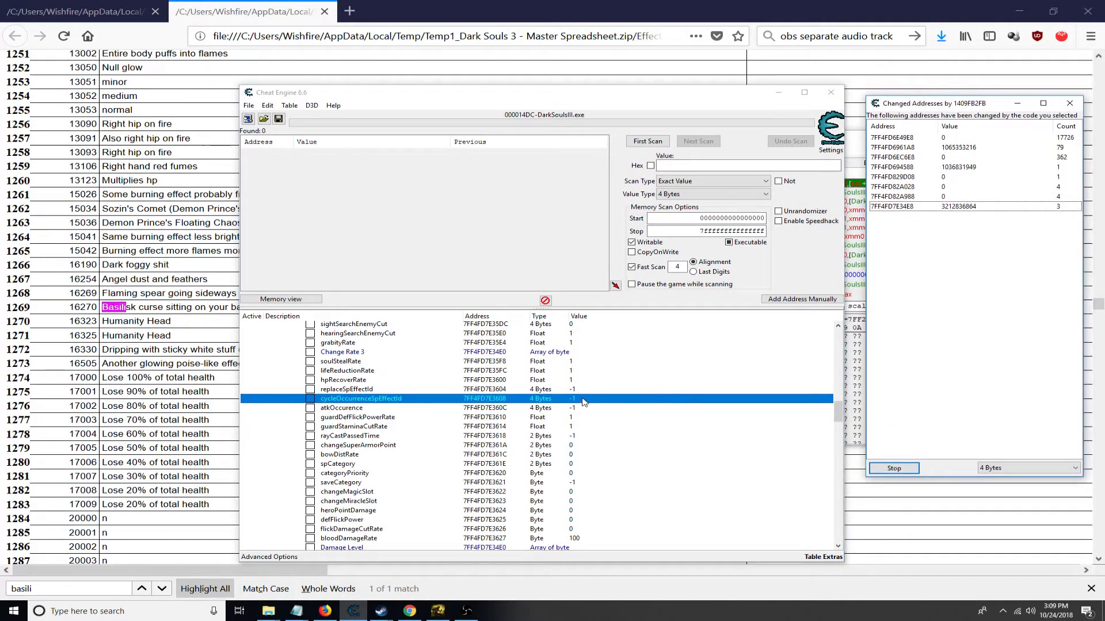
# - Enter a chained effect ID into cycleOccurrenceSpEffectId and check the burning character in-game
pyautogui.doubleClick(572, 399)
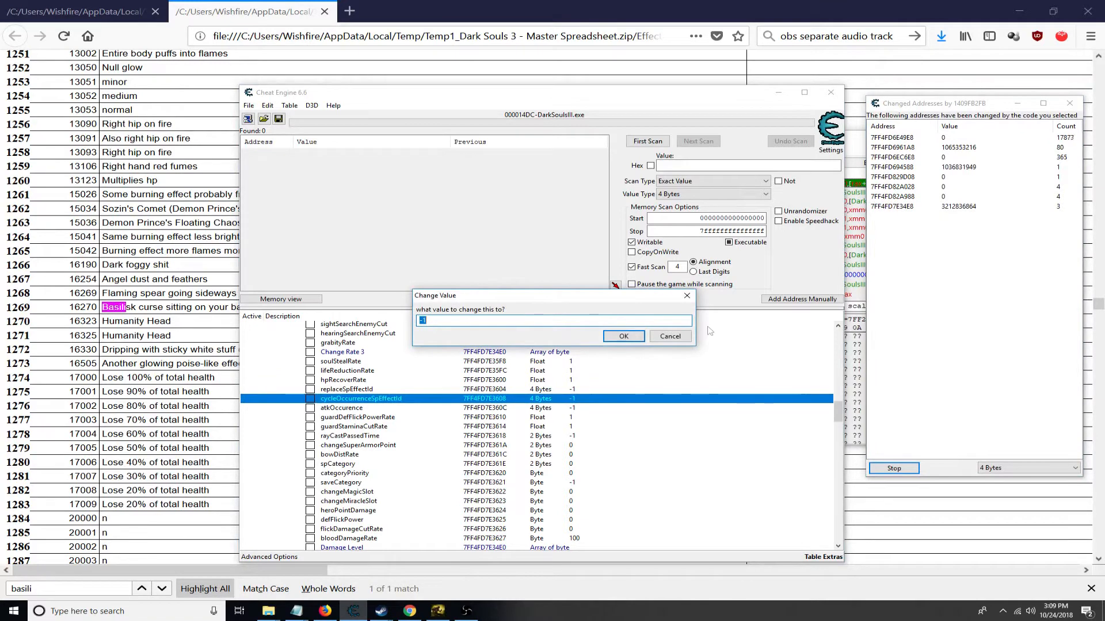
pyautogui.click(622, 336)
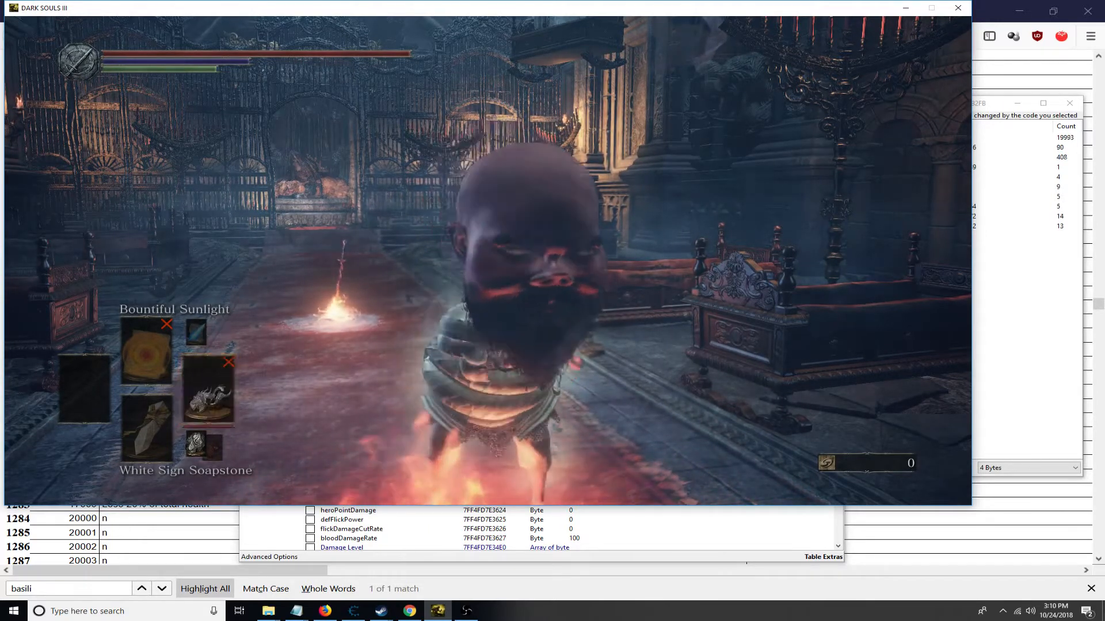
pyautogui.click(12, 611)
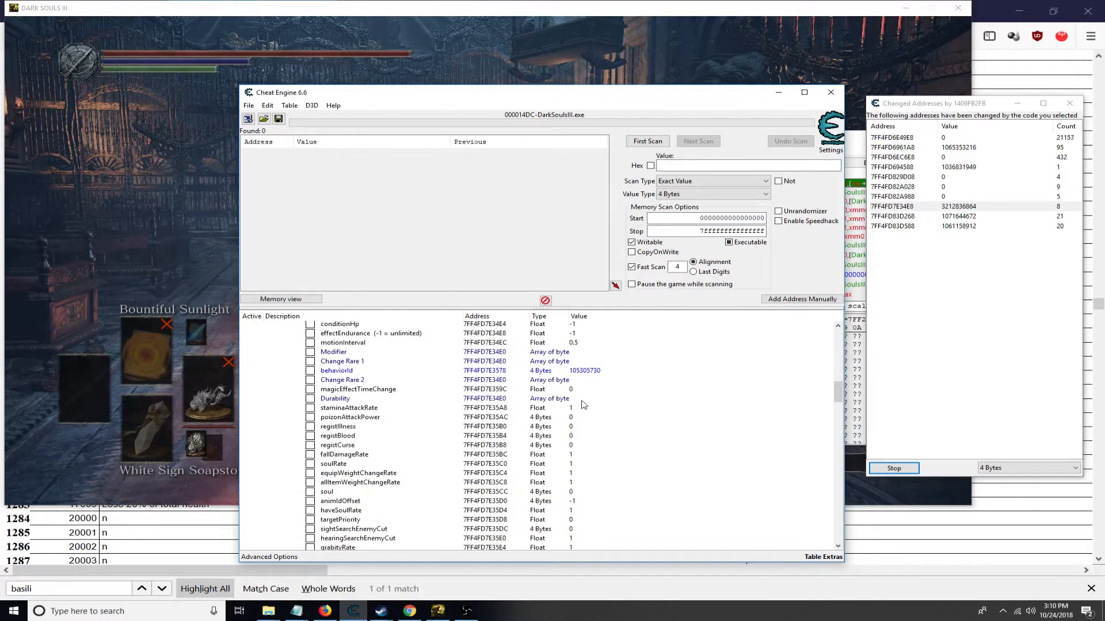
pyautogui.moveTo(593, 435)
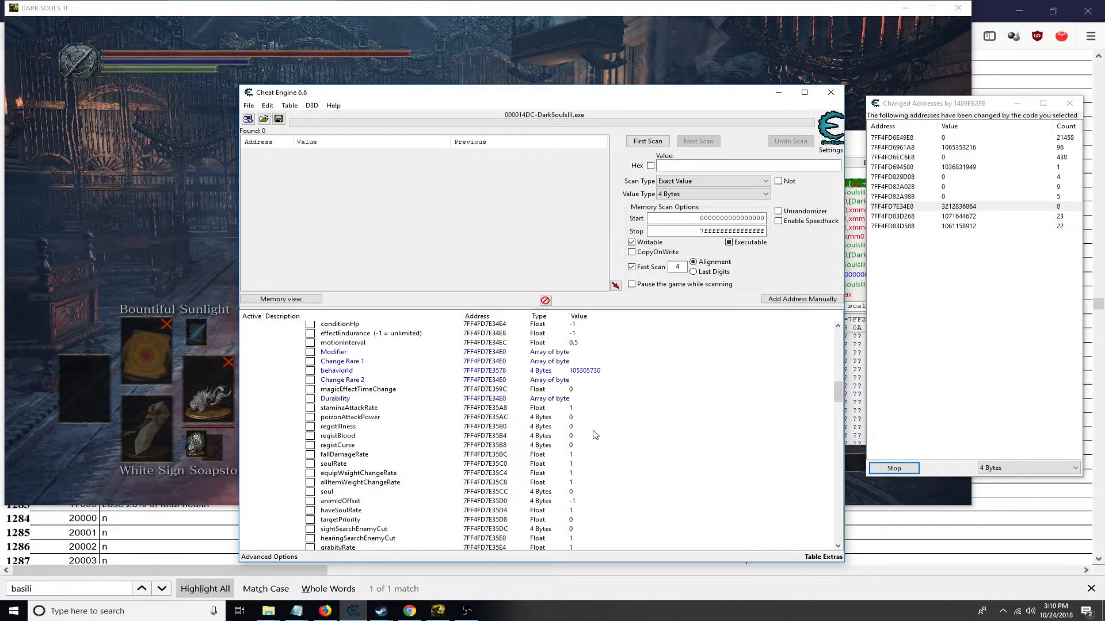
# - Set the Effect Helper address a first time and expand the effect's parameter group
pyautogui.click(336, 370)
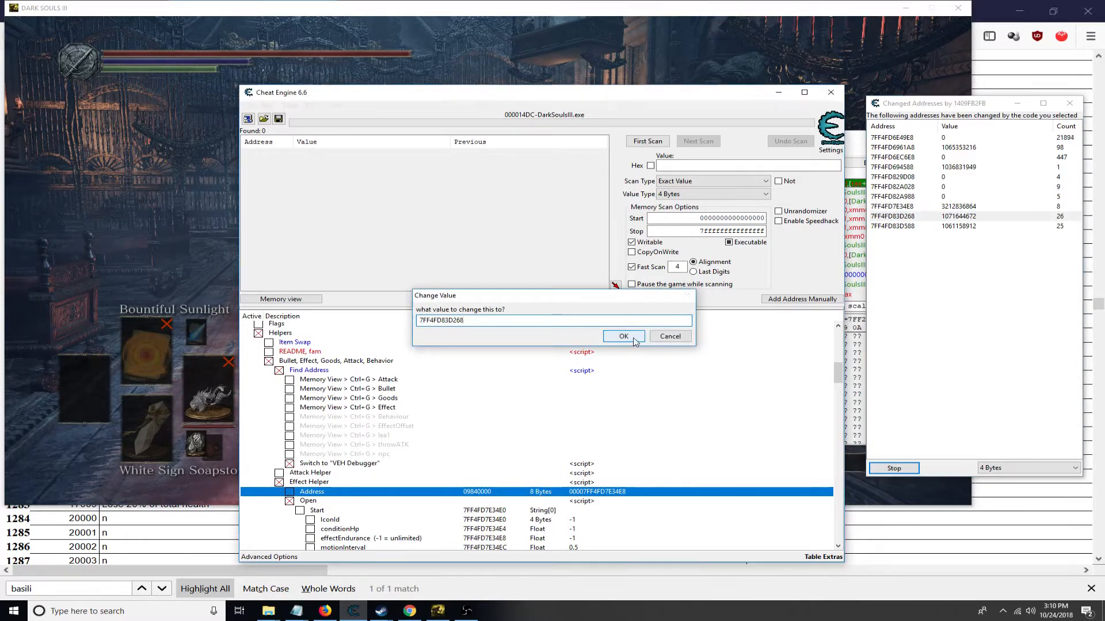
pyautogui.click(623, 336)
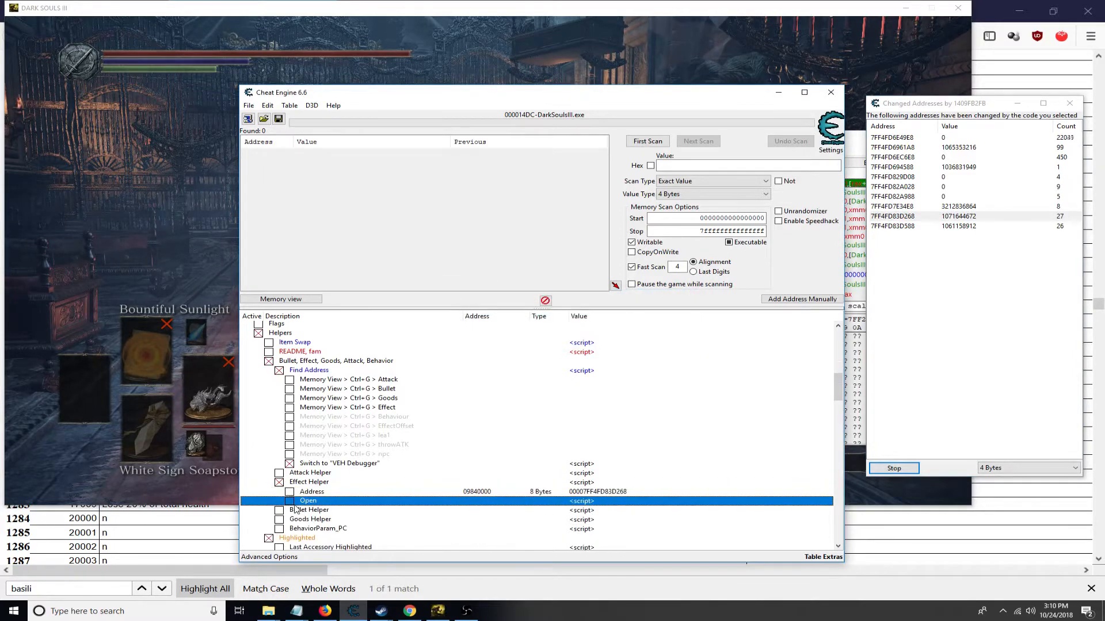
pyautogui.click(289, 501)
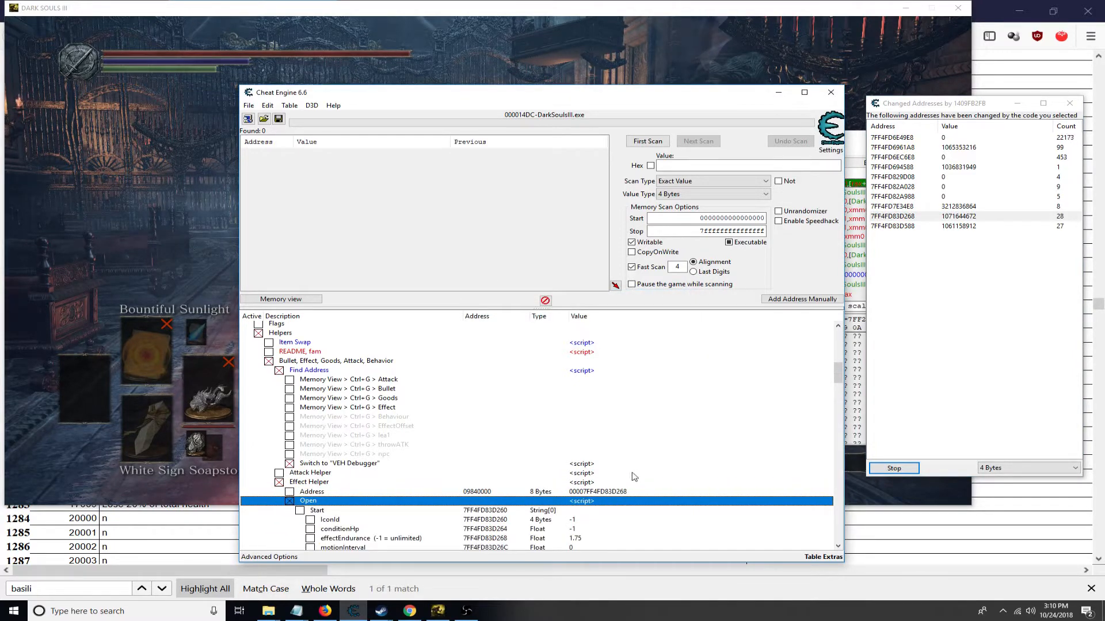
# - Retarget the Effect Helper to 7FF4FD83D268, listing parameters such as effectEndurance 1.75
pyautogui.click(958, 216)
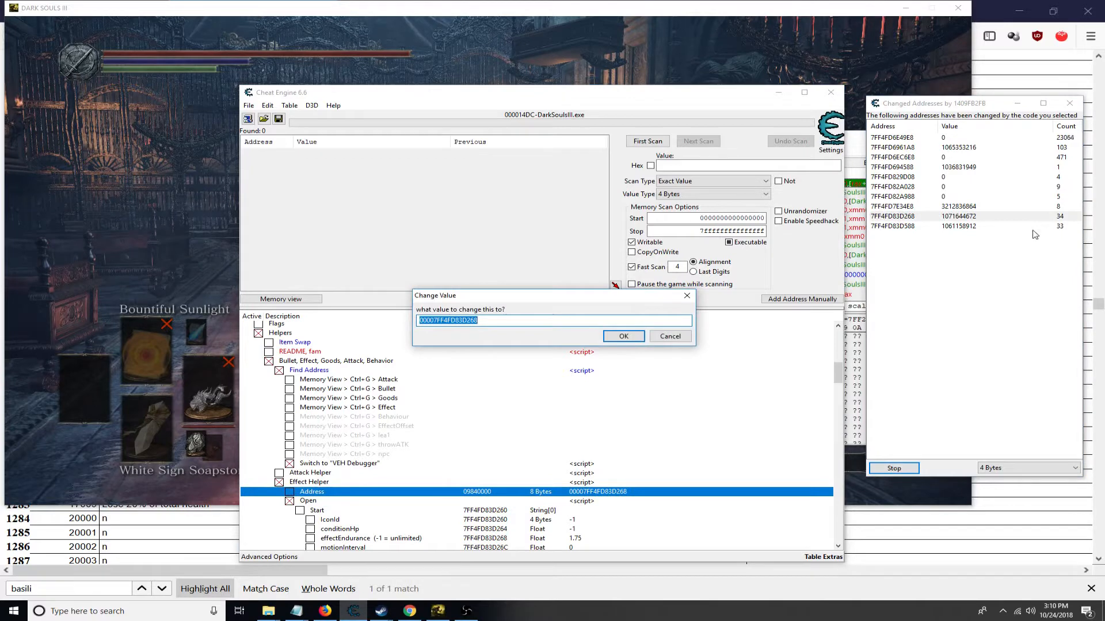
pyautogui.click(623, 336)
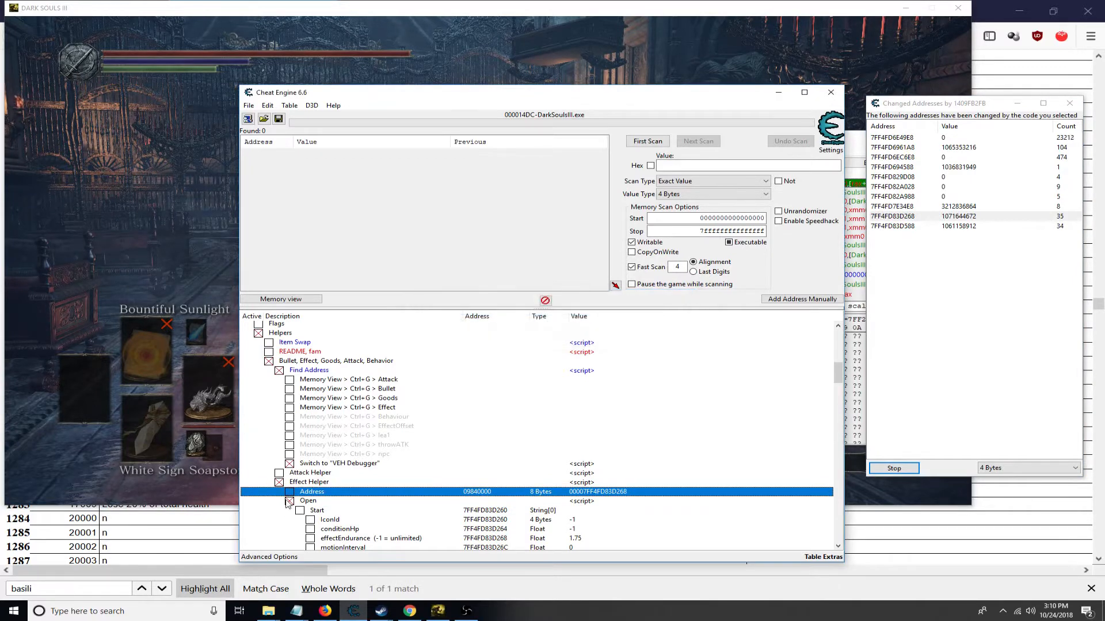
pyautogui.click(309, 501)
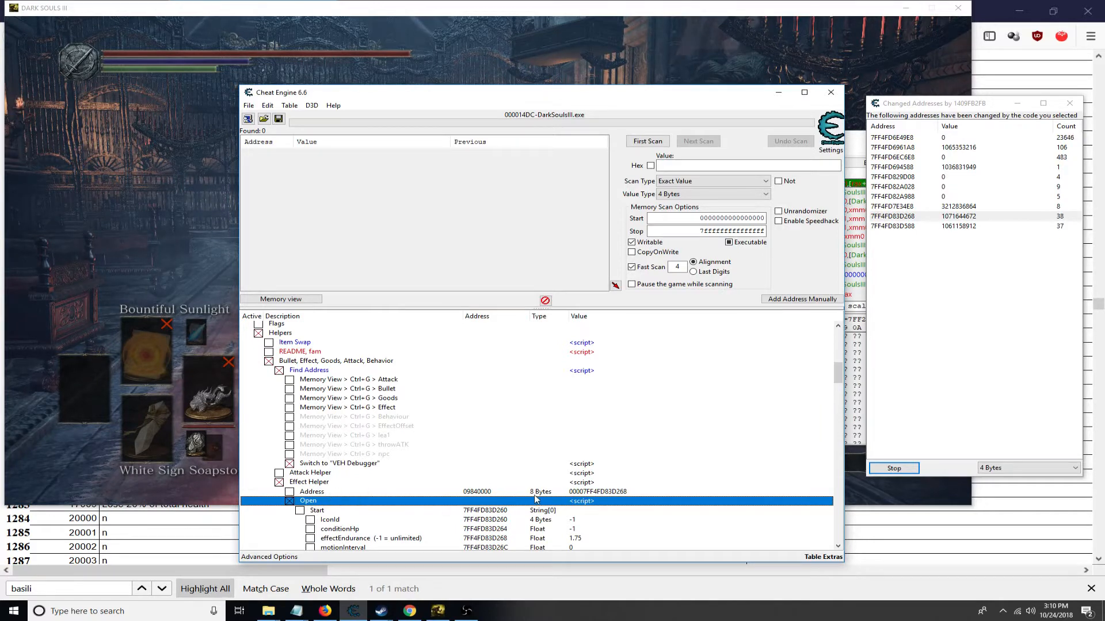
pyautogui.moveTo(630, 537)
pyautogui.write('10930')
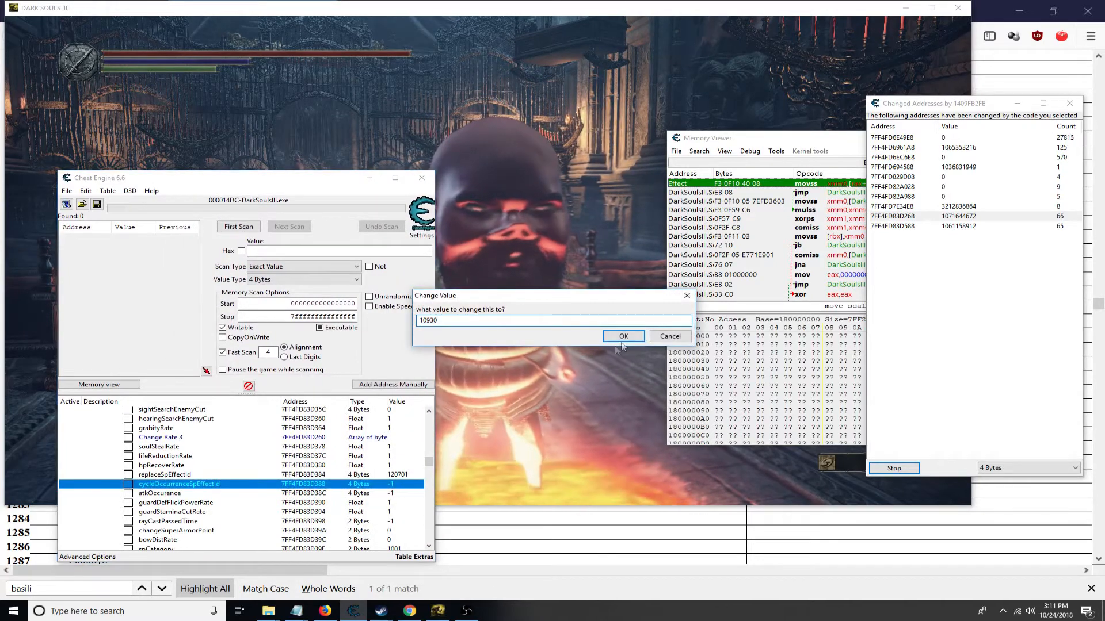
# - Chain effect 10930 and a further cycleOccurrenceSpEffectId onto the current effect
pyautogui.click(623, 336)
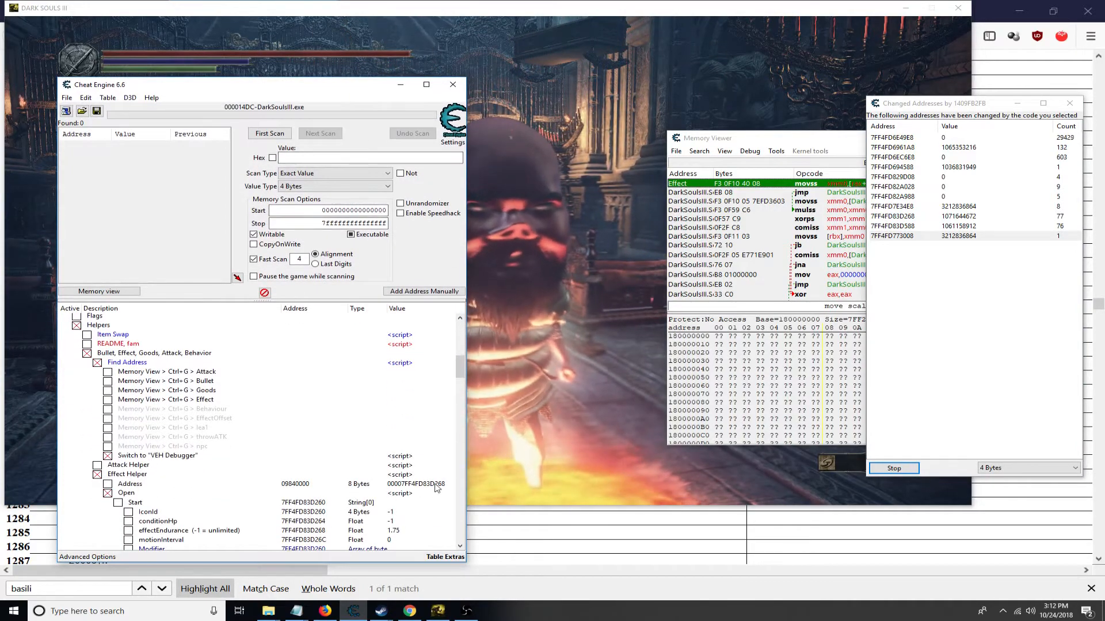
pyautogui.click(126, 493)
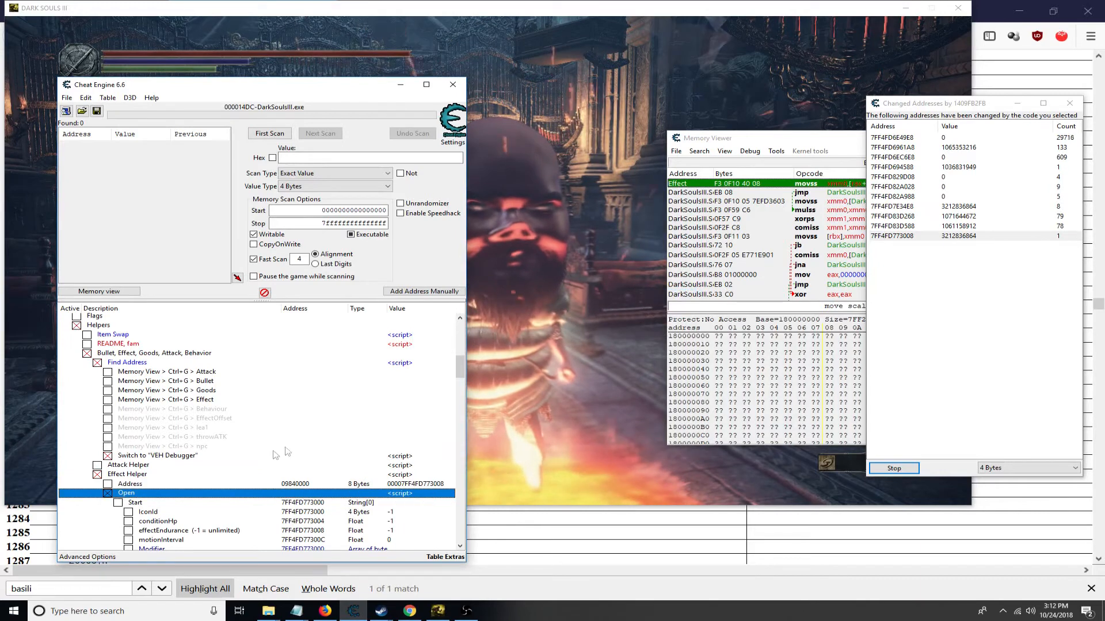
pyautogui.scroll(-3)
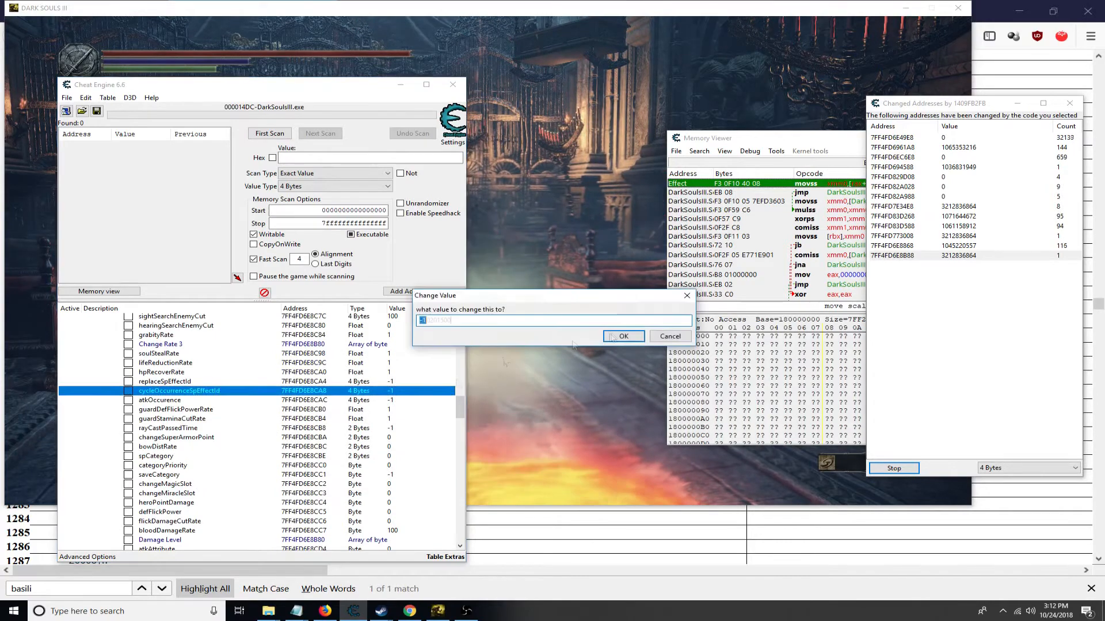
pyautogui.click(623, 336)
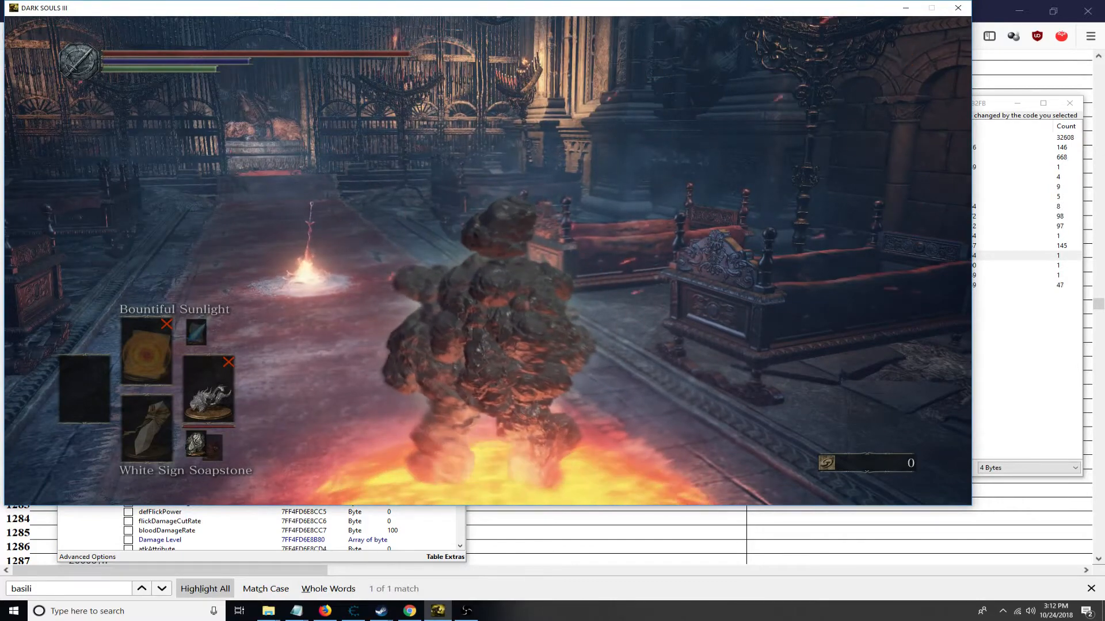
# - Check the burning rock golem in the game and return to the Hero entries
pyautogui.click(13, 611)
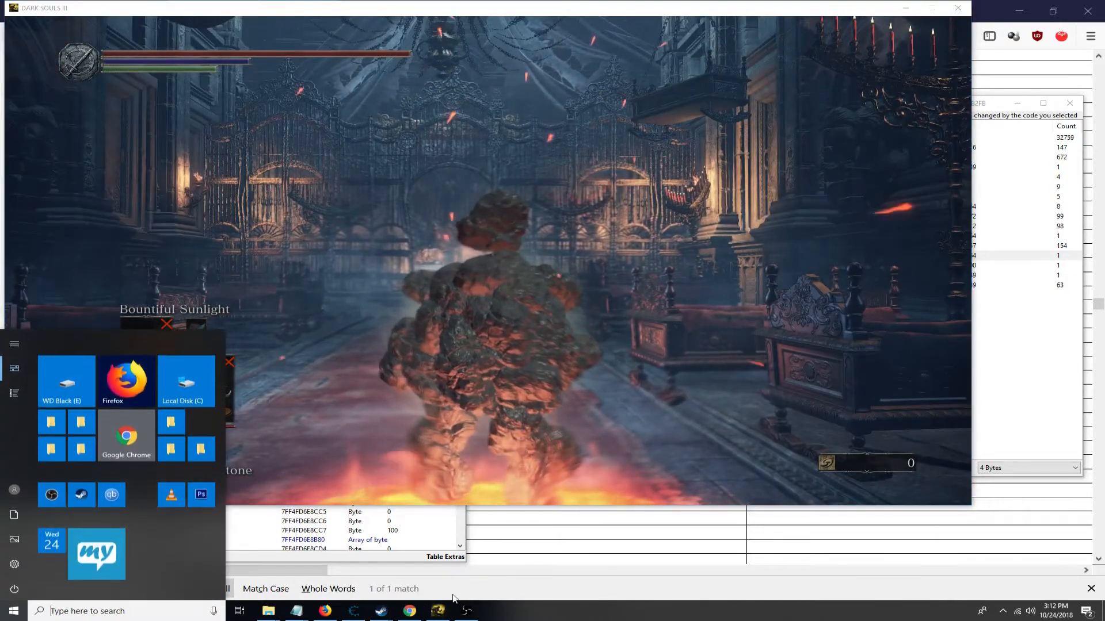
pyautogui.click(352, 611)
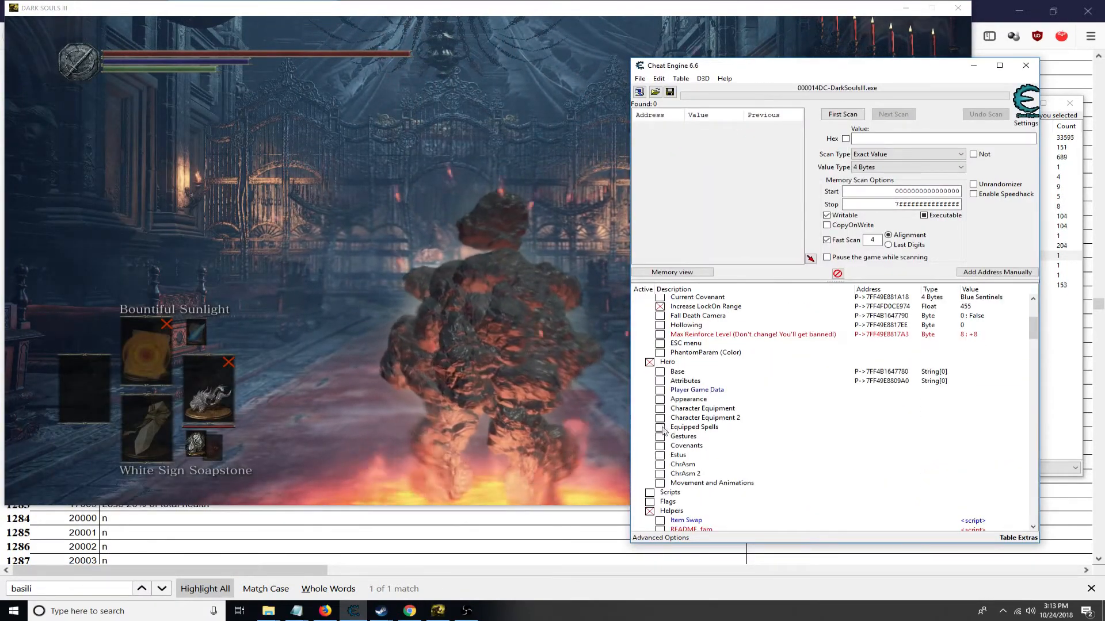
# - Set the Left Leg body proportion to 55 under FaceData and view the scattered rocks in game
pyautogui.click(688, 399)
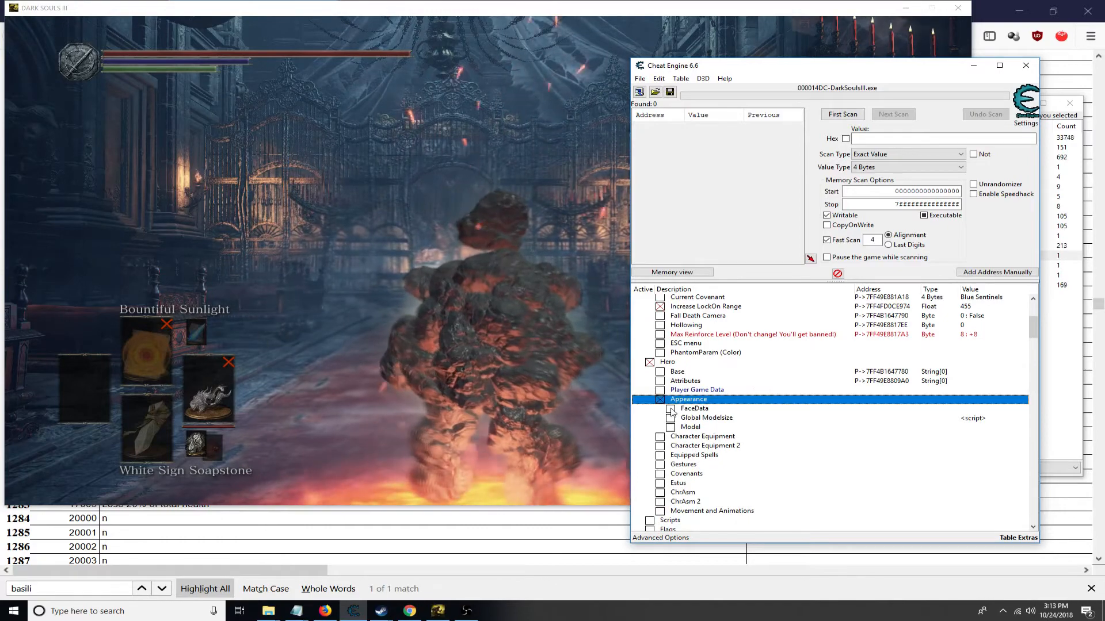
pyautogui.click(670, 408)
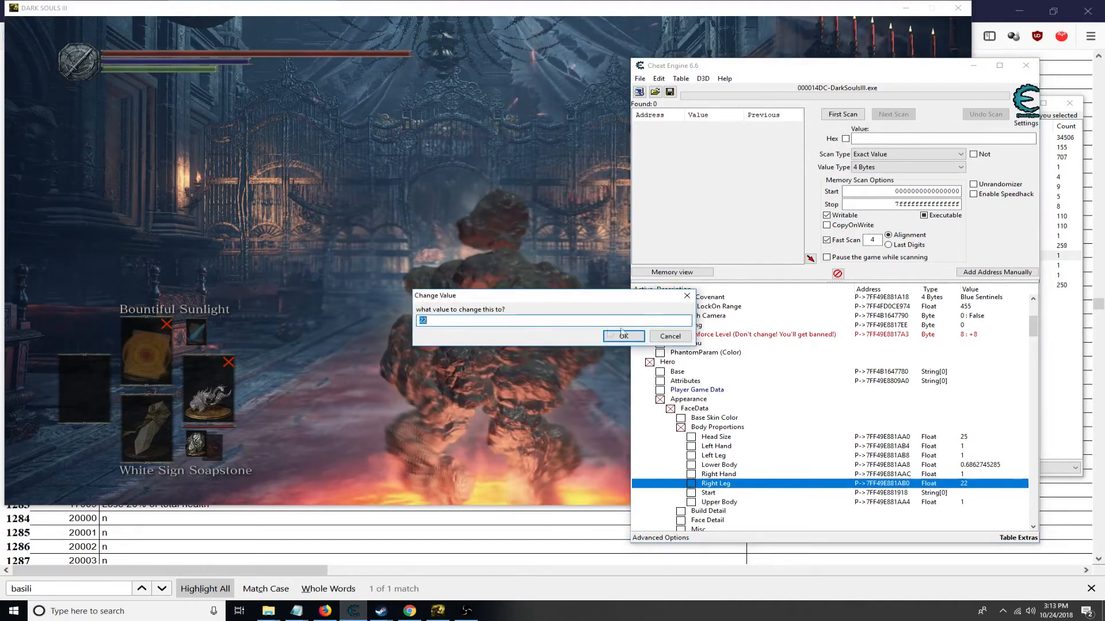
pyautogui.click(623, 336)
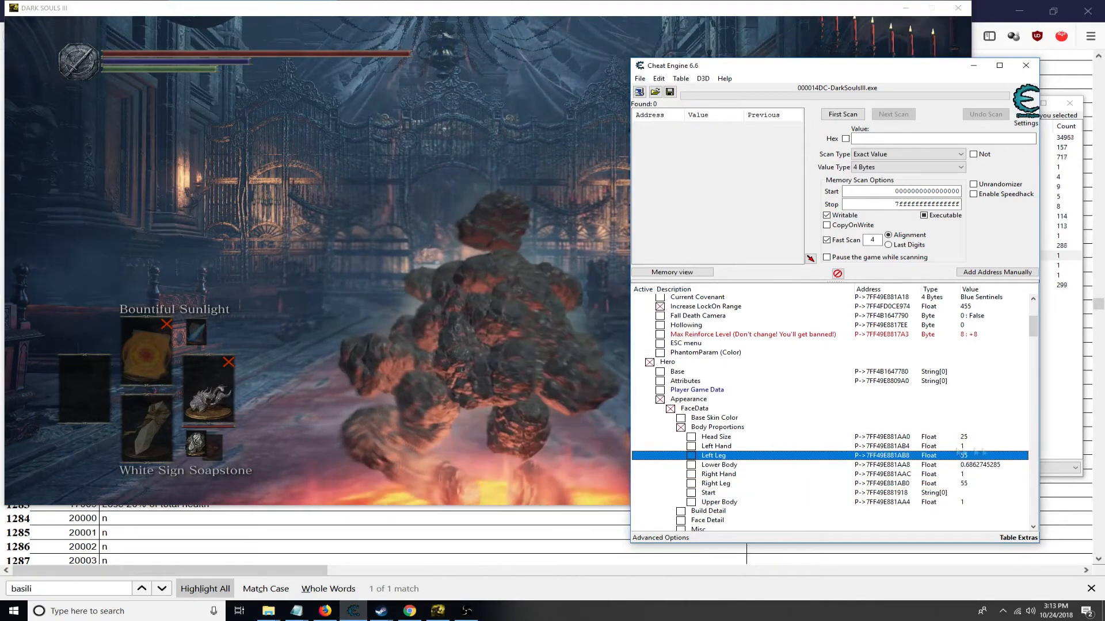
pyautogui.click(12, 611)
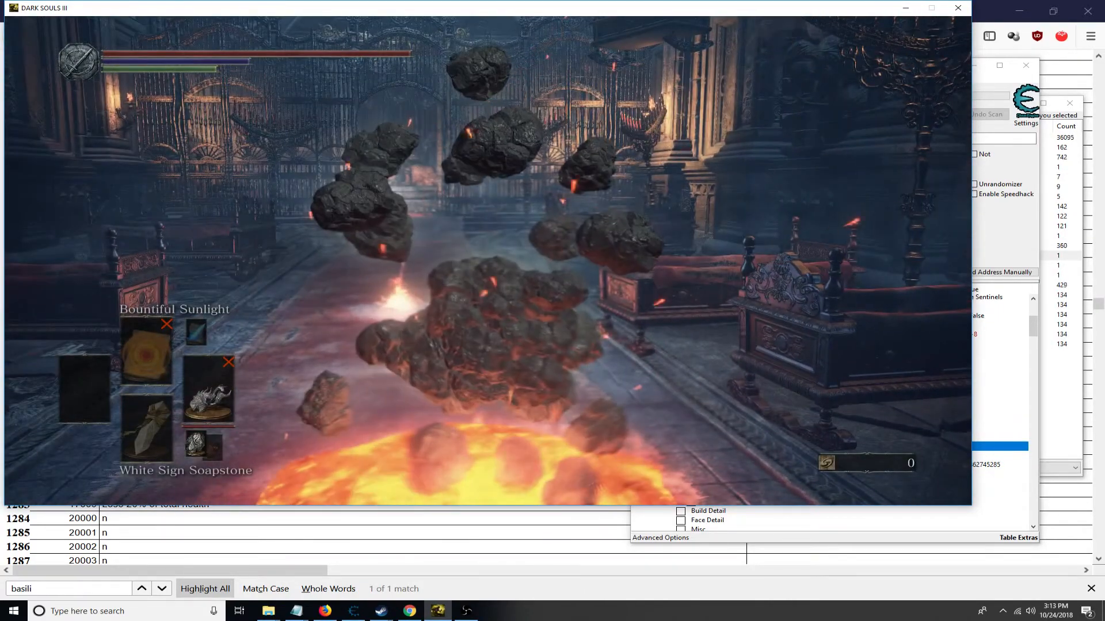
pyautogui.click(13, 611)
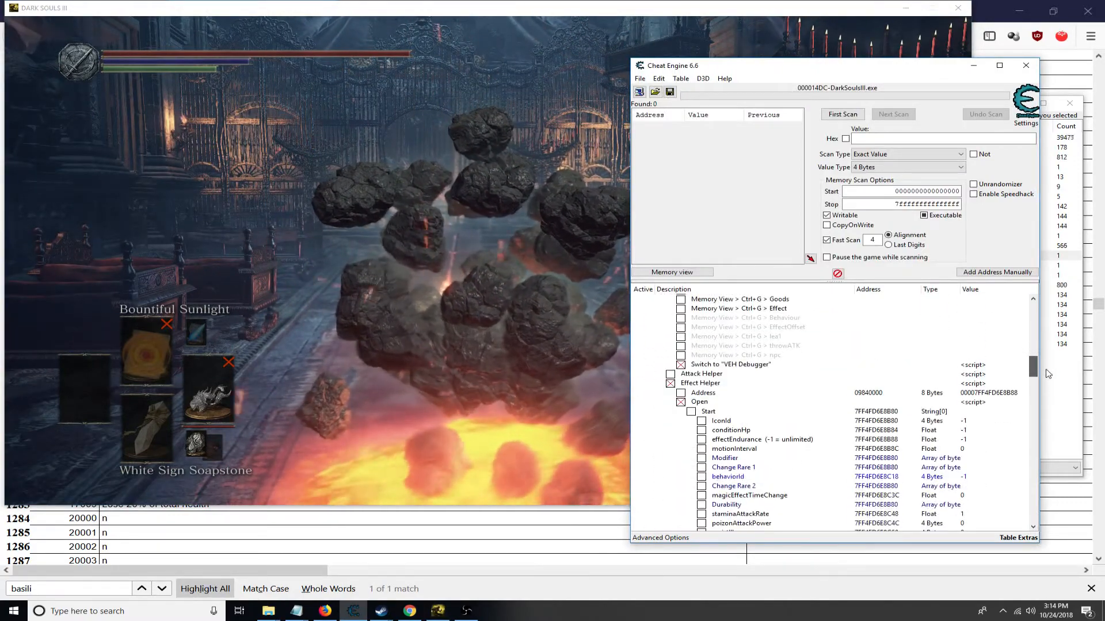
# - Find what writes the active effect's address and enter a new cycleOccurrenceSpEffectId
pyautogui.scroll(-3)
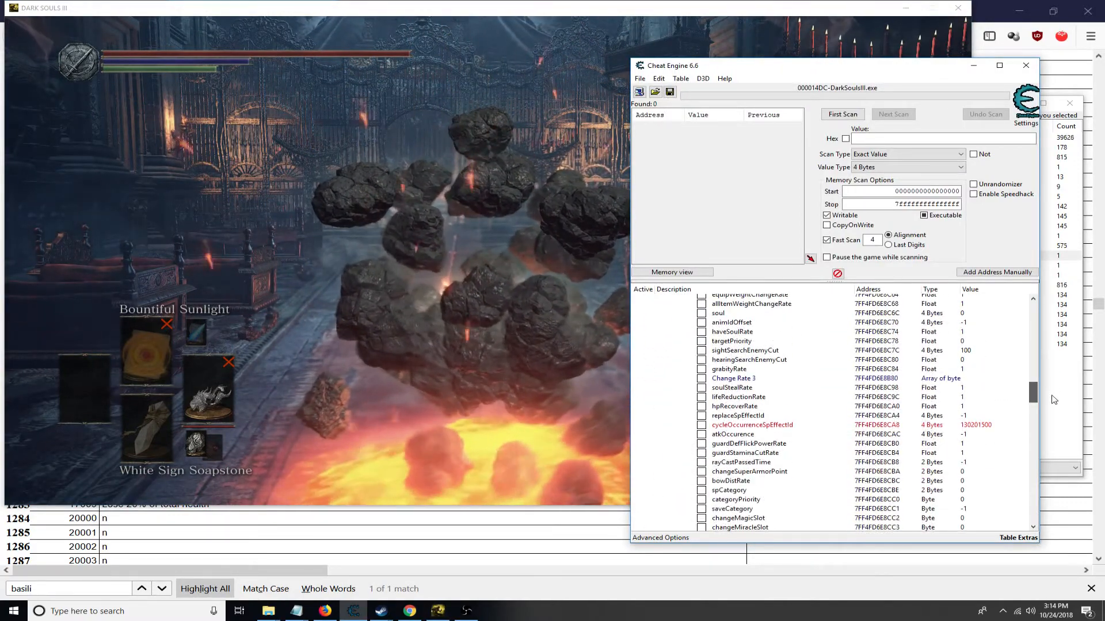
pyautogui.click(751, 424)
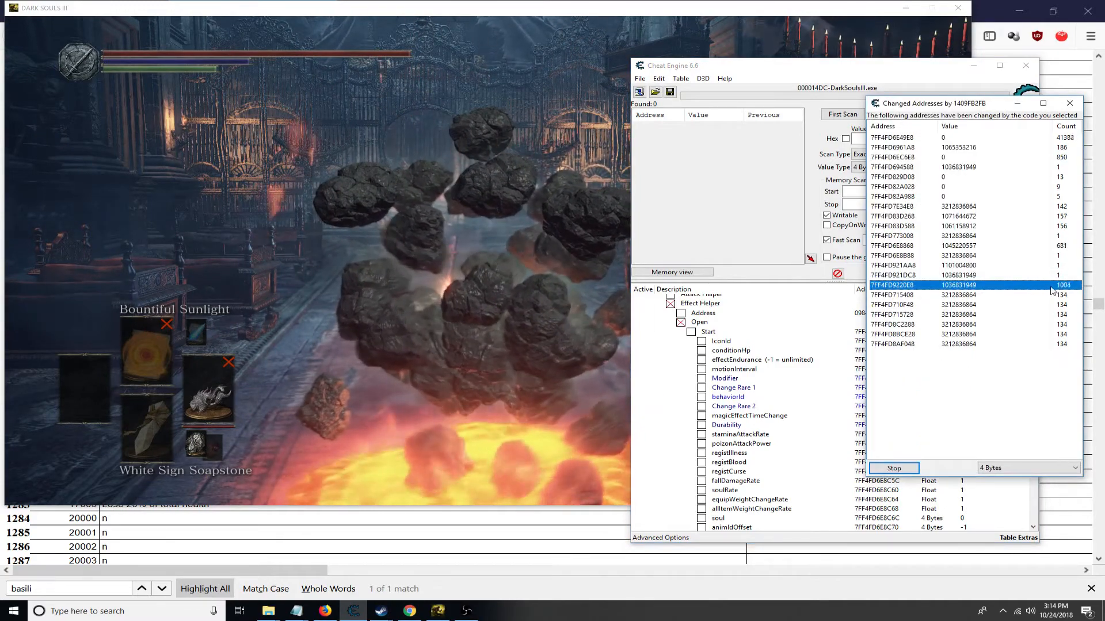
pyautogui.click(1069, 102)
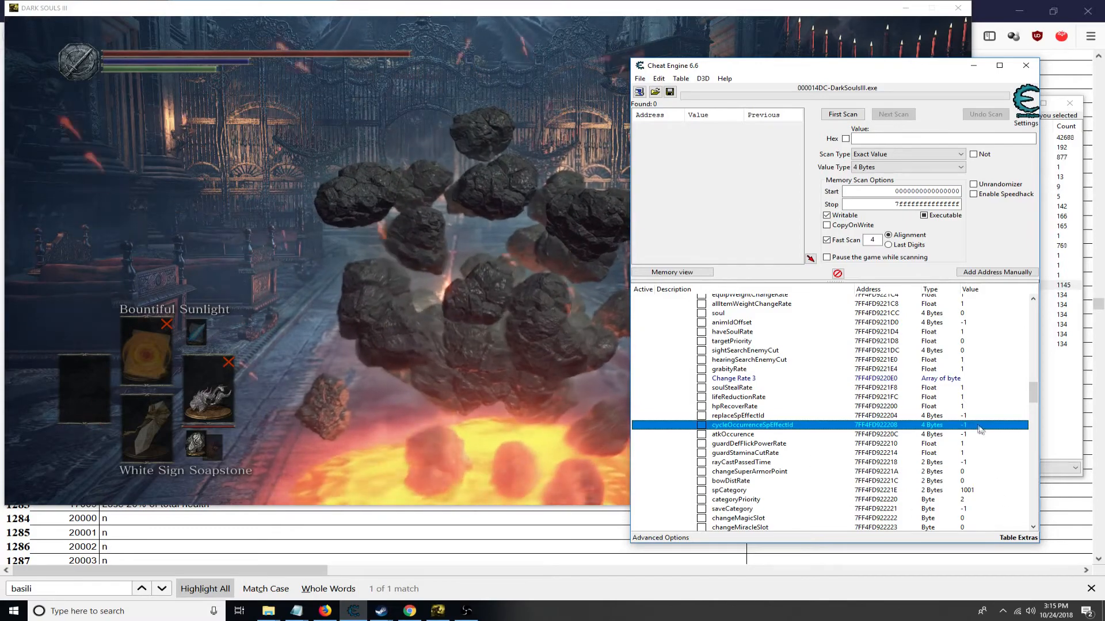
pyautogui.doubleClick(963, 425)
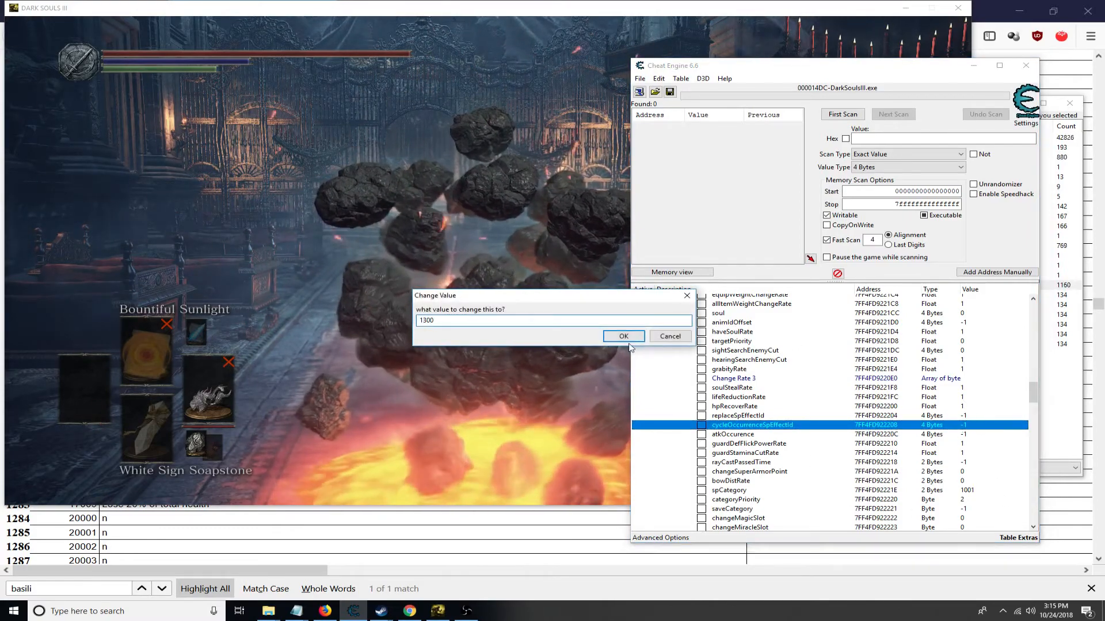
pyautogui.click(622, 336)
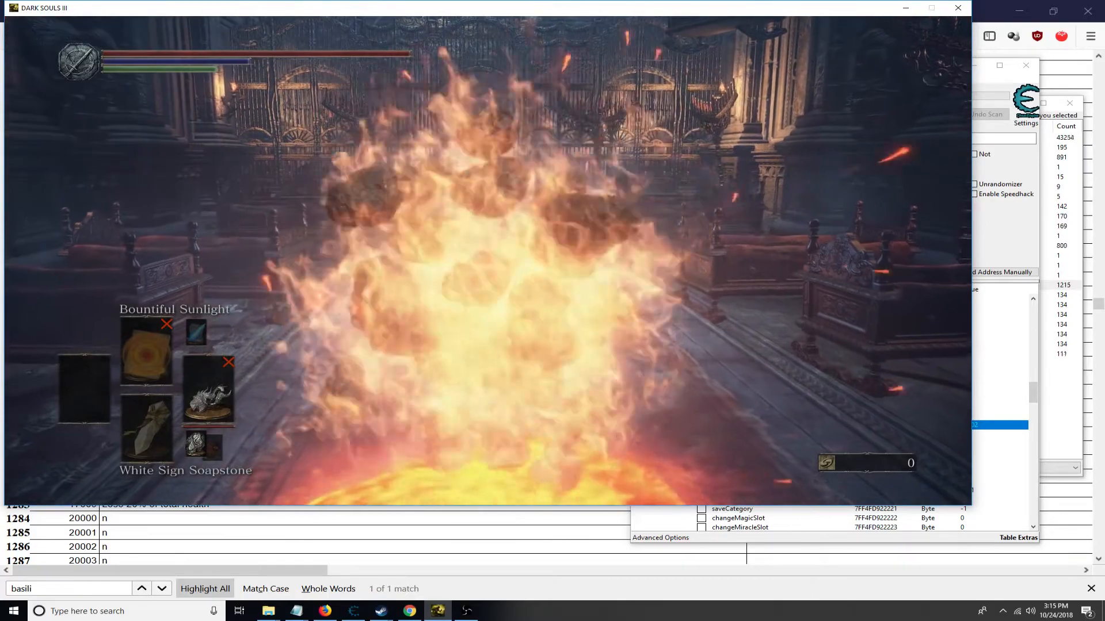
# - Enter a second effect id and view the rock golem engulfed in flames in game
pyautogui.click(13, 611)
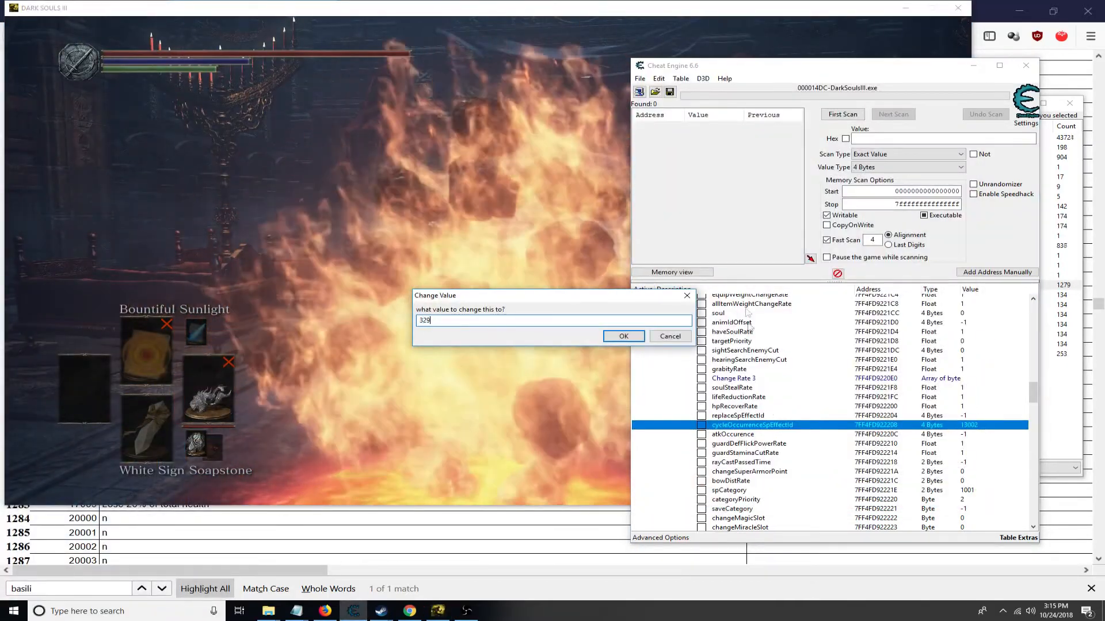
pyautogui.click(623, 336)
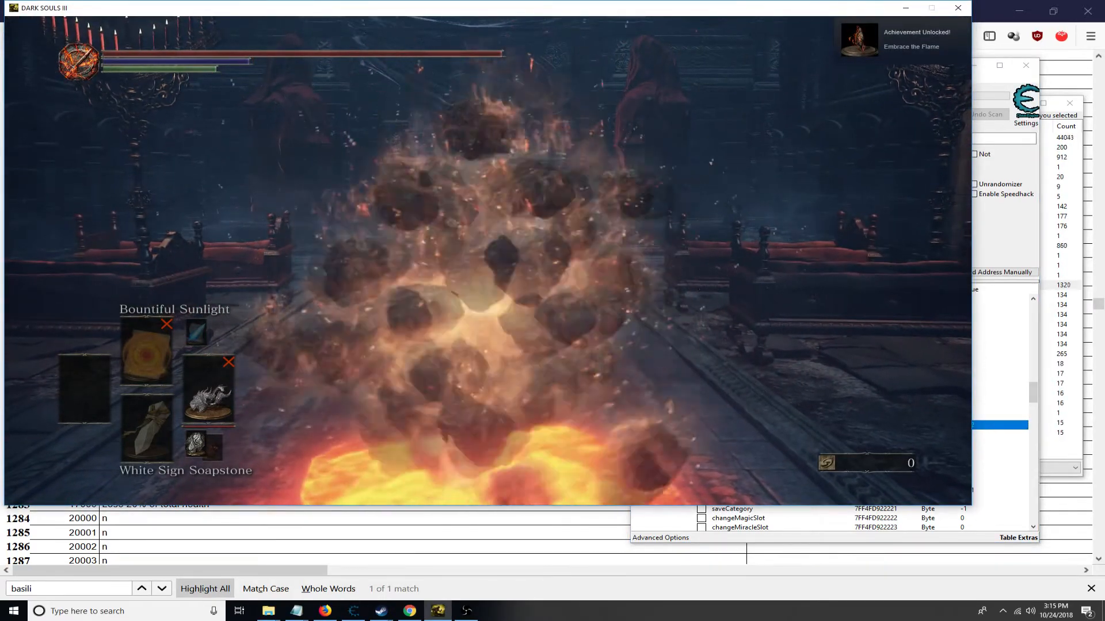
pyautogui.click(13, 611)
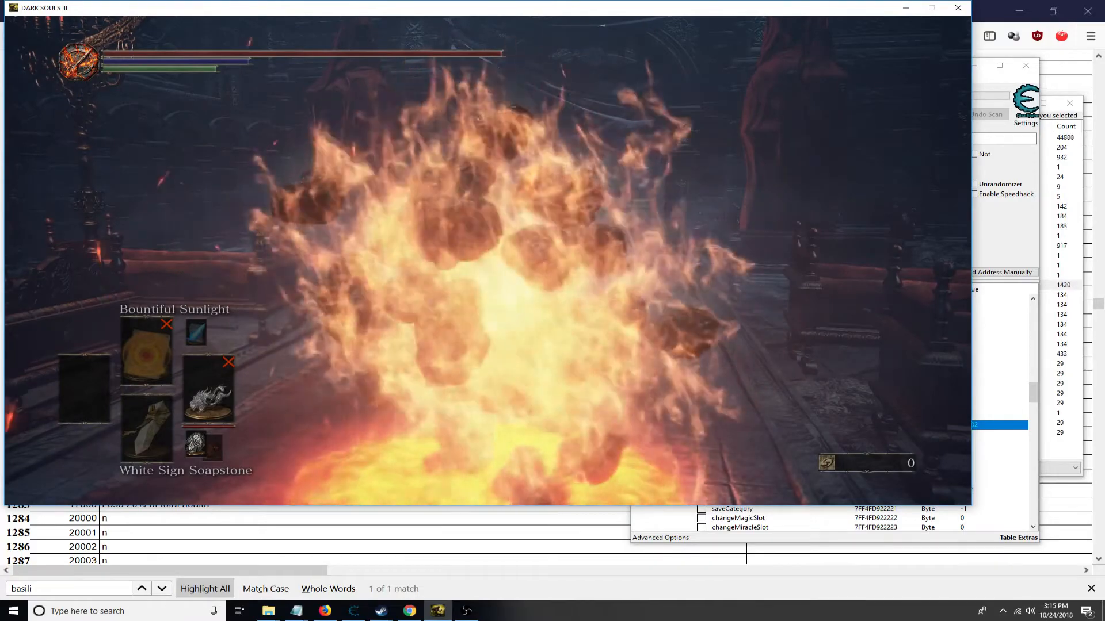
pyautogui.click(12, 611)
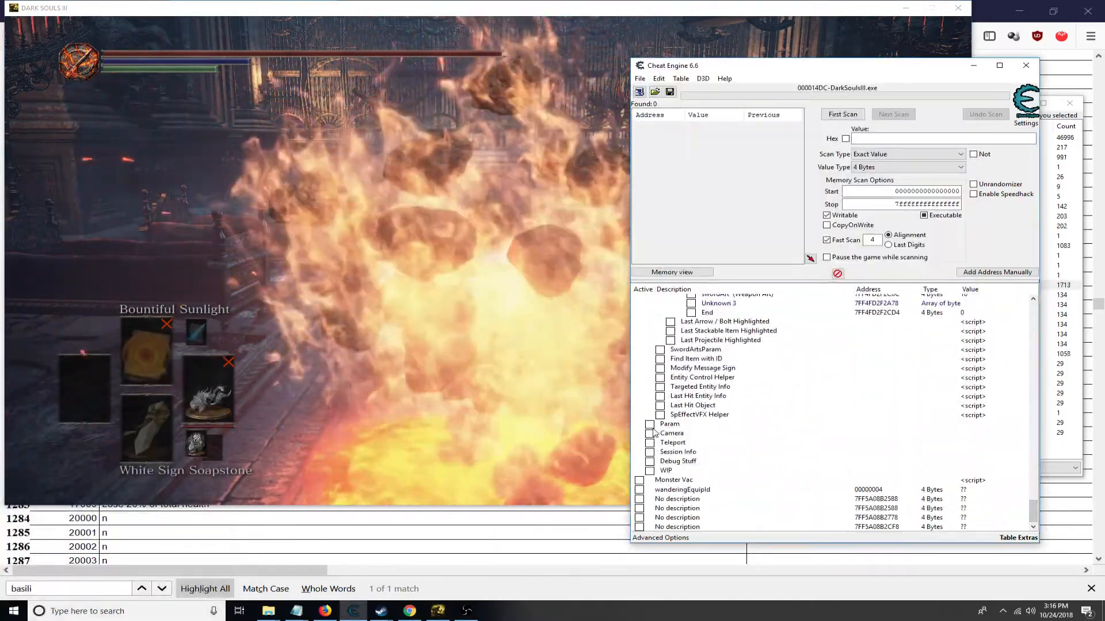
# - Expand Last Weapon Highlighted > Start with its Effect On Self special effect ids
pyautogui.click(671, 432)
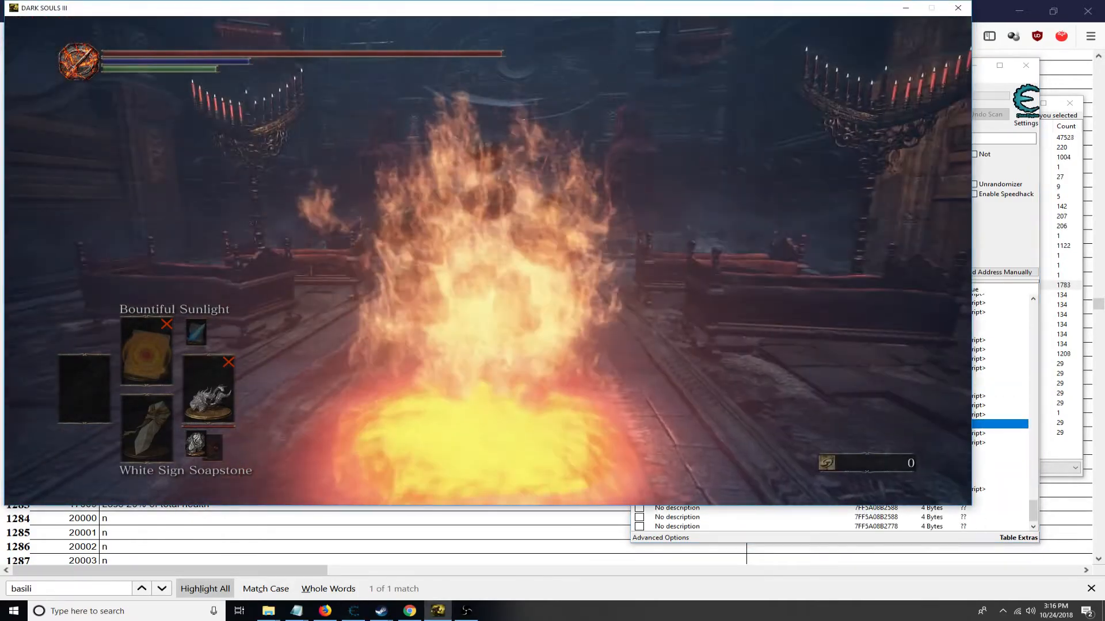
pyautogui.click(12, 611)
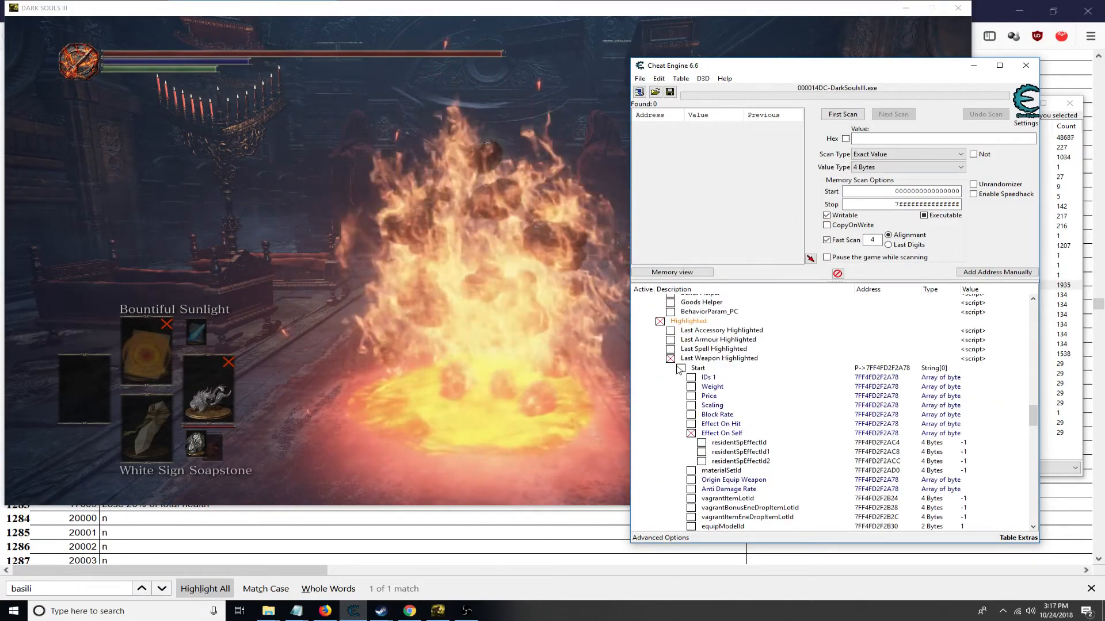
pyautogui.click(680, 368)
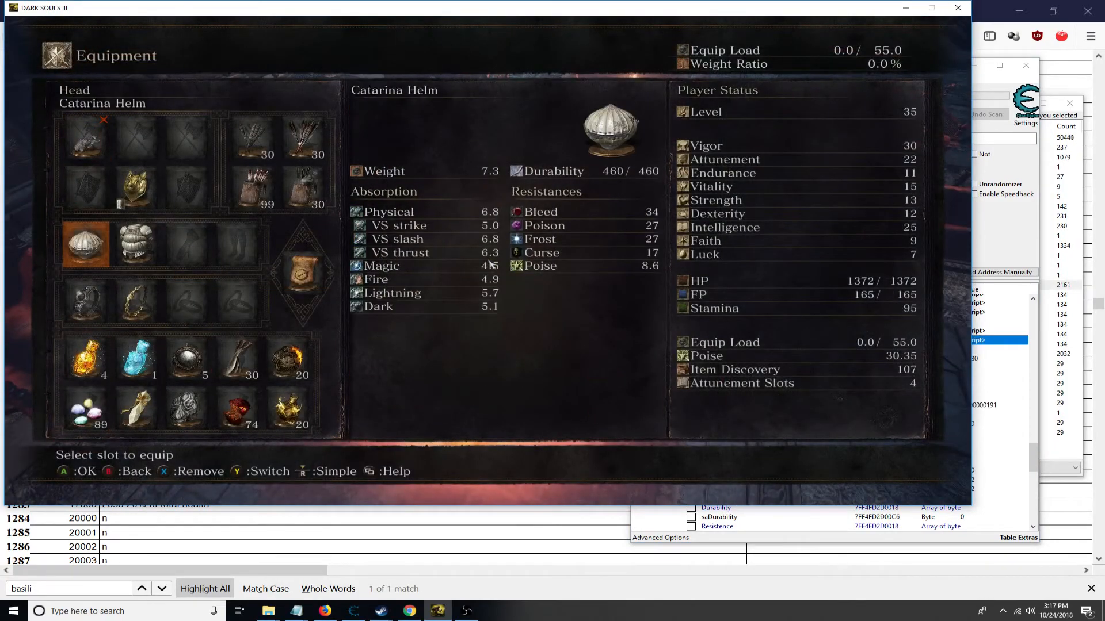
# - Expand Last Armour Highlighted for the Catarina Helm with its Defense fields open
pyautogui.click(13, 611)
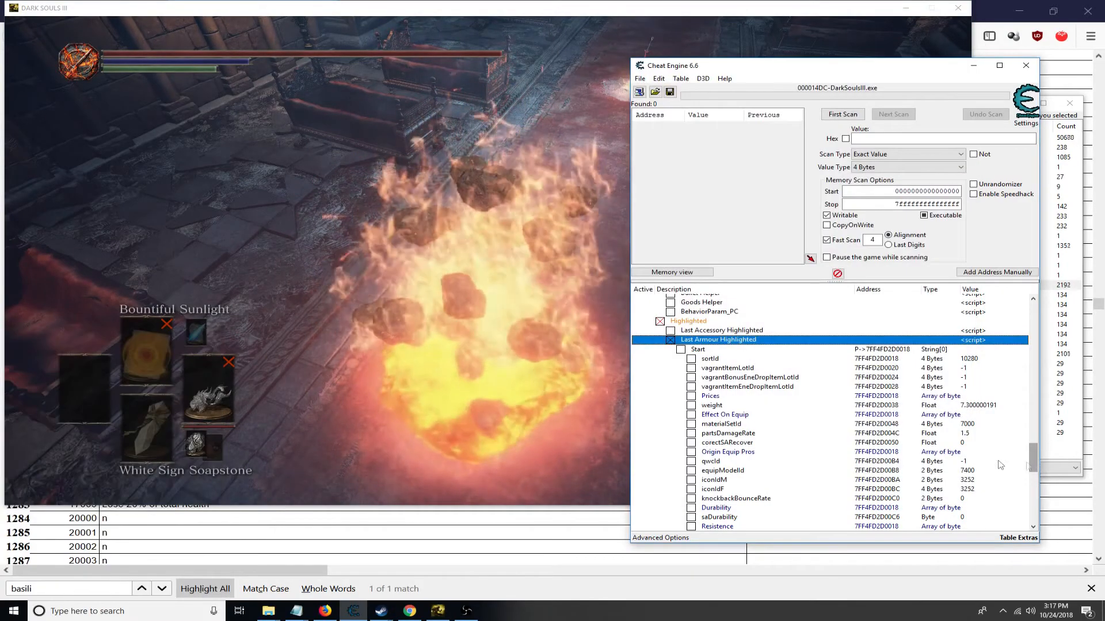
pyautogui.scroll(-3)
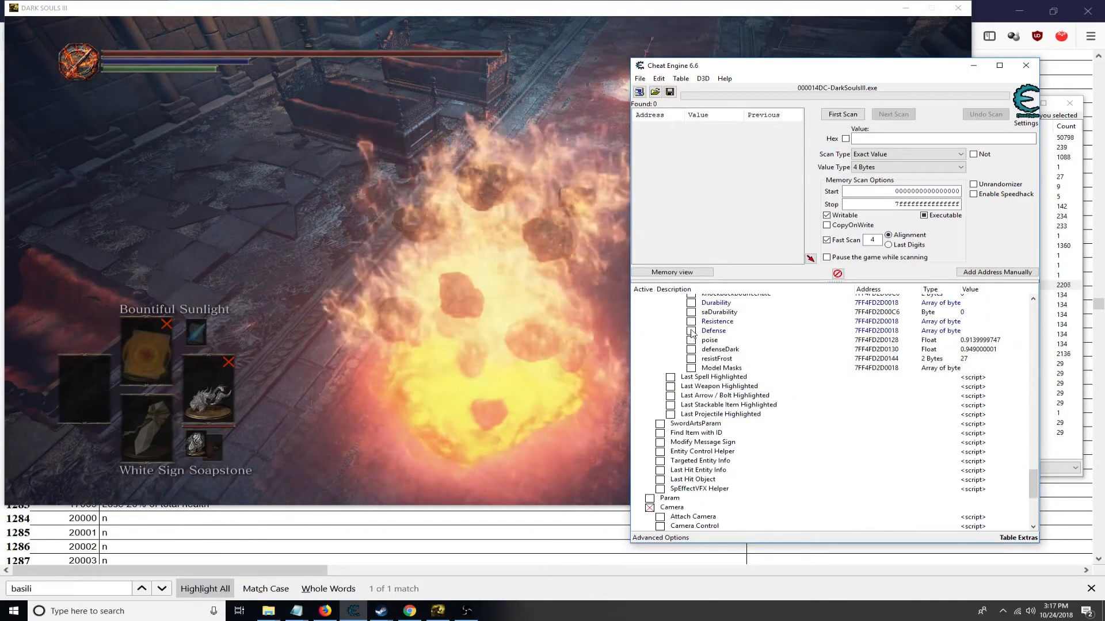
pyautogui.click(690, 330)
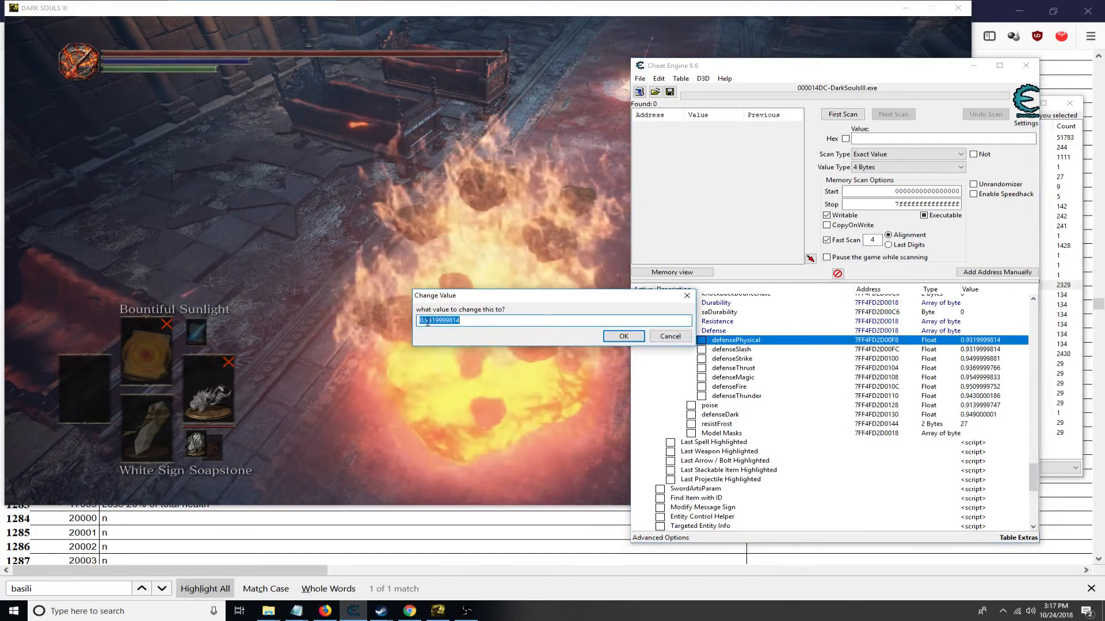
# - Set the helm's physical, slash, thrust, fire and dark defense values to 0.4
pyautogui.write('0.4')
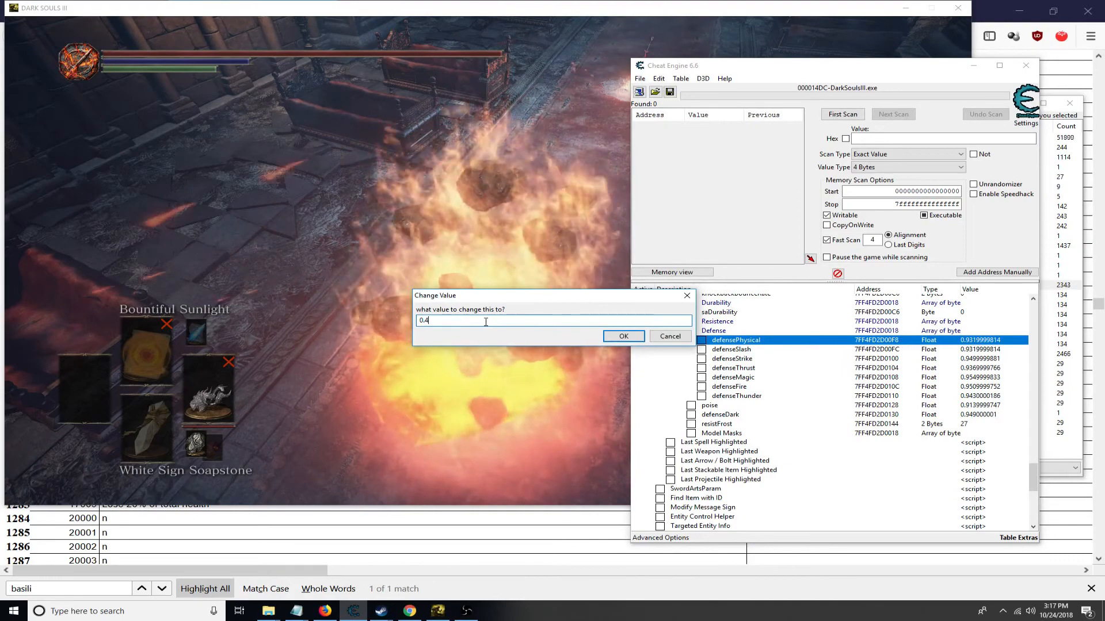
pyautogui.click(622, 336)
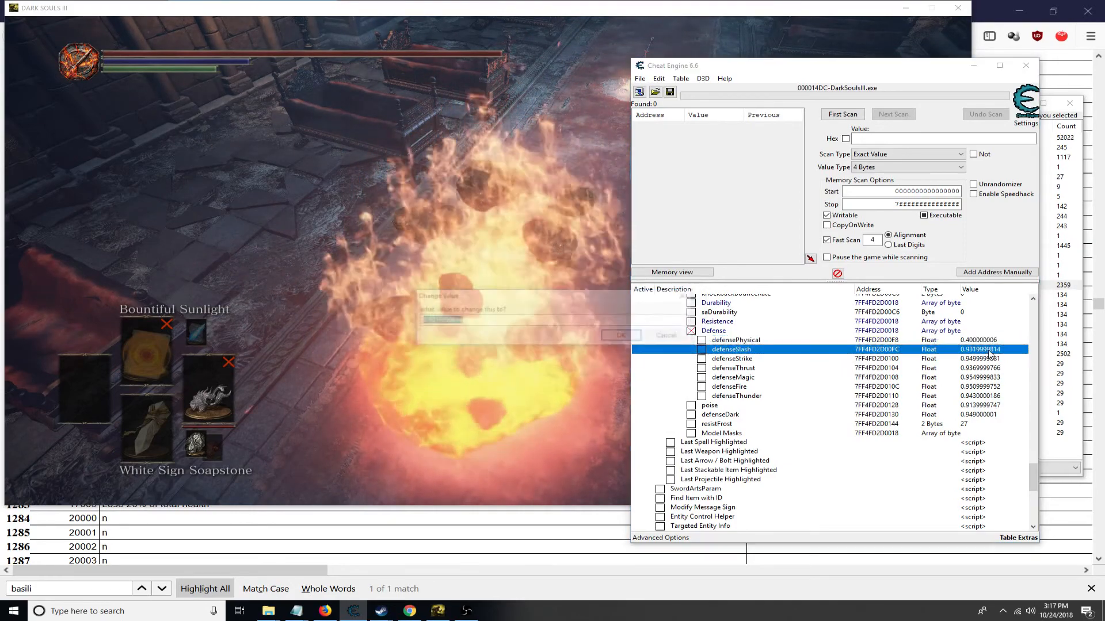
pyautogui.doubleClick(732, 360)
pyautogui.write('0.4')
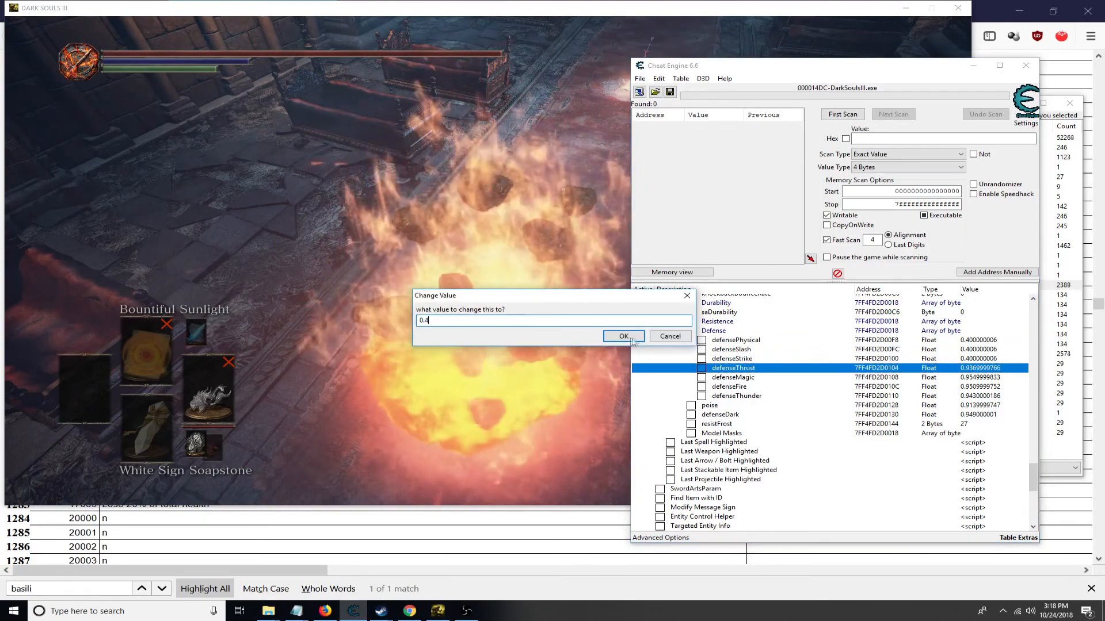
pyautogui.click(623, 336)
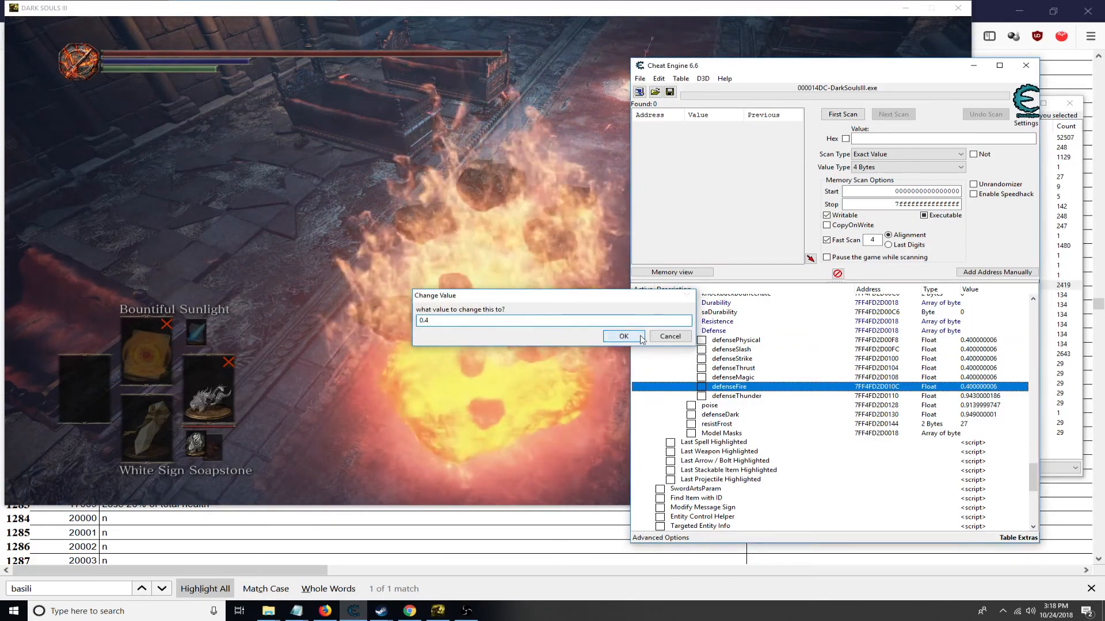
pyautogui.click(622, 336)
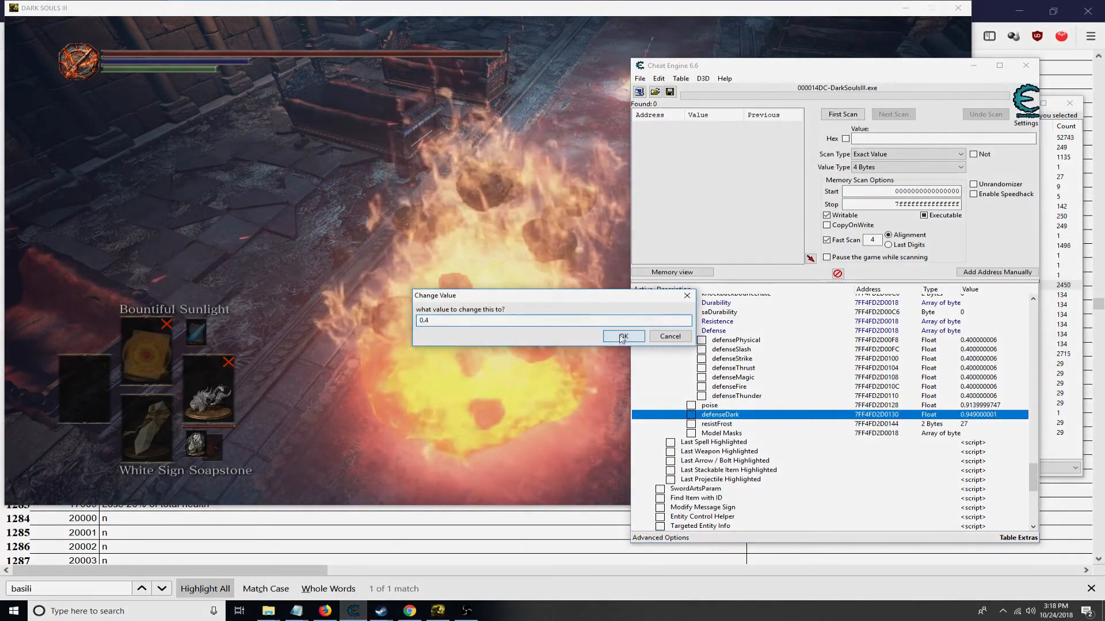
pyautogui.click(623, 336)
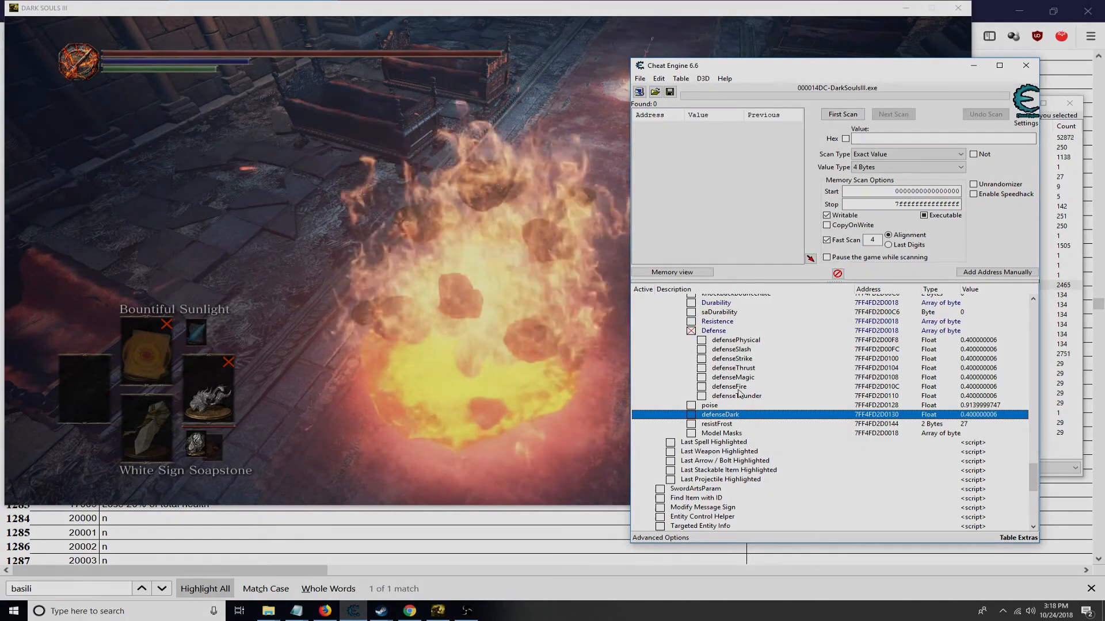
# - Set the helm's magic defense value to 0.75
pyautogui.click(733, 378)
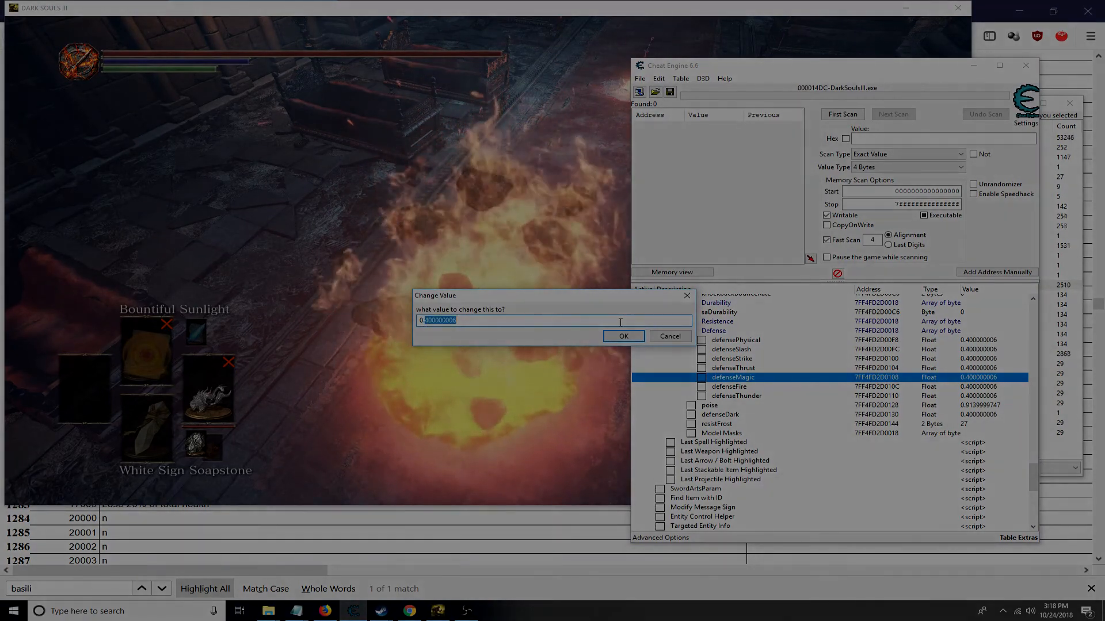
pyautogui.write('0.75')
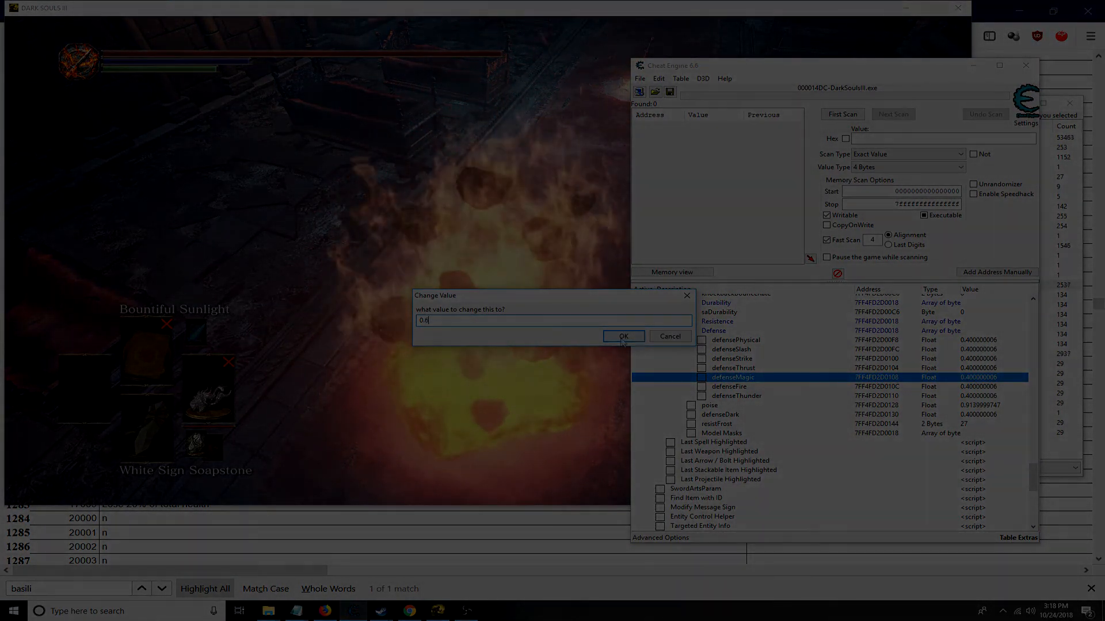
pyautogui.click(622, 336)
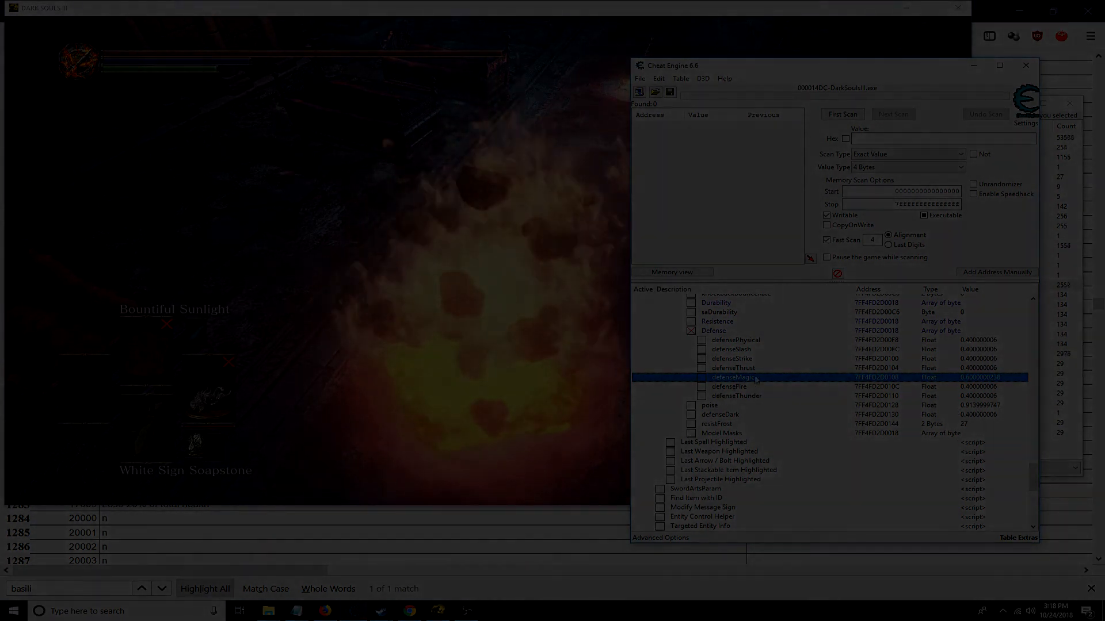